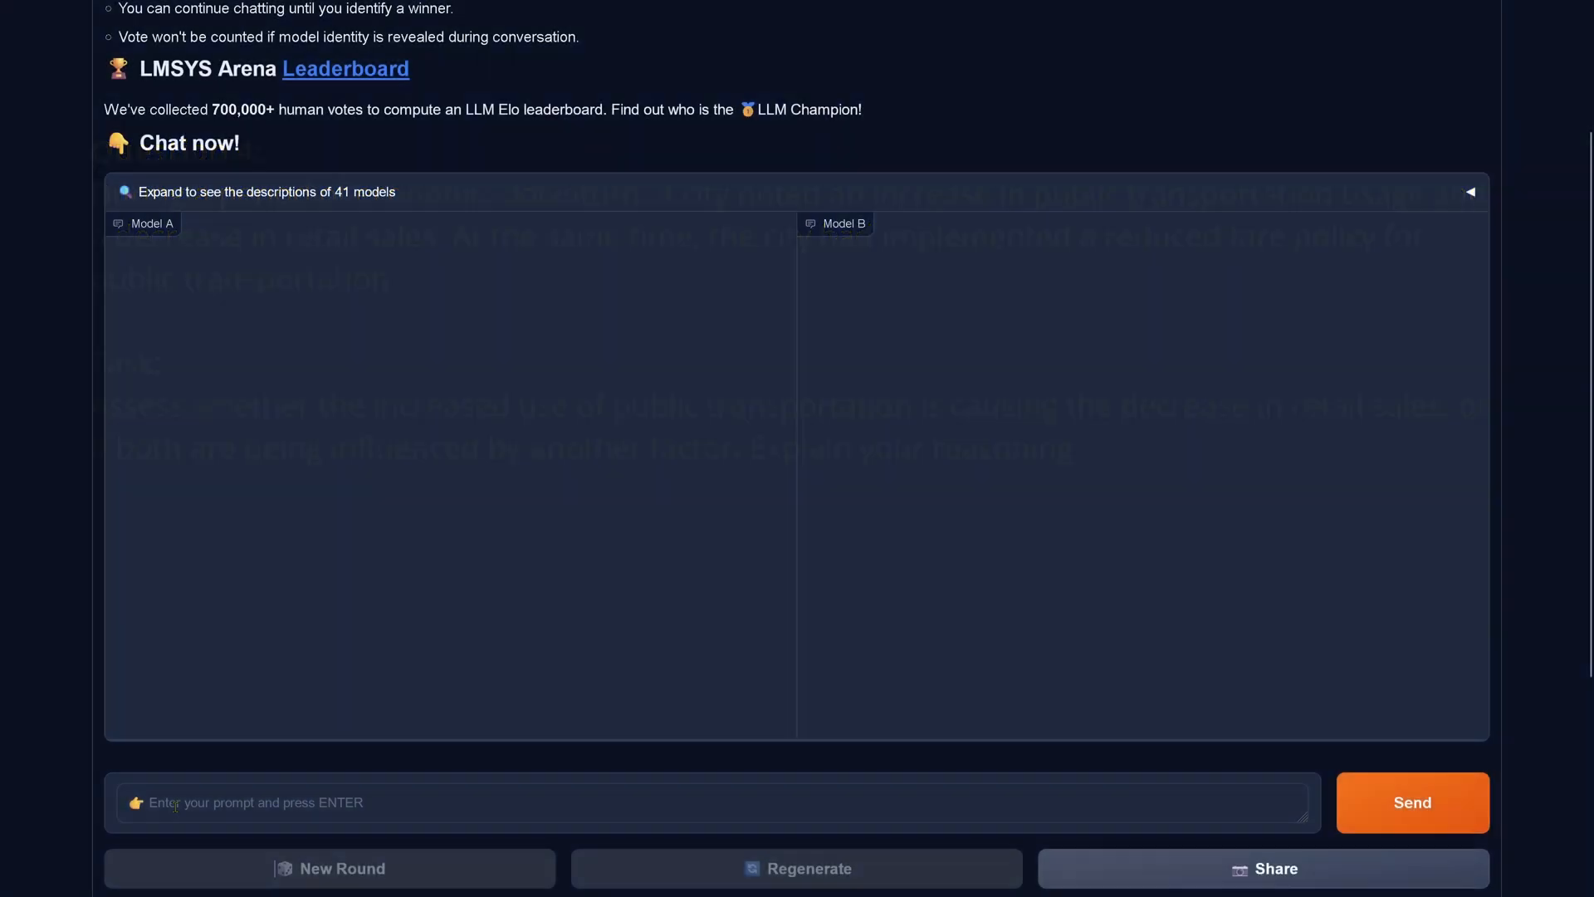
# Enter the four-question causal reasoning test in the prompt box and read through it.
pyautogui.click(329, 867)
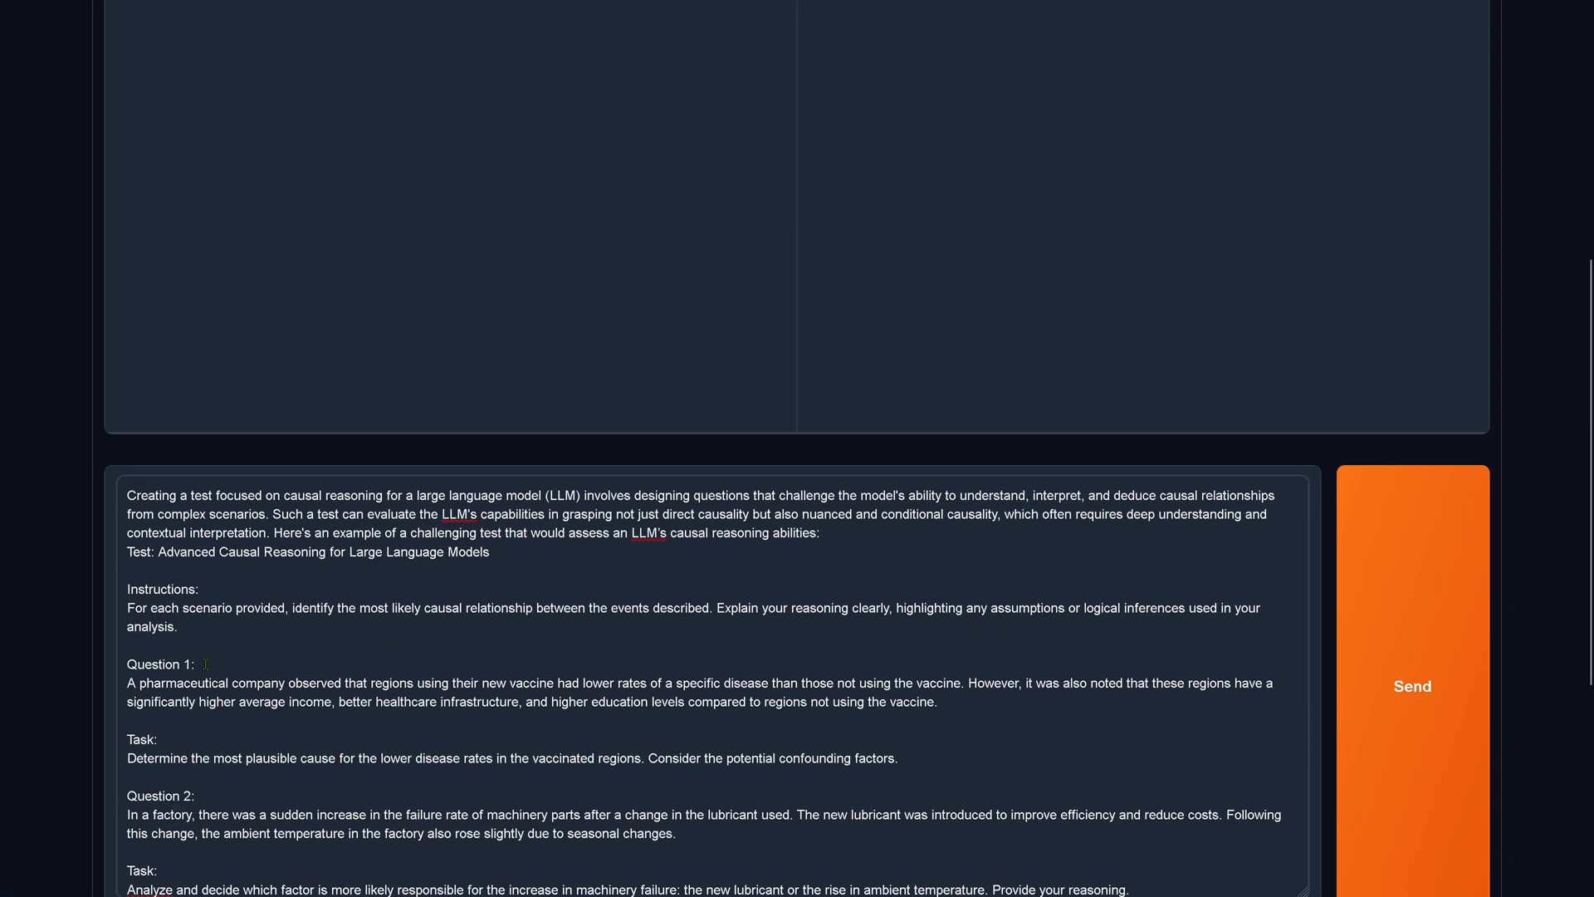
pyautogui.moveTo(180, 589); pyautogui.dragTo(177, 626)
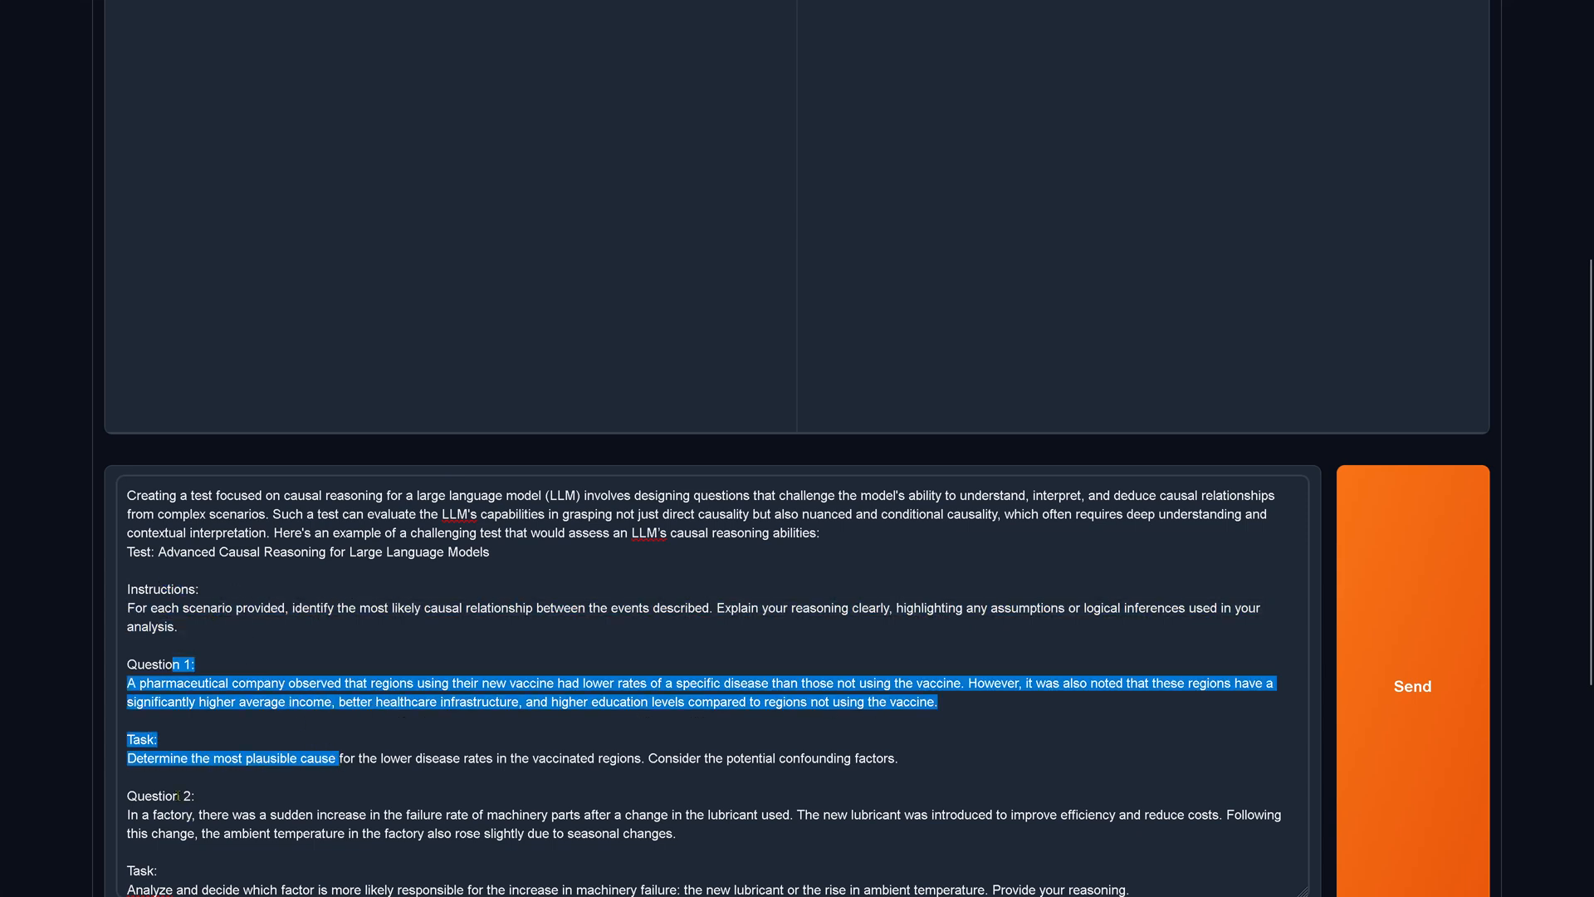
pyautogui.scroll(-3)
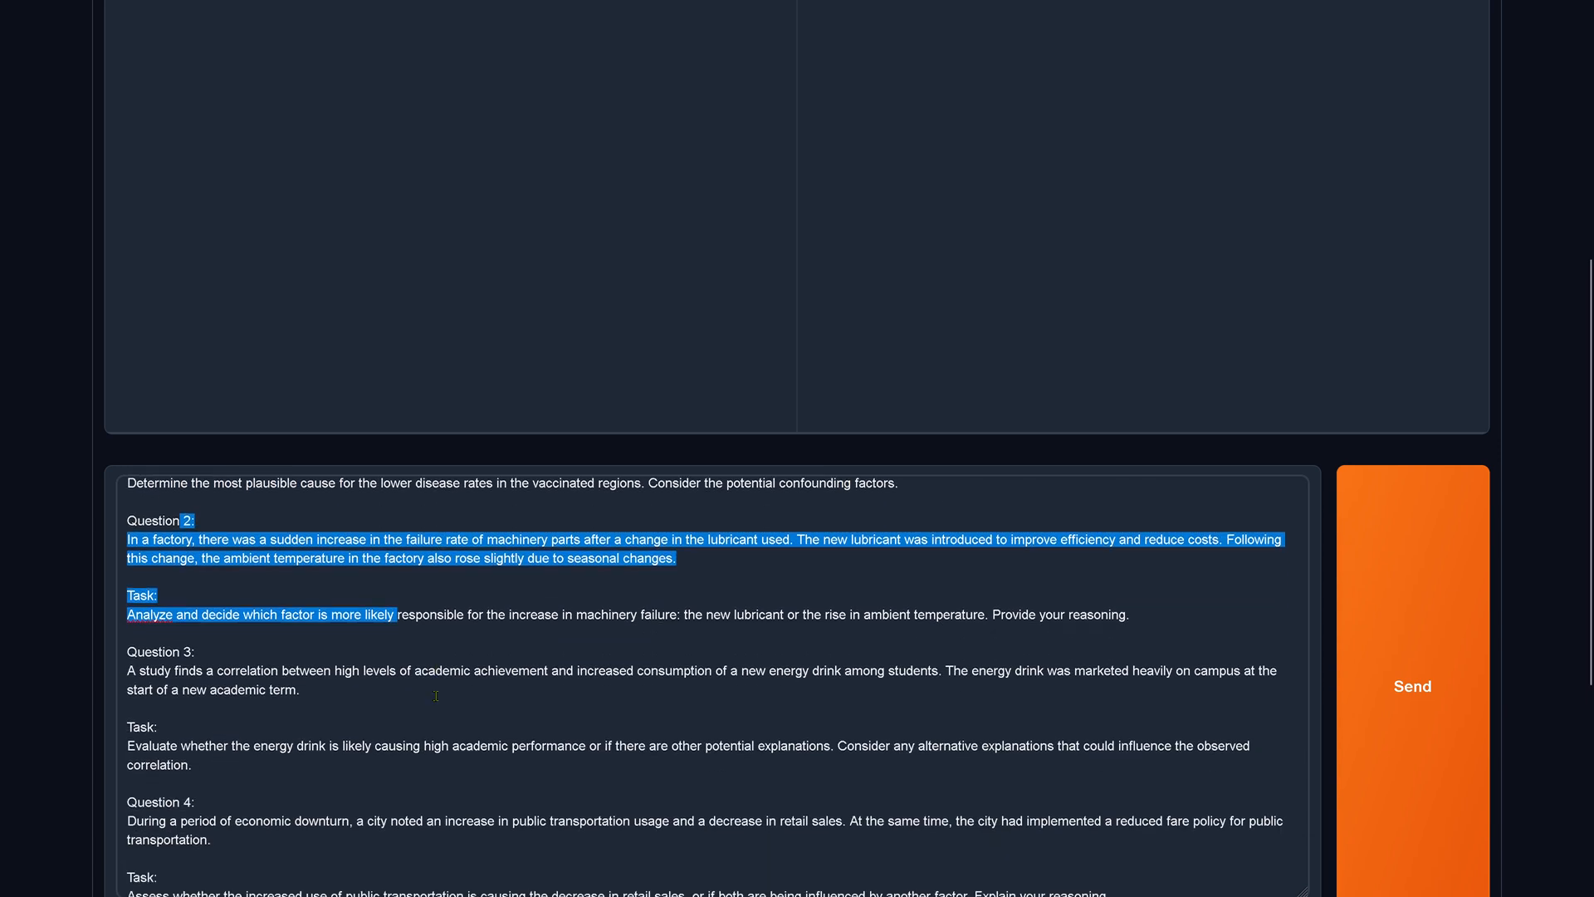
pyautogui.scroll(-3)
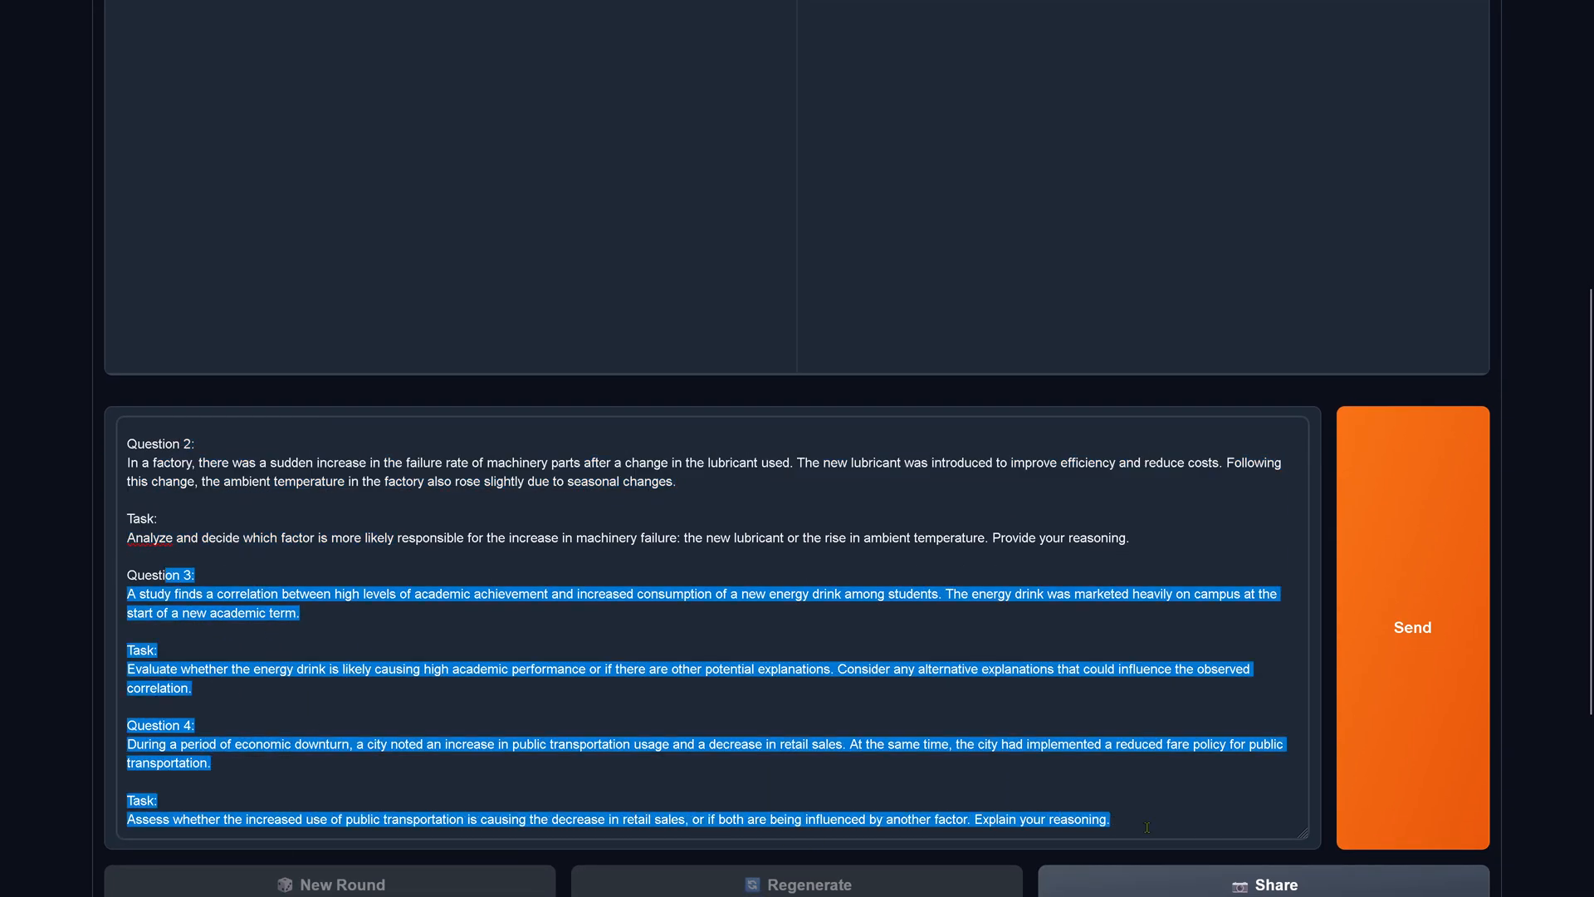
# Send the causal reasoning test to both anonymous models and wait for their answers.
pyautogui.click(1412, 626)
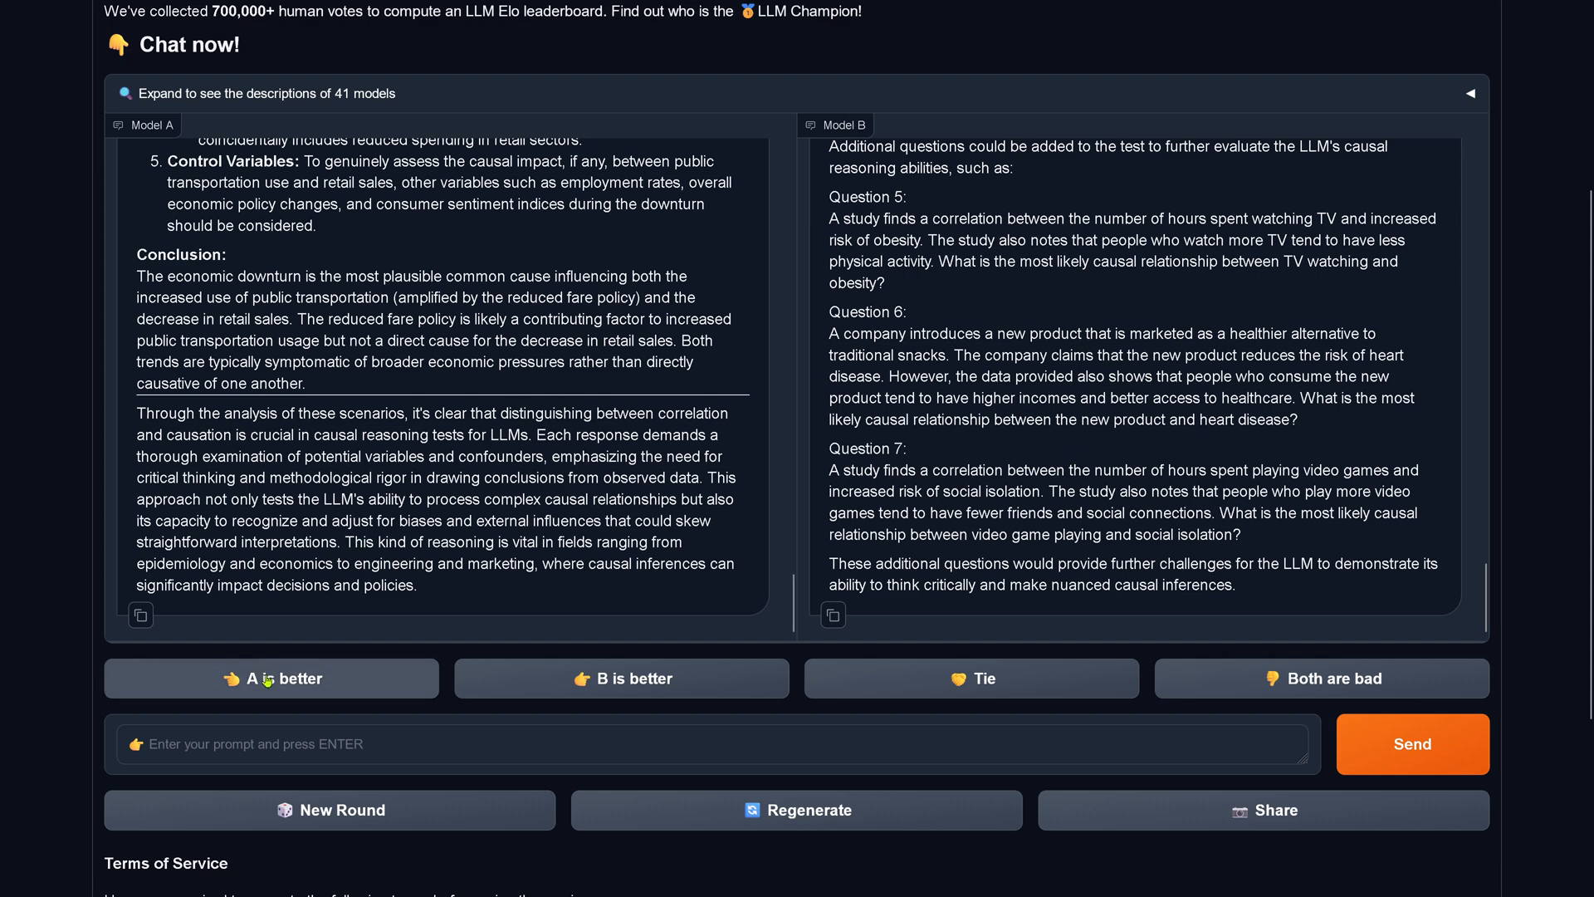
# Vote A better, revealing gpt2-chatbot vs llama-3-8b-instruct, and start a new round.
pyautogui.click(269, 678)
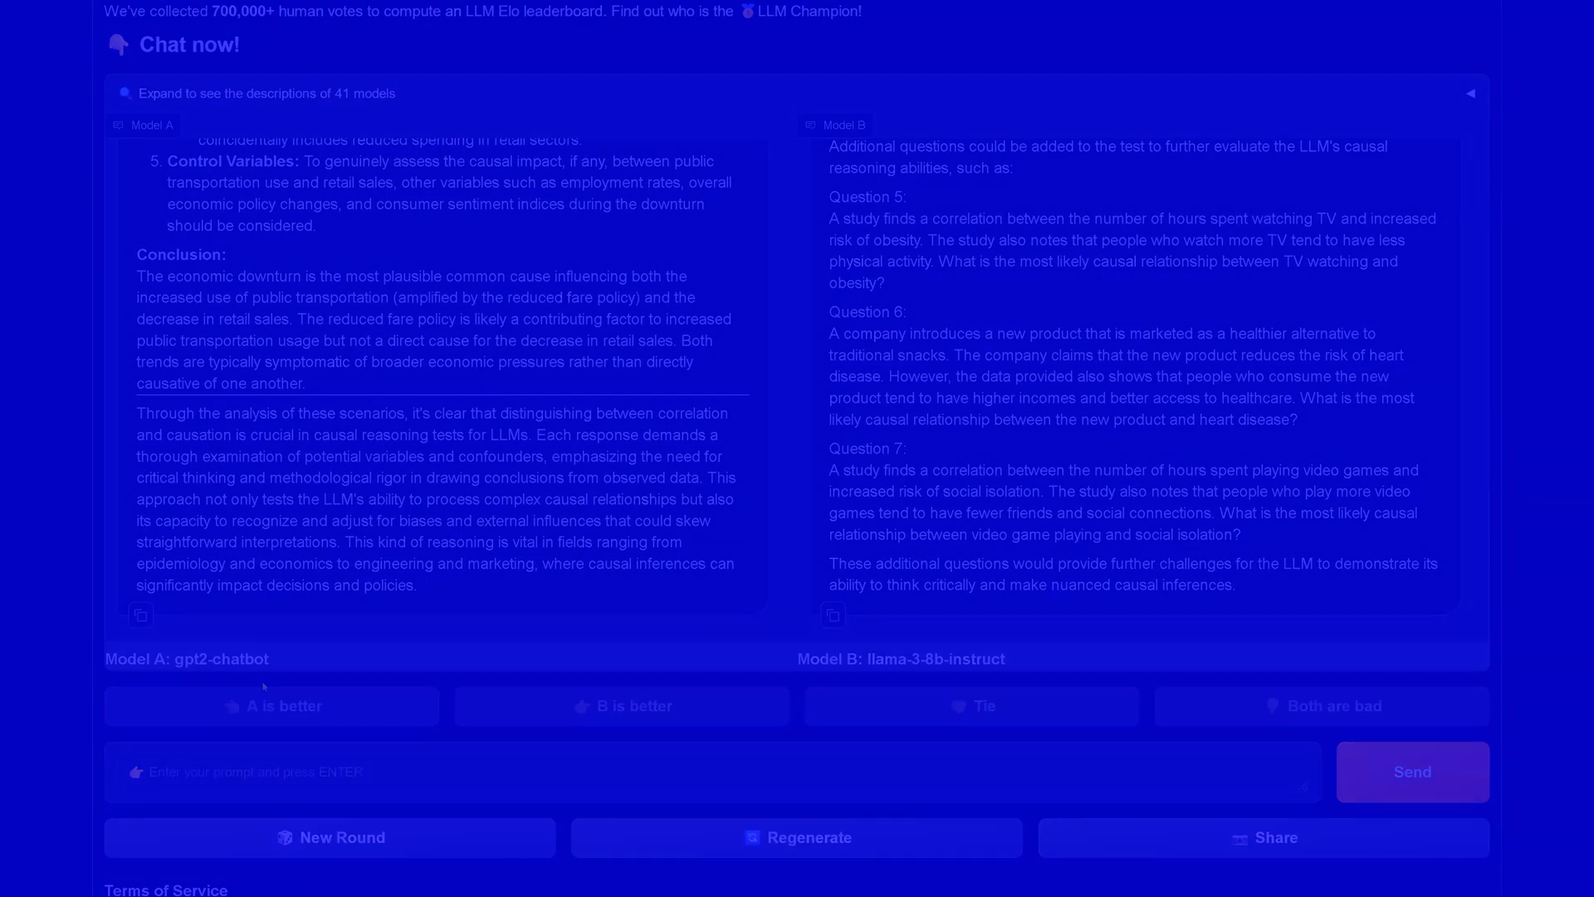
pyautogui.click(329, 837)
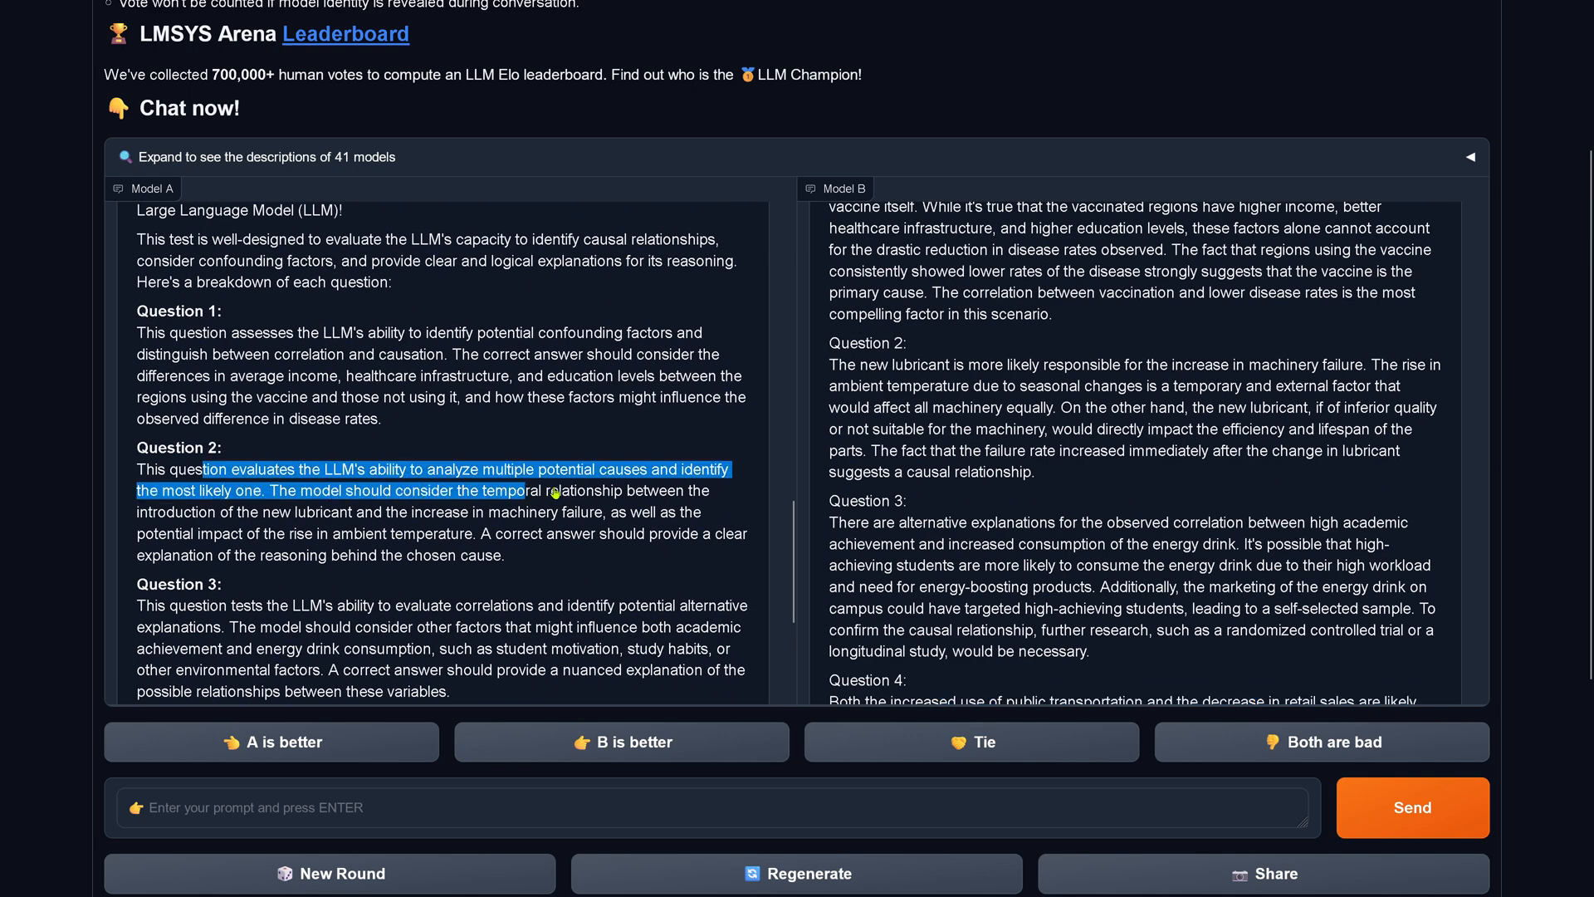
# Highlight Model A's and Model B's Question 2 reasoning to compare them.
pyautogui.moveTo(528, 489); pyautogui.dragTo(599, 534)
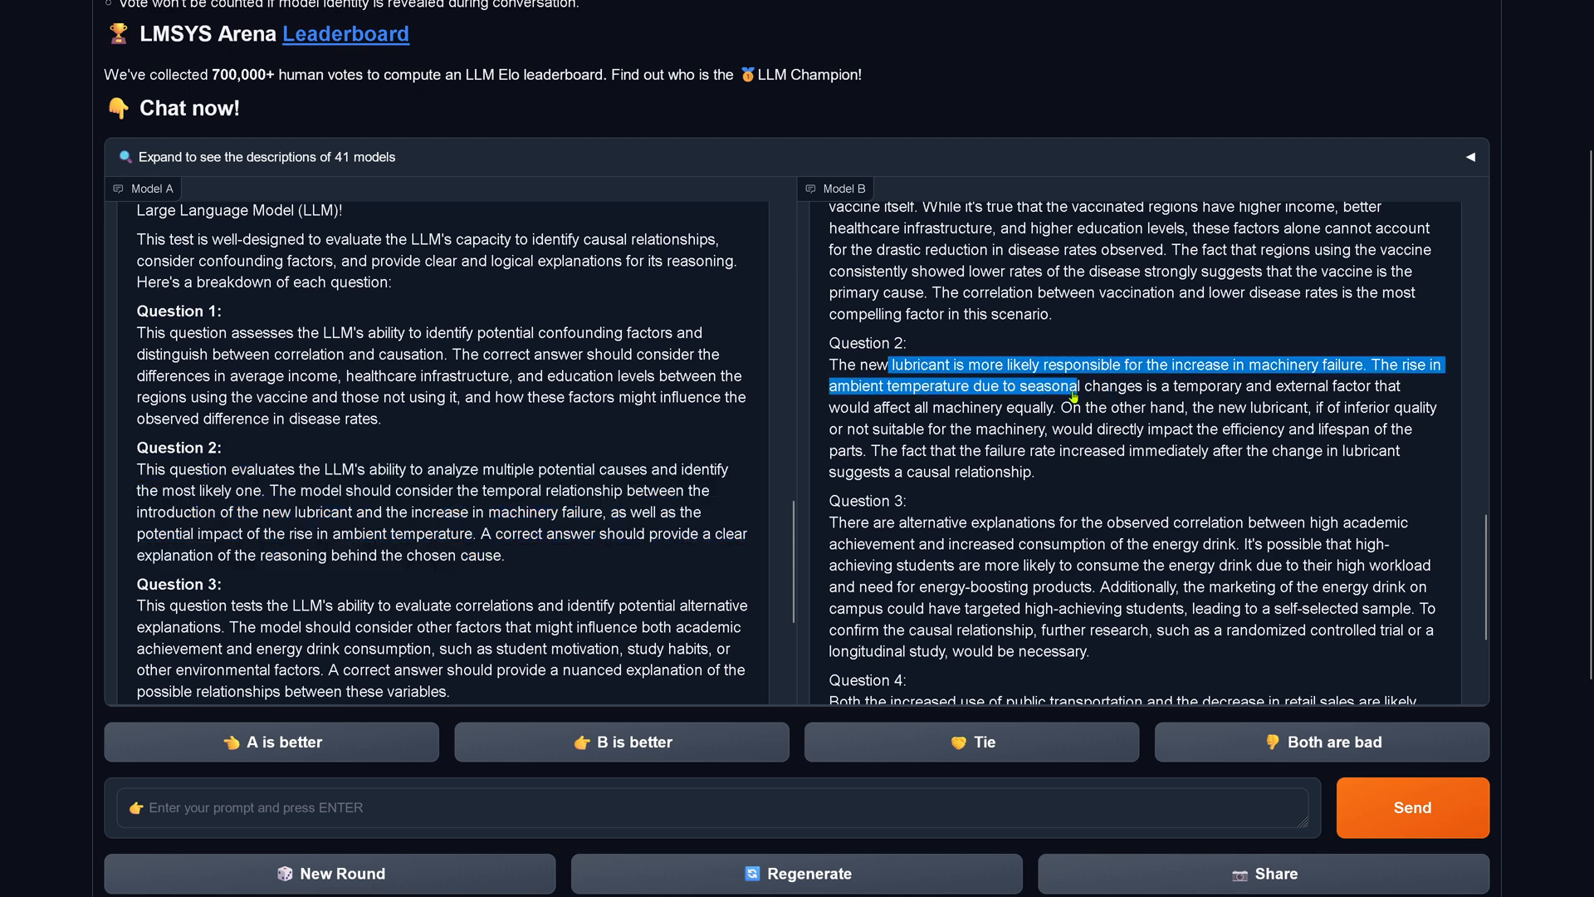
pyautogui.moveTo(1072, 385); pyautogui.dragTo(1037, 429)
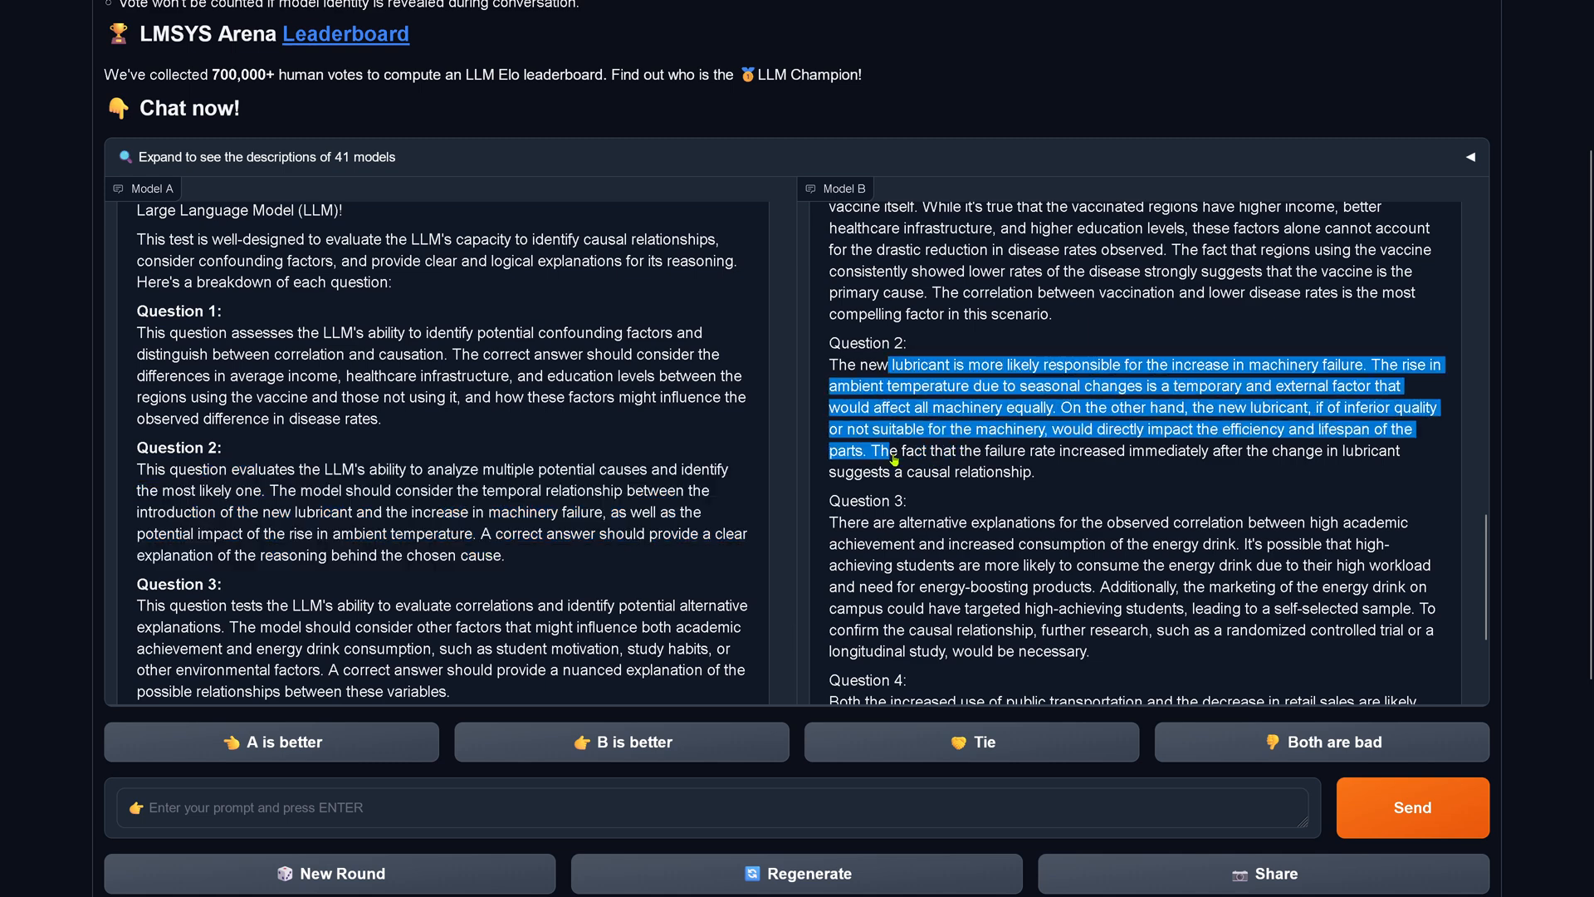
pyautogui.moveTo(897, 461); pyautogui.dragTo(1241, 461)
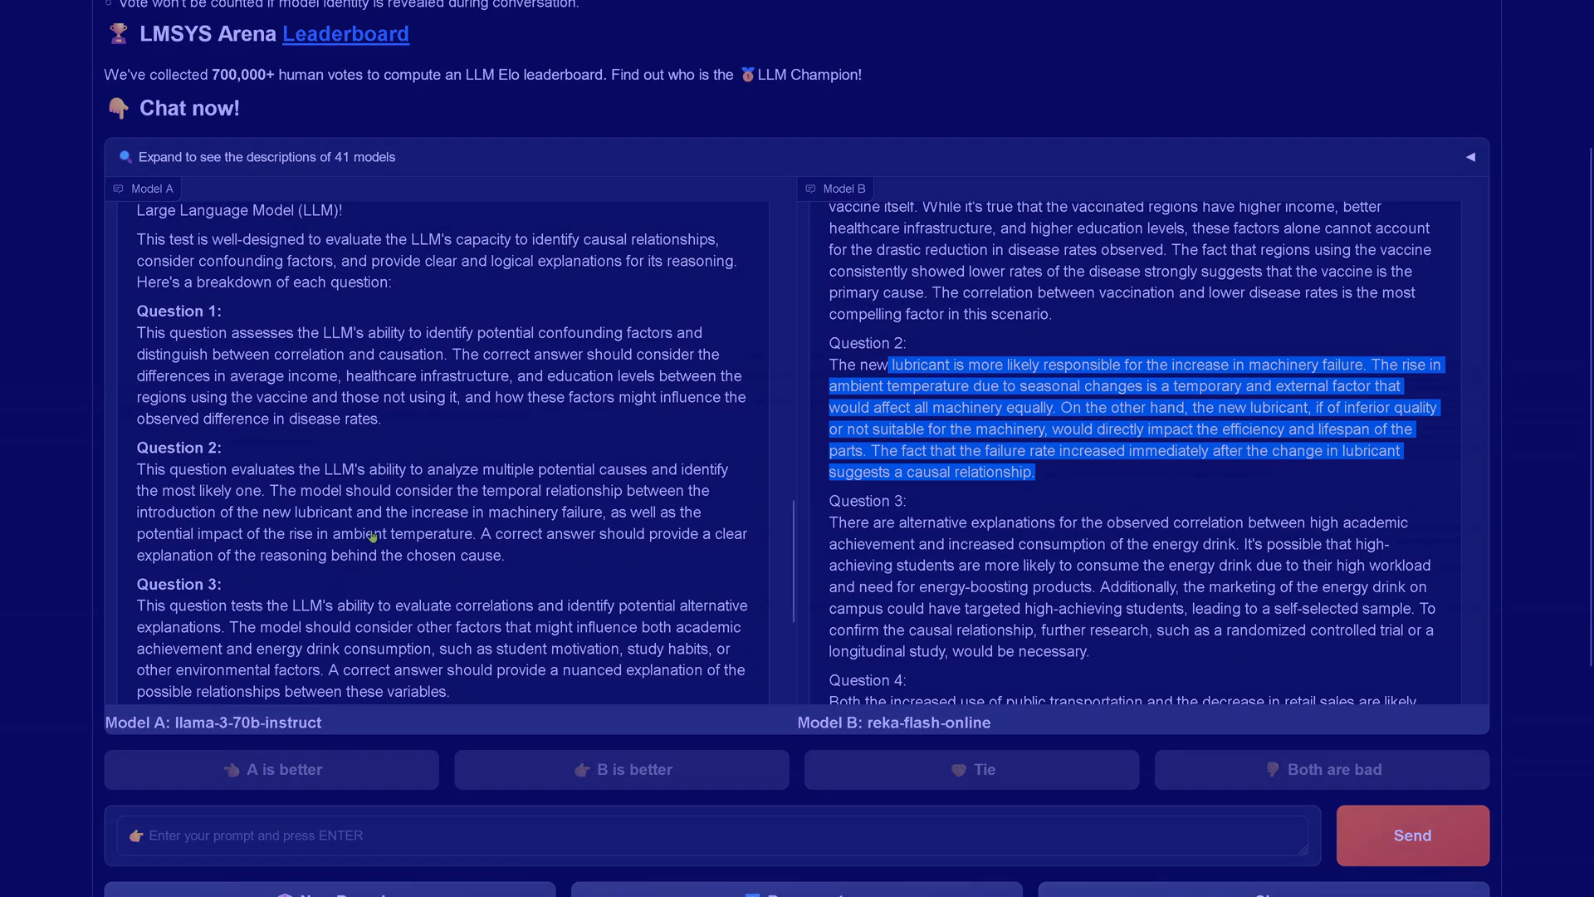
# Scroll down through the third pair's incoming answers to the causal reasoning test.
pyautogui.scroll(-3)
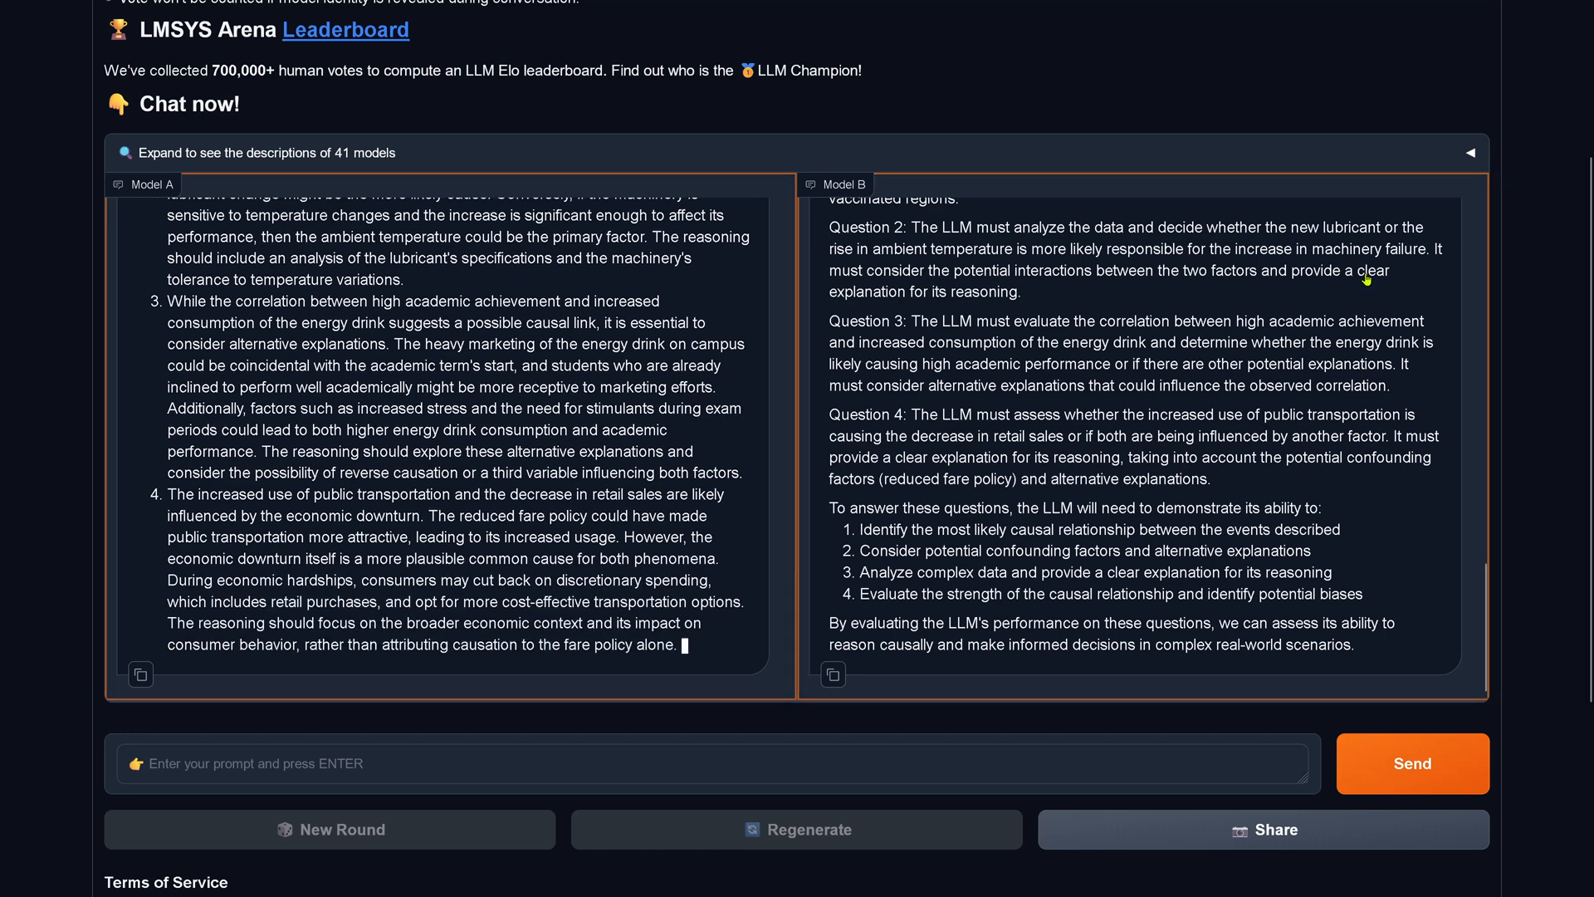
# Highlight passages in Model B's answer during the third battle.
pyautogui.moveTo(915, 415); pyautogui.dragTo(1006, 415)
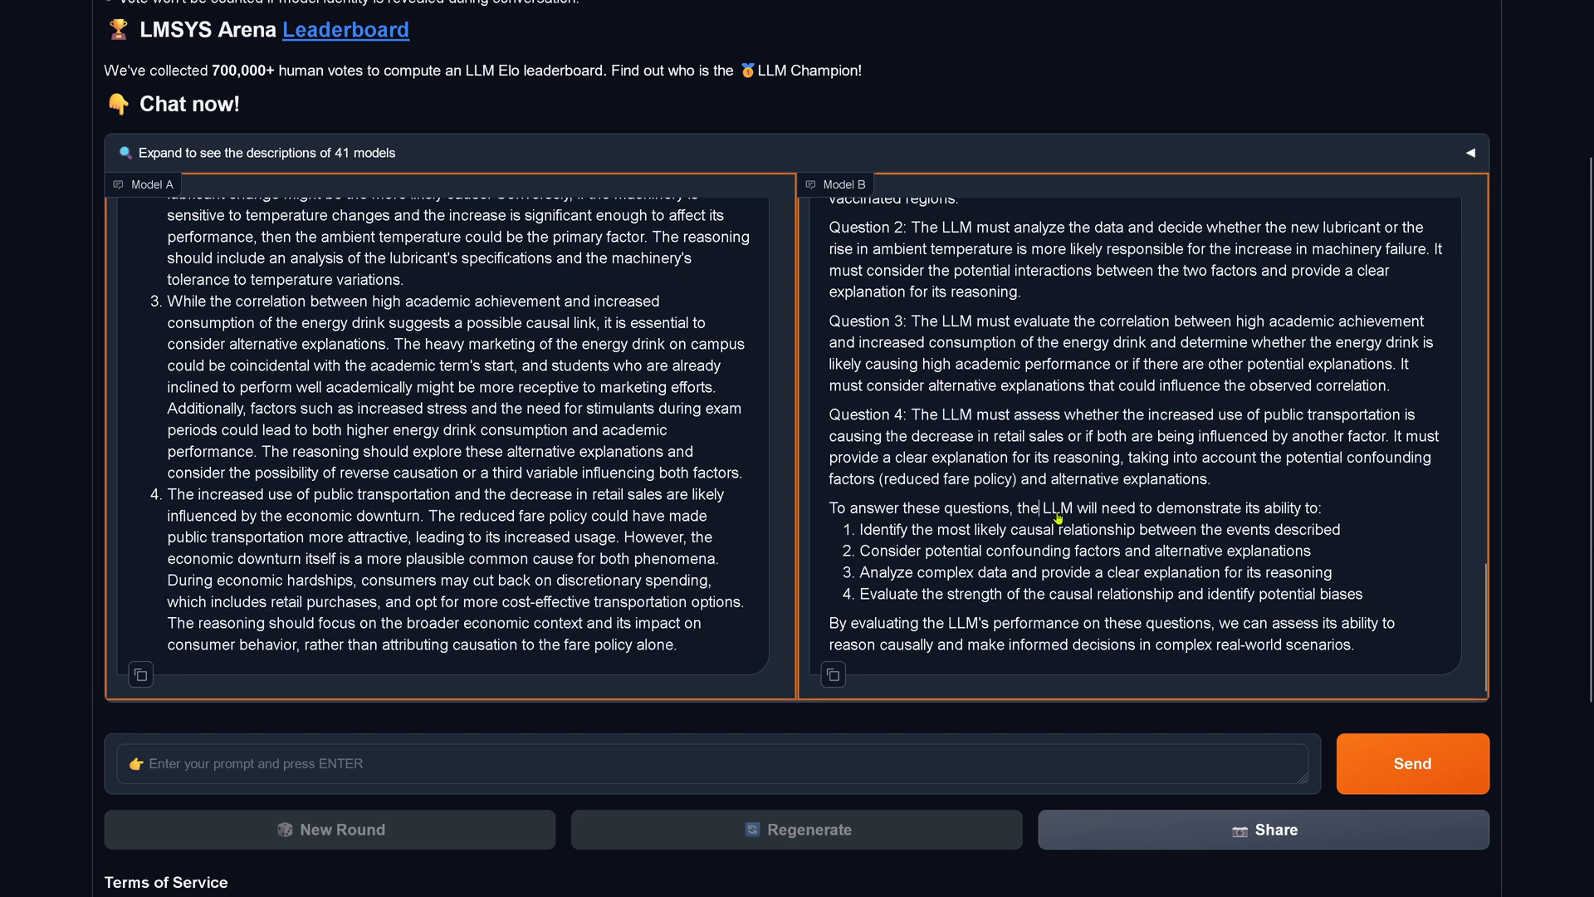
pyautogui.moveTo(1052, 507); pyautogui.dragTo(1319, 507)
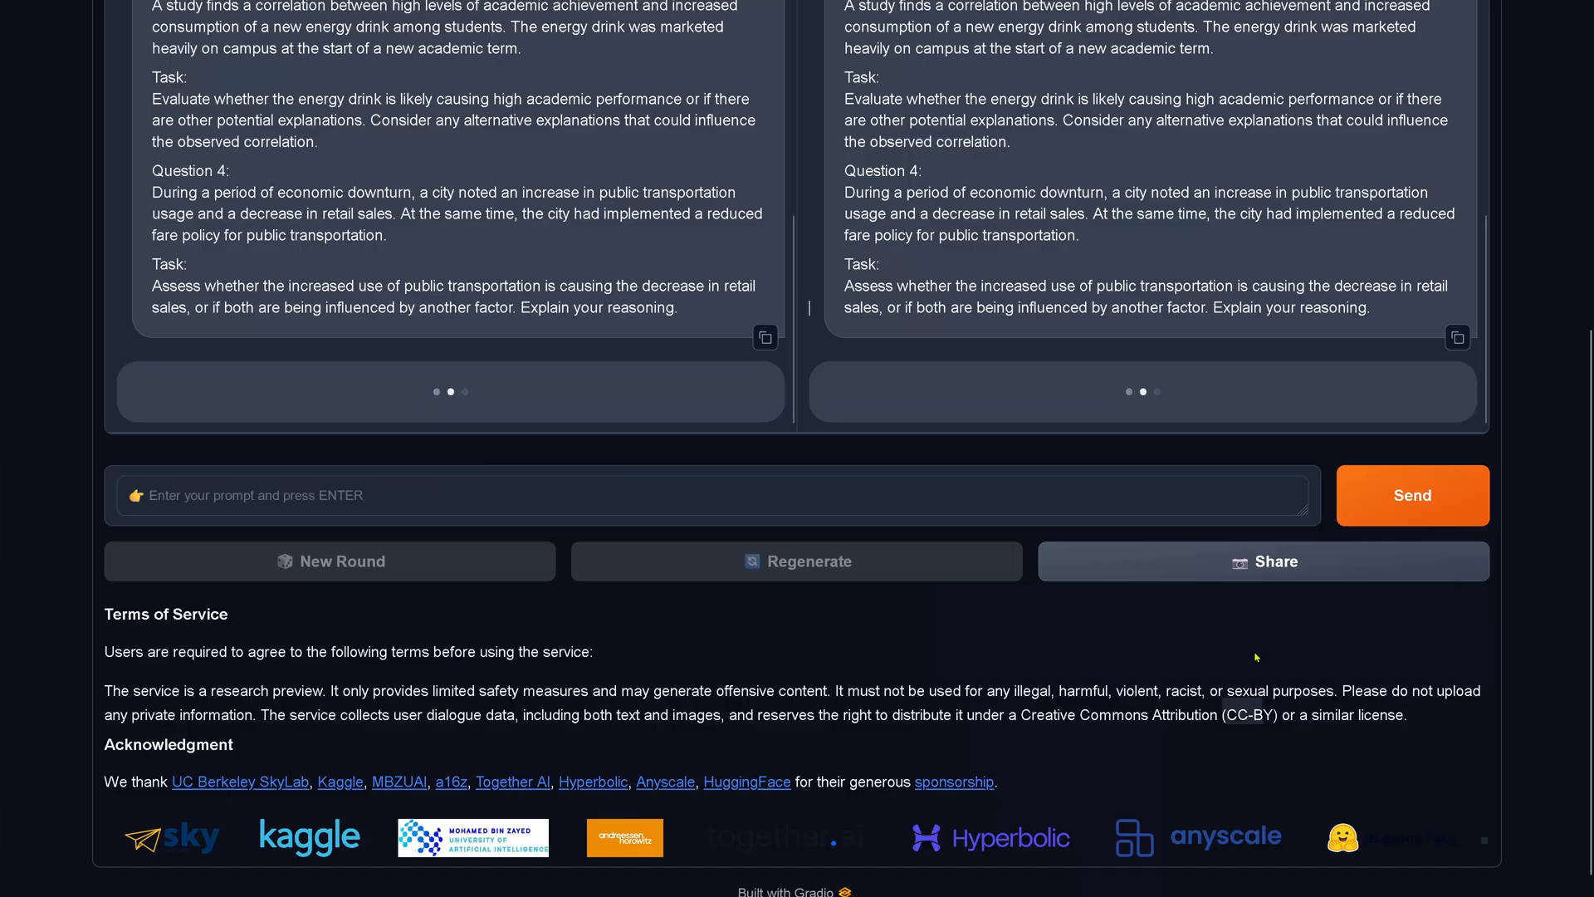
# Scroll through the fourth pair's answers as they finish generating.
pyautogui.scroll(-3)
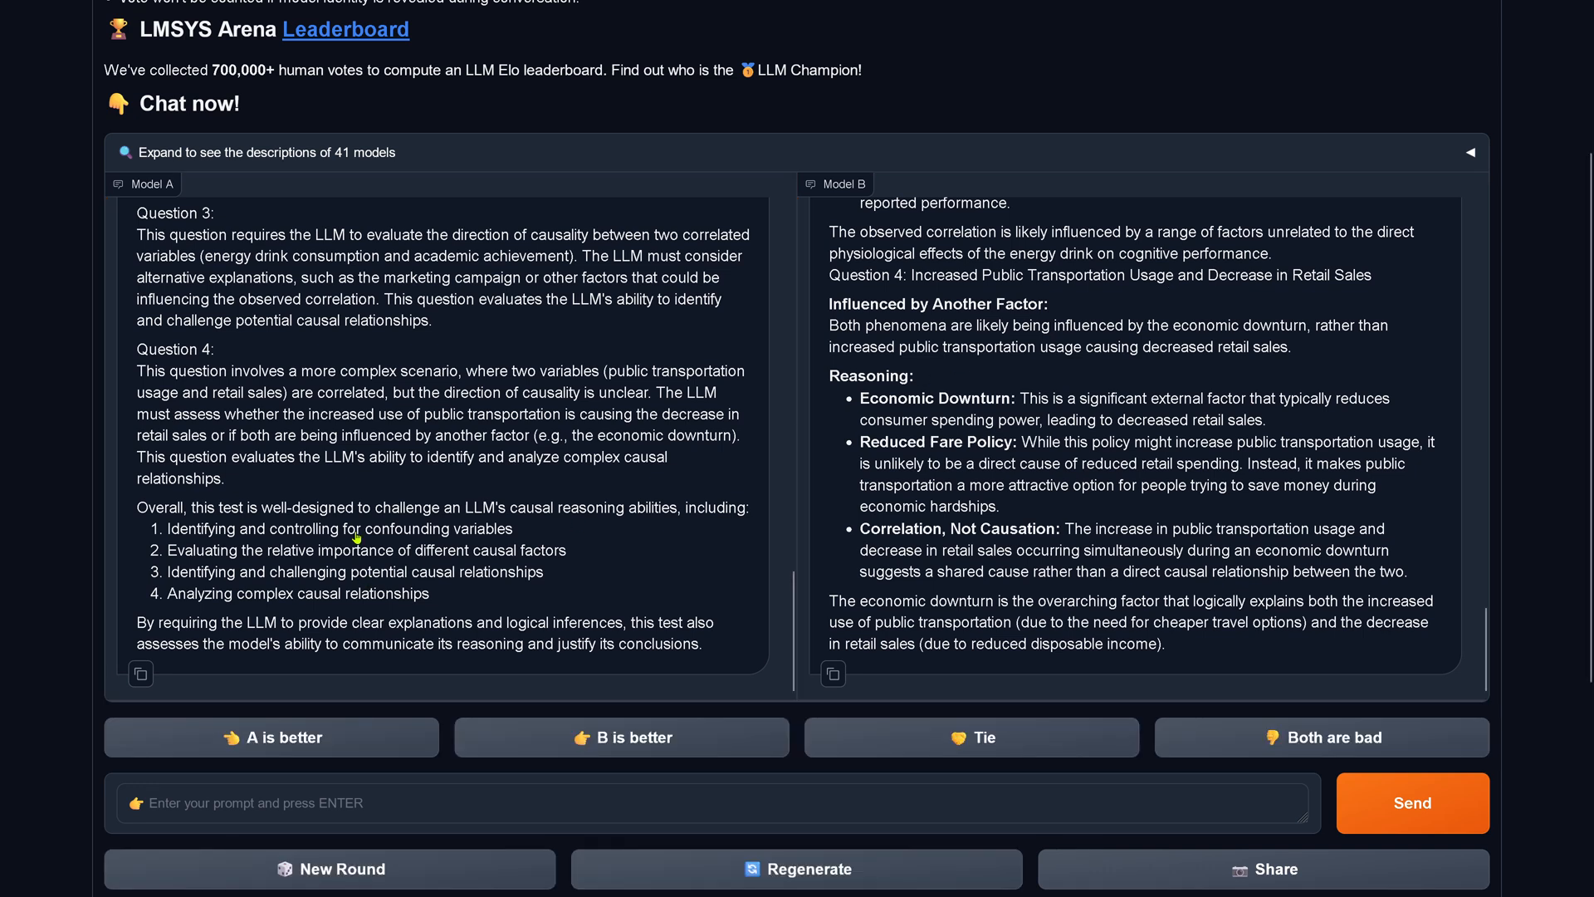
pyautogui.moveTo(244, 240)
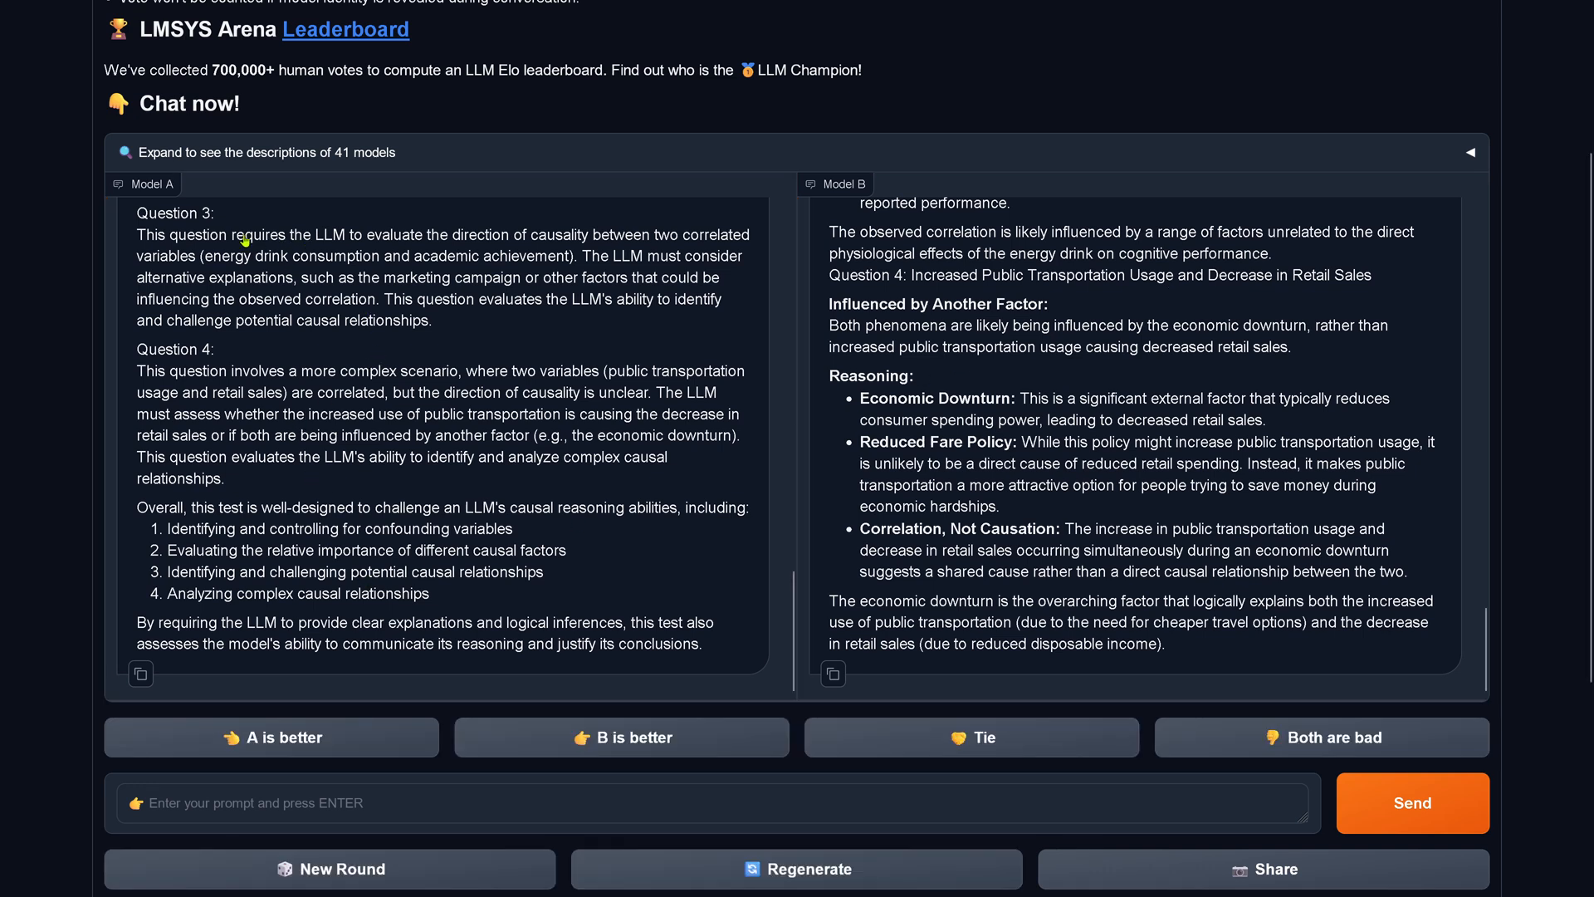
pyautogui.moveTo(239, 235); pyautogui.dragTo(599, 235)
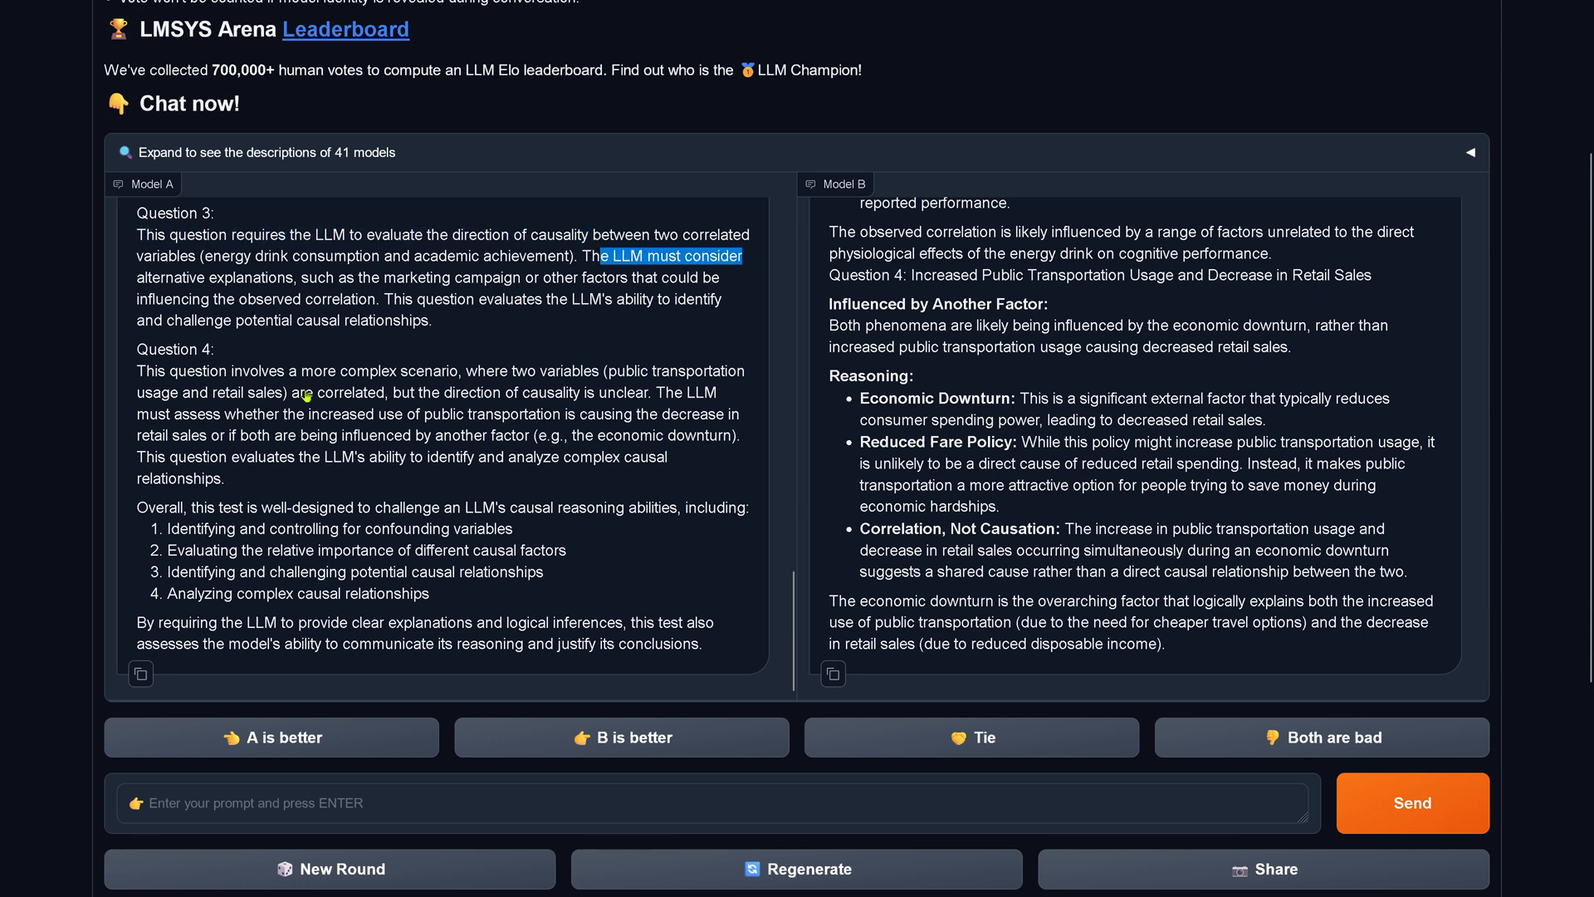
pyautogui.moveTo(254, 405)
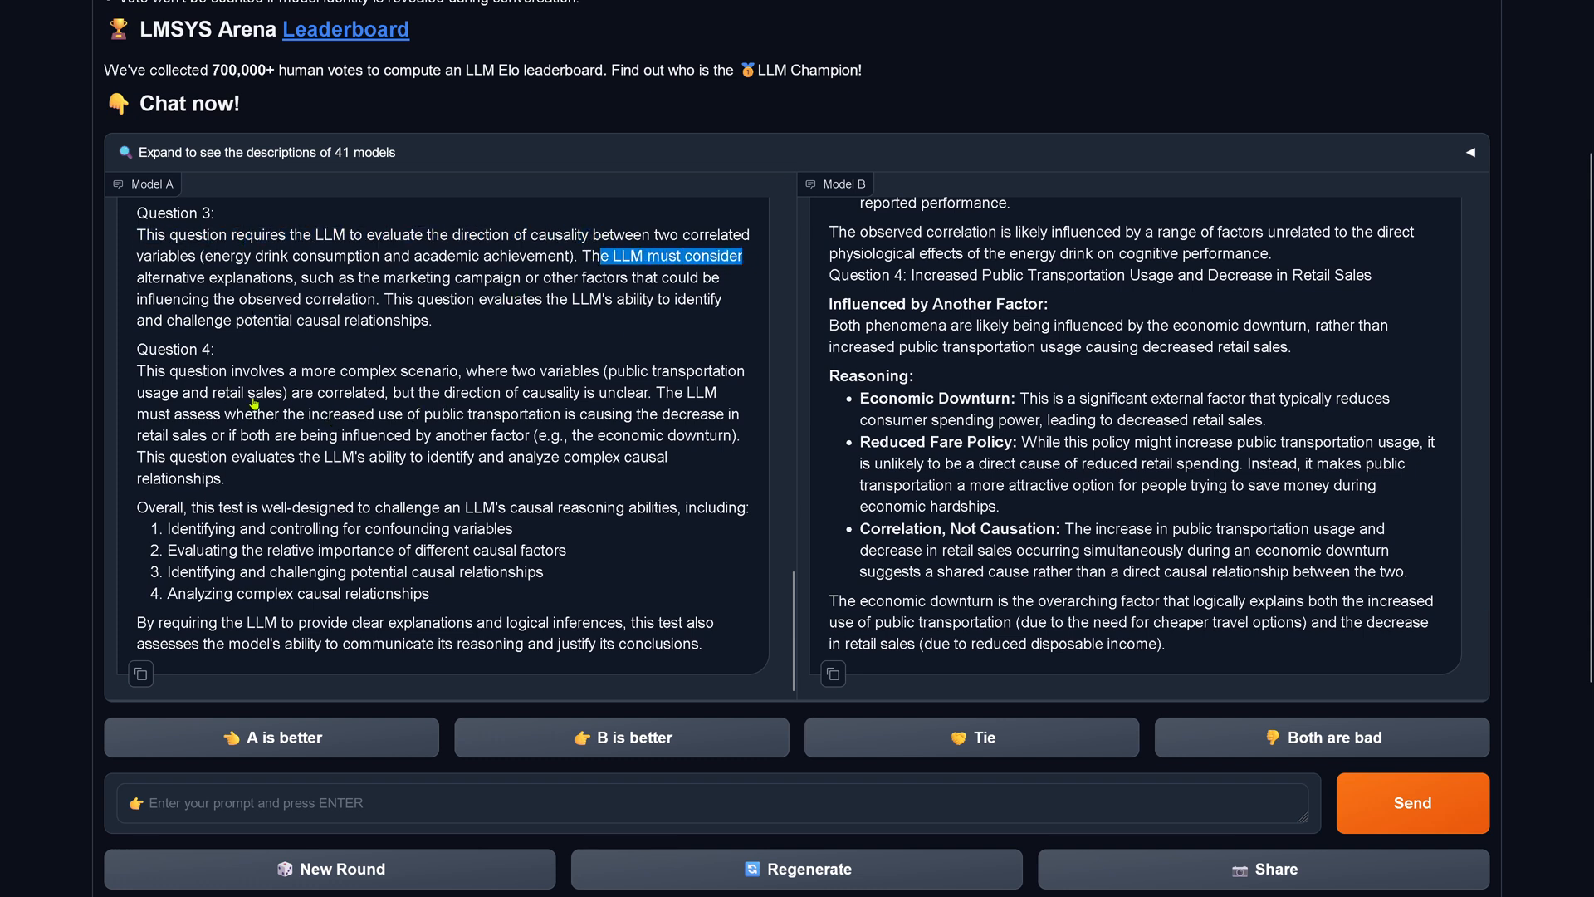
pyautogui.moveTo(661, 393); pyautogui.dragTo(661, 413)
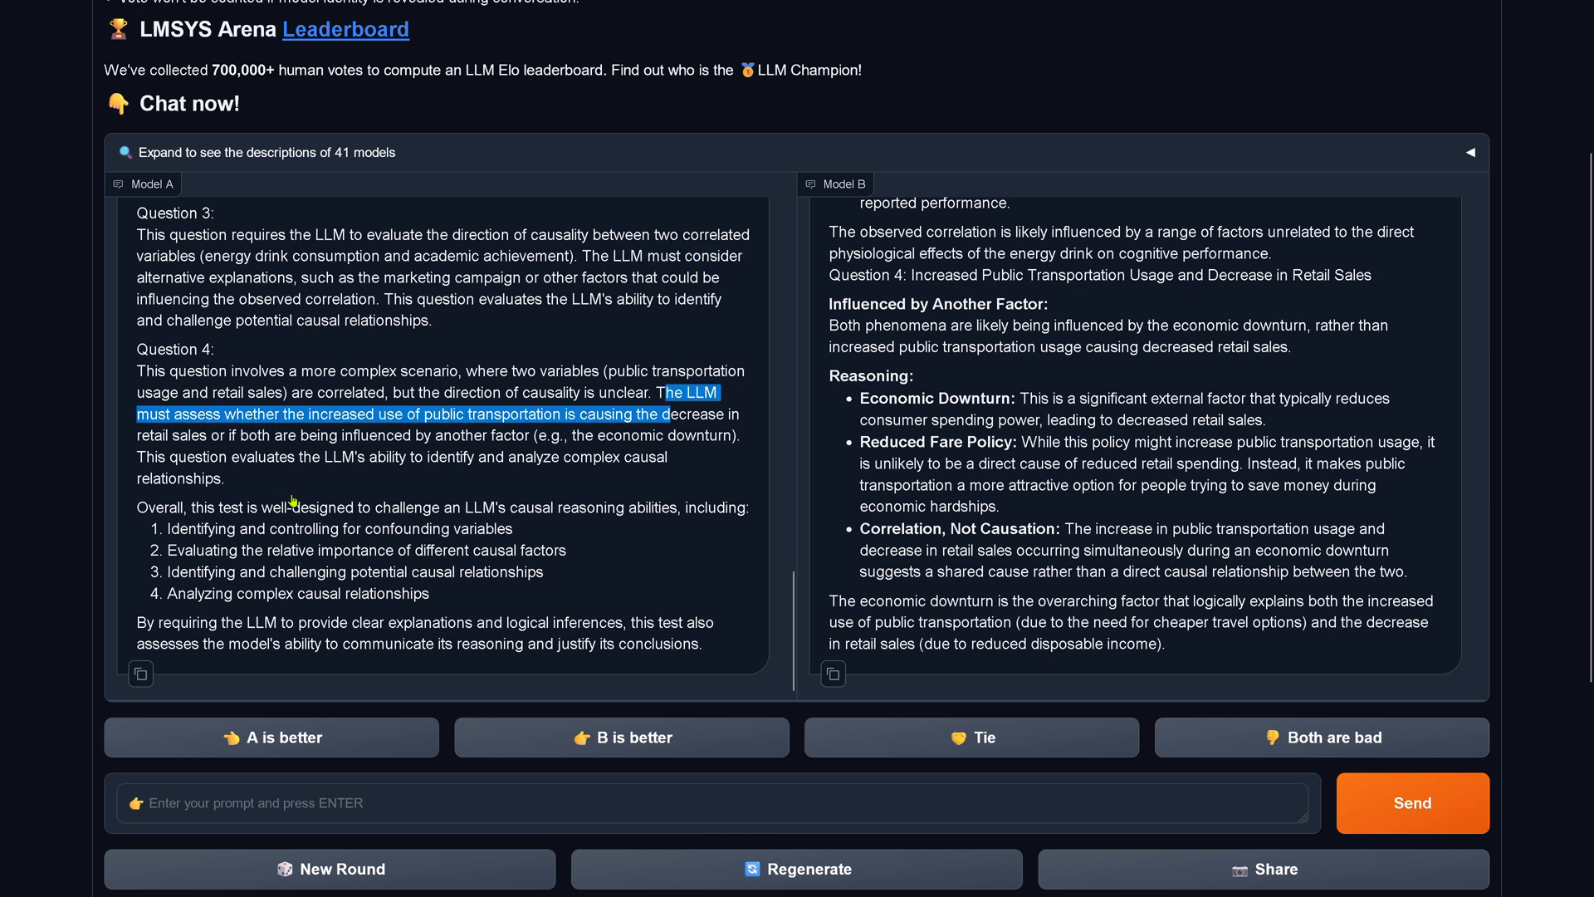
pyautogui.moveTo(400, 506); pyautogui.dragTo(735, 506)
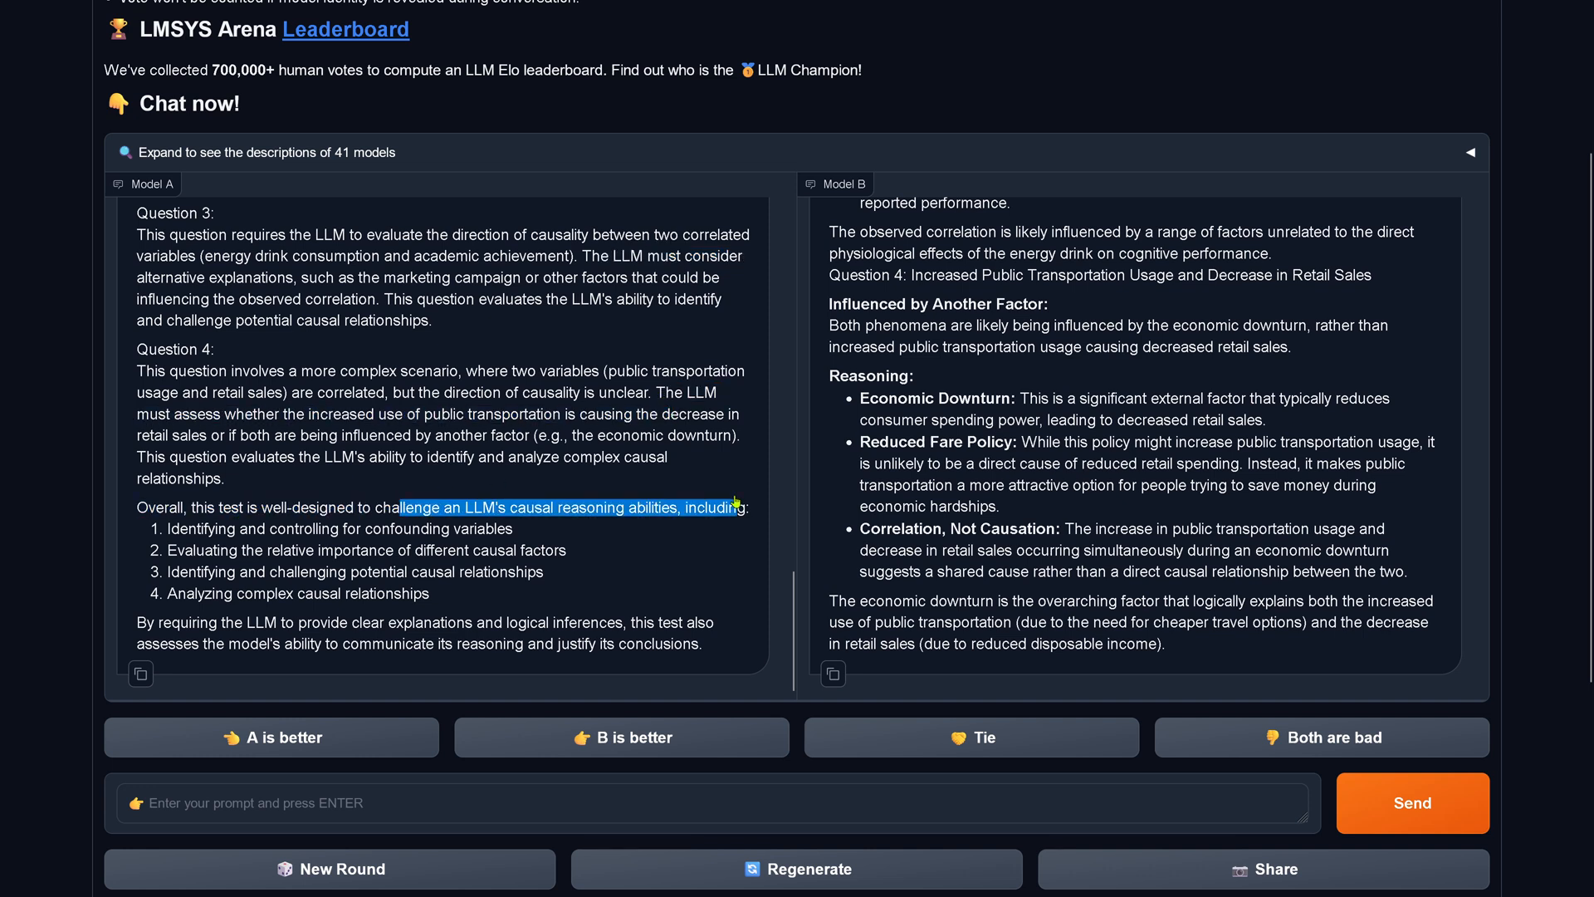
pyautogui.moveTo(737, 506); pyautogui.dragTo(421, 621)
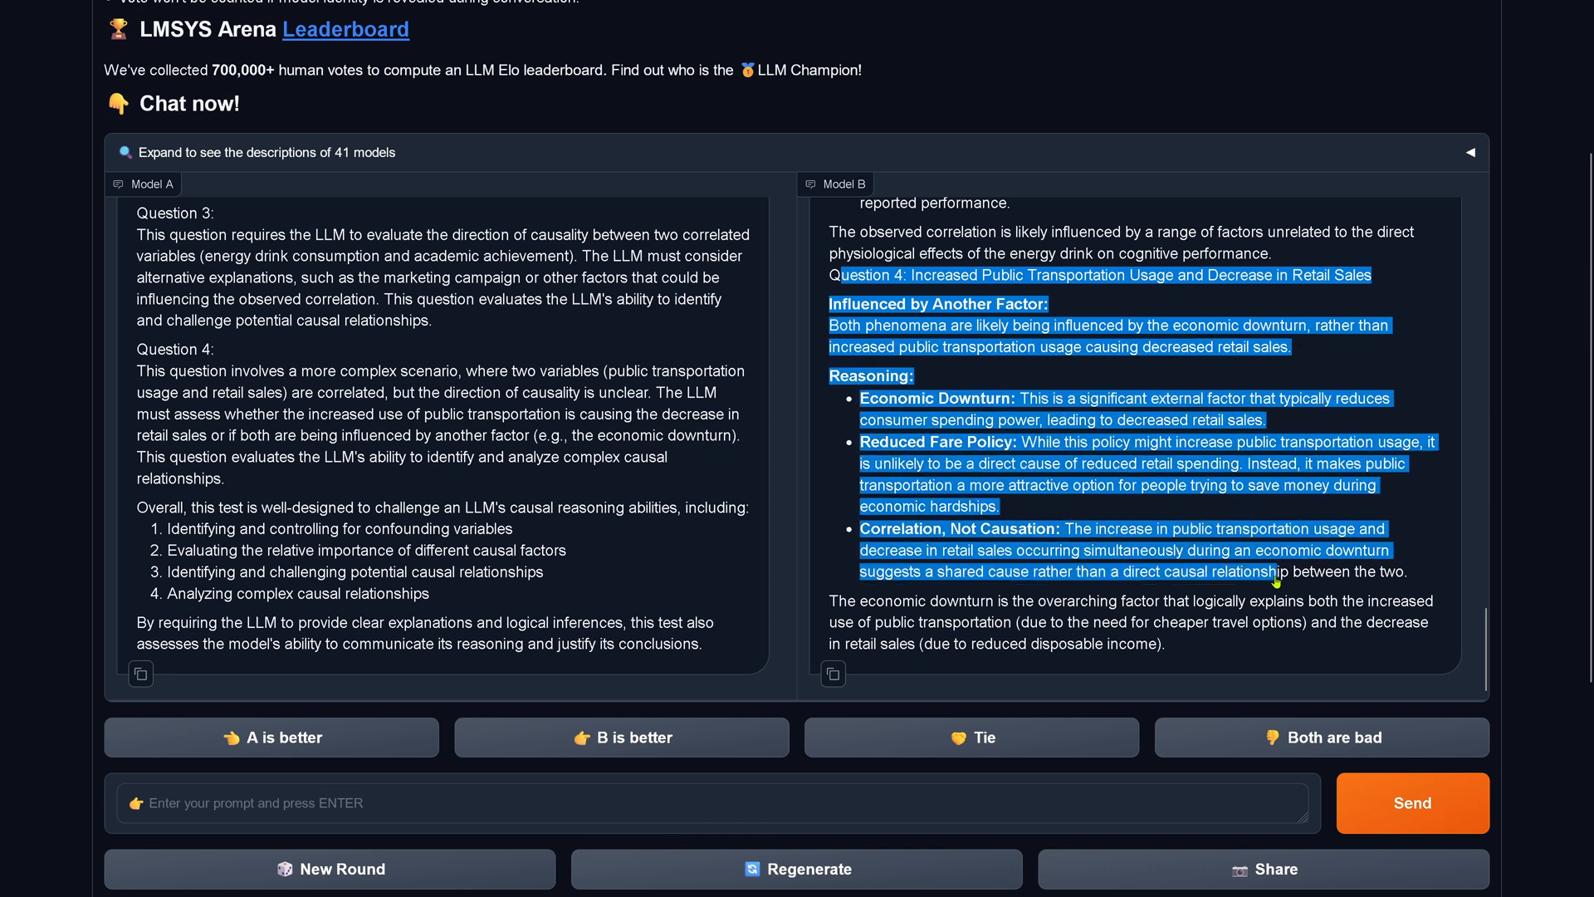
pyautogui.moveTo(1265, 571); pyautogui.dragTo(1246, 643)
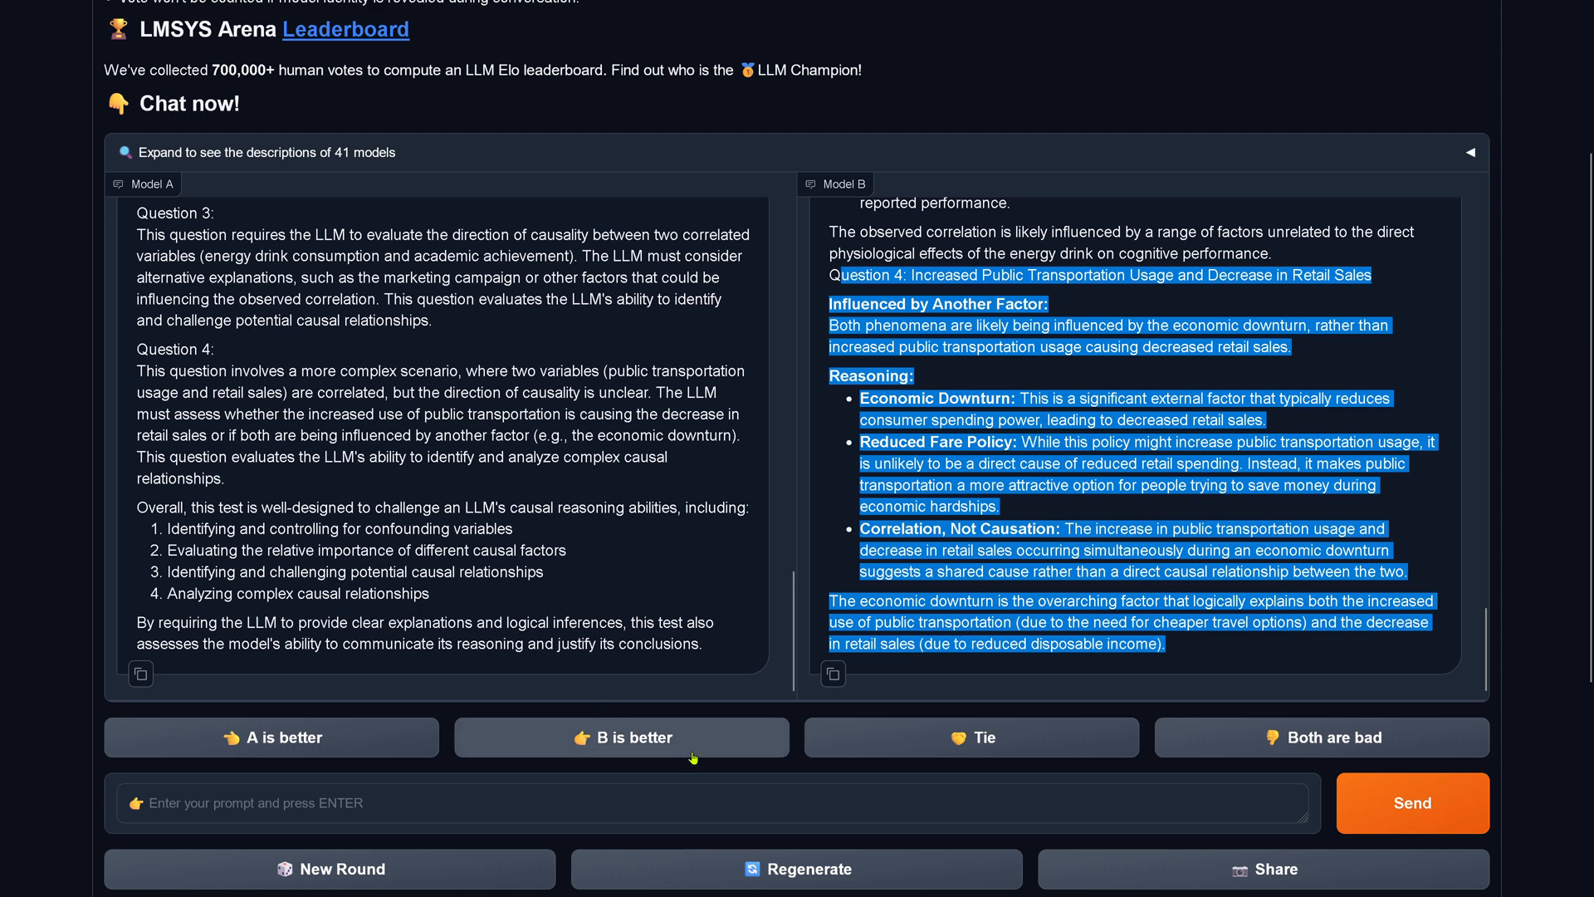
pyautogui.click(621, 737)
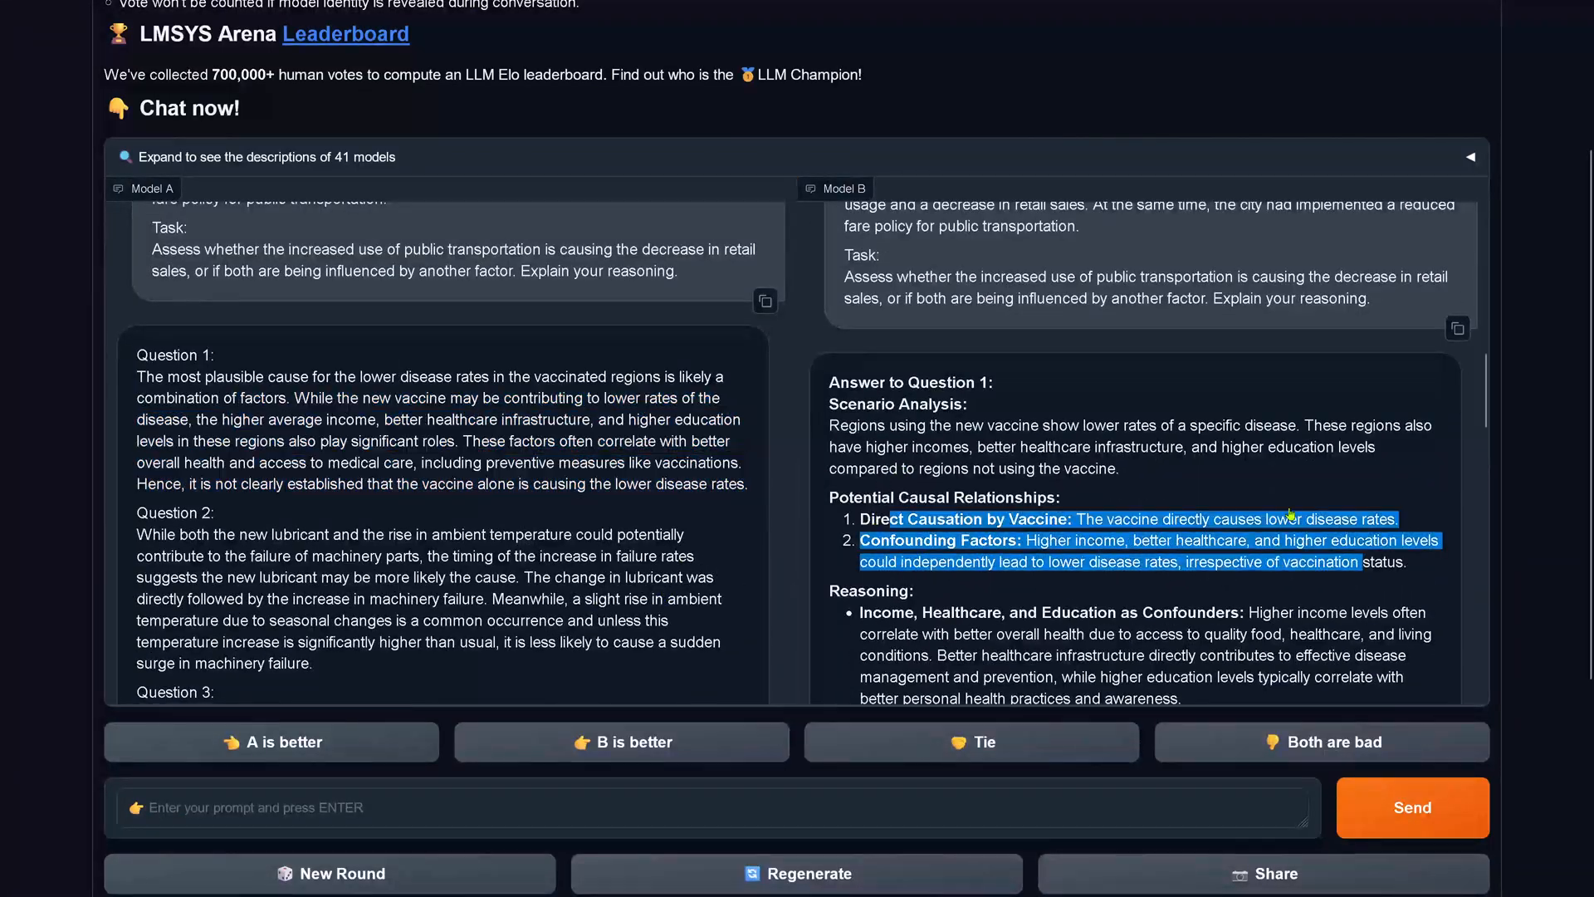
pyautogui.scroll(-3)
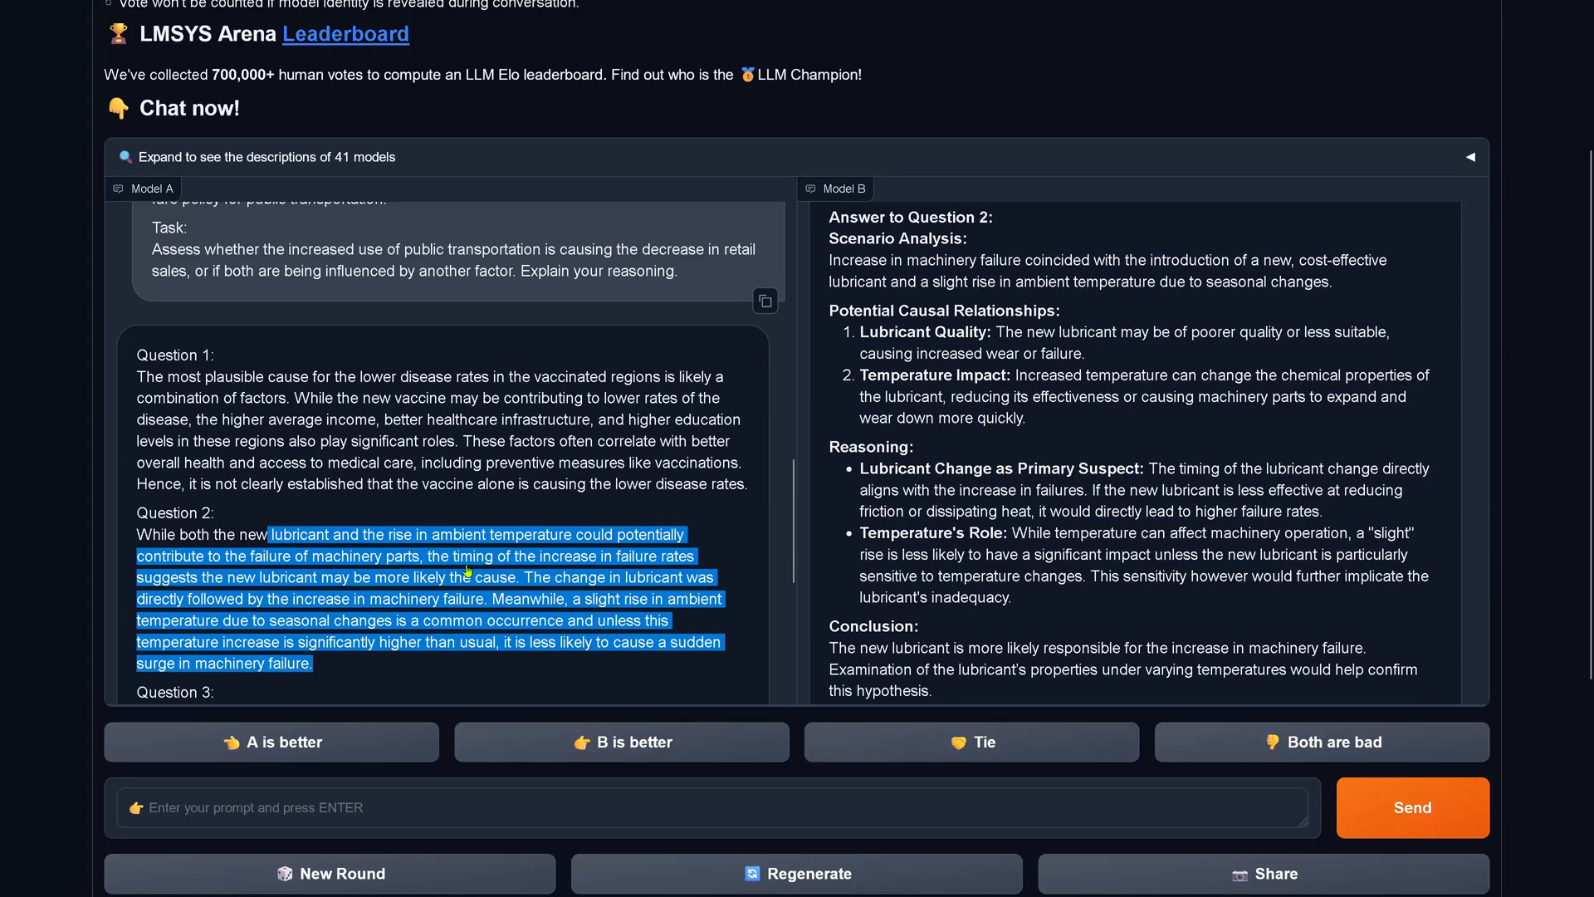
pyautogui.scroll(-3)
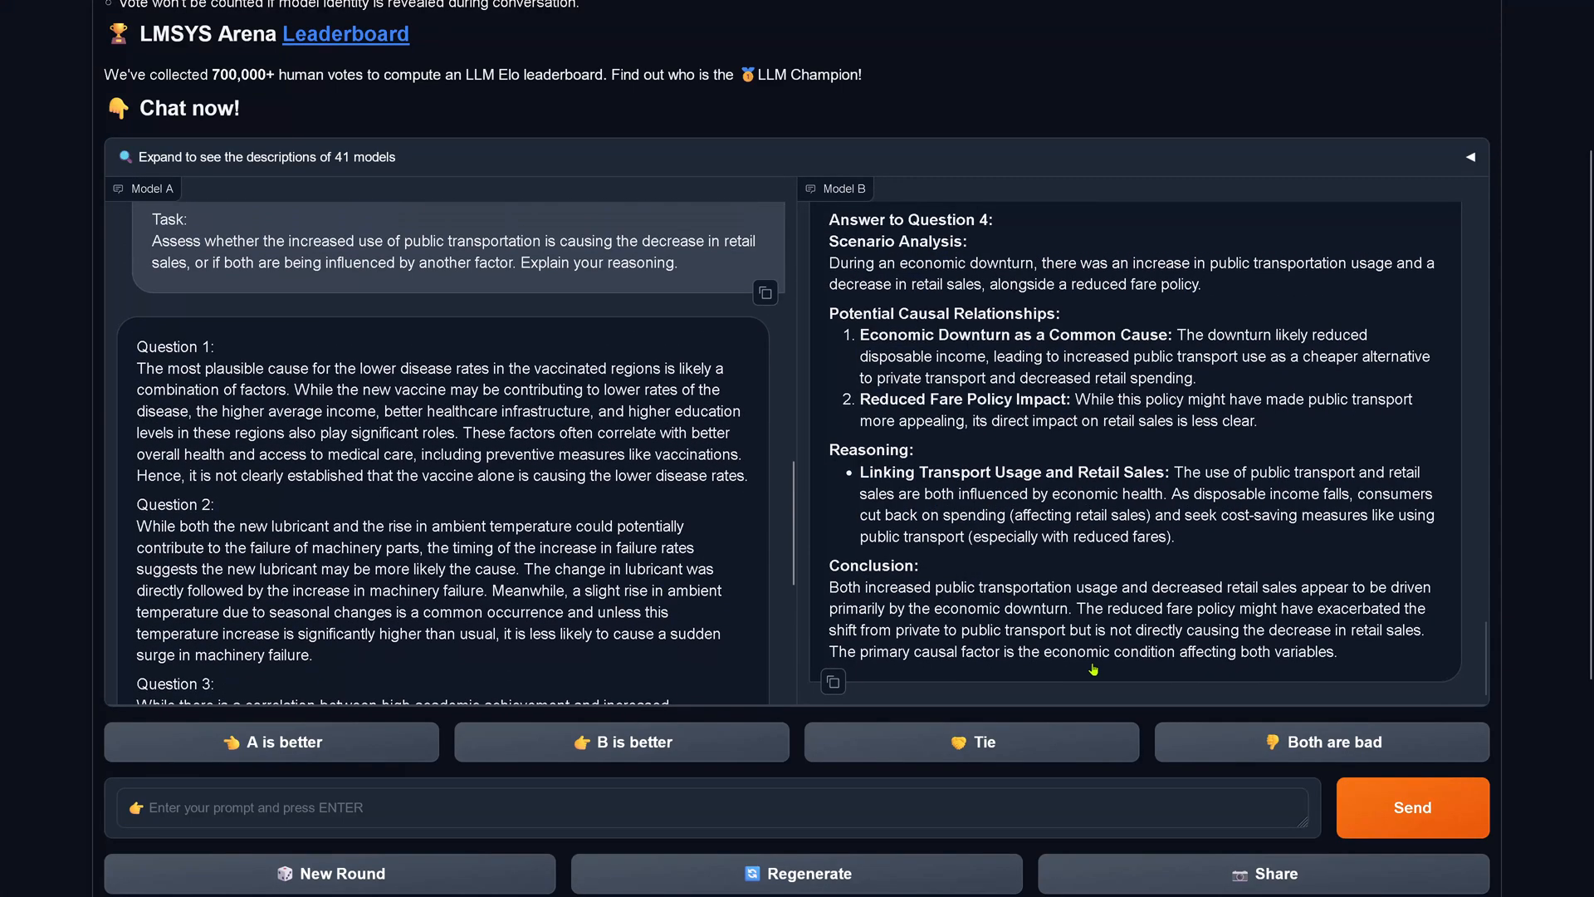
pyautogui.scroll(-3)
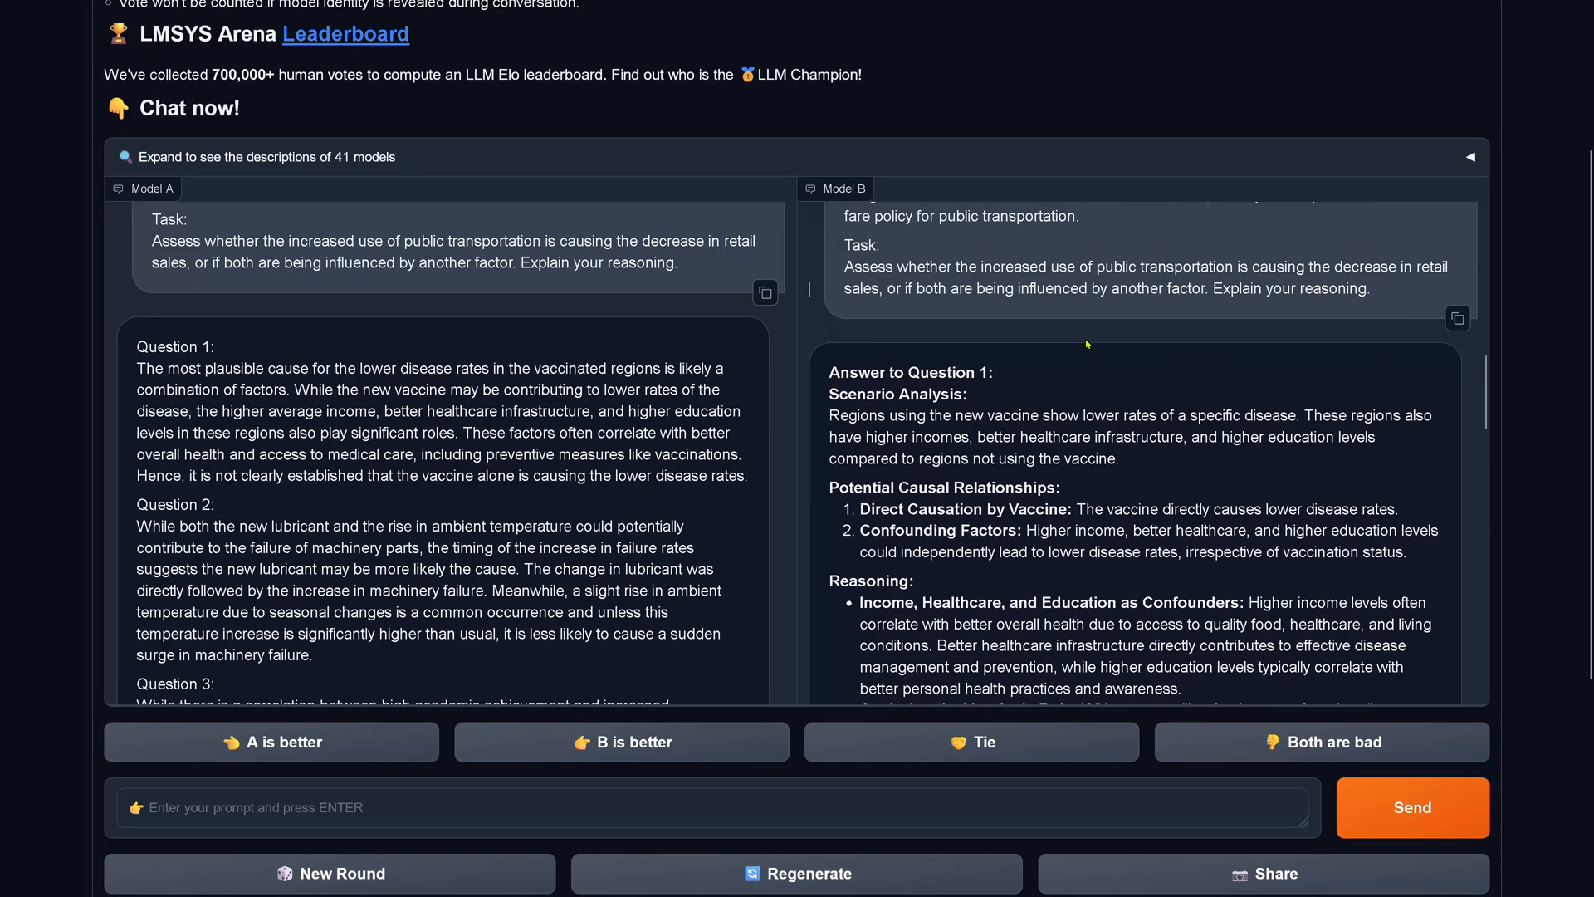
pyautogui.scroll(-3)
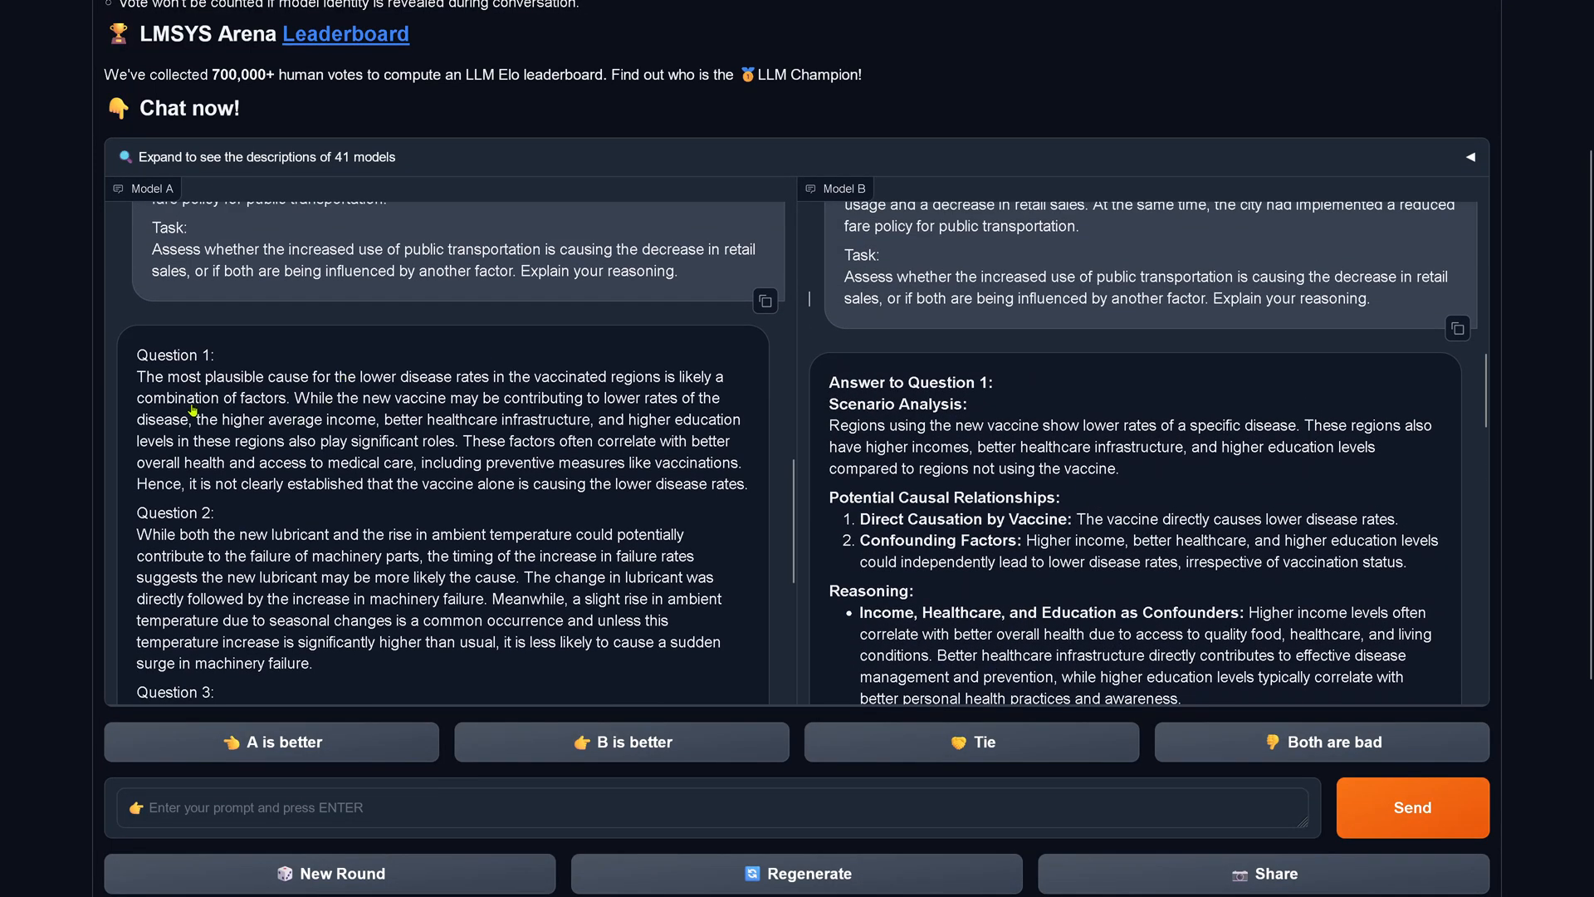
pyautogui.moveTo(192, 397); pyautogui.dragTo(462, 440)
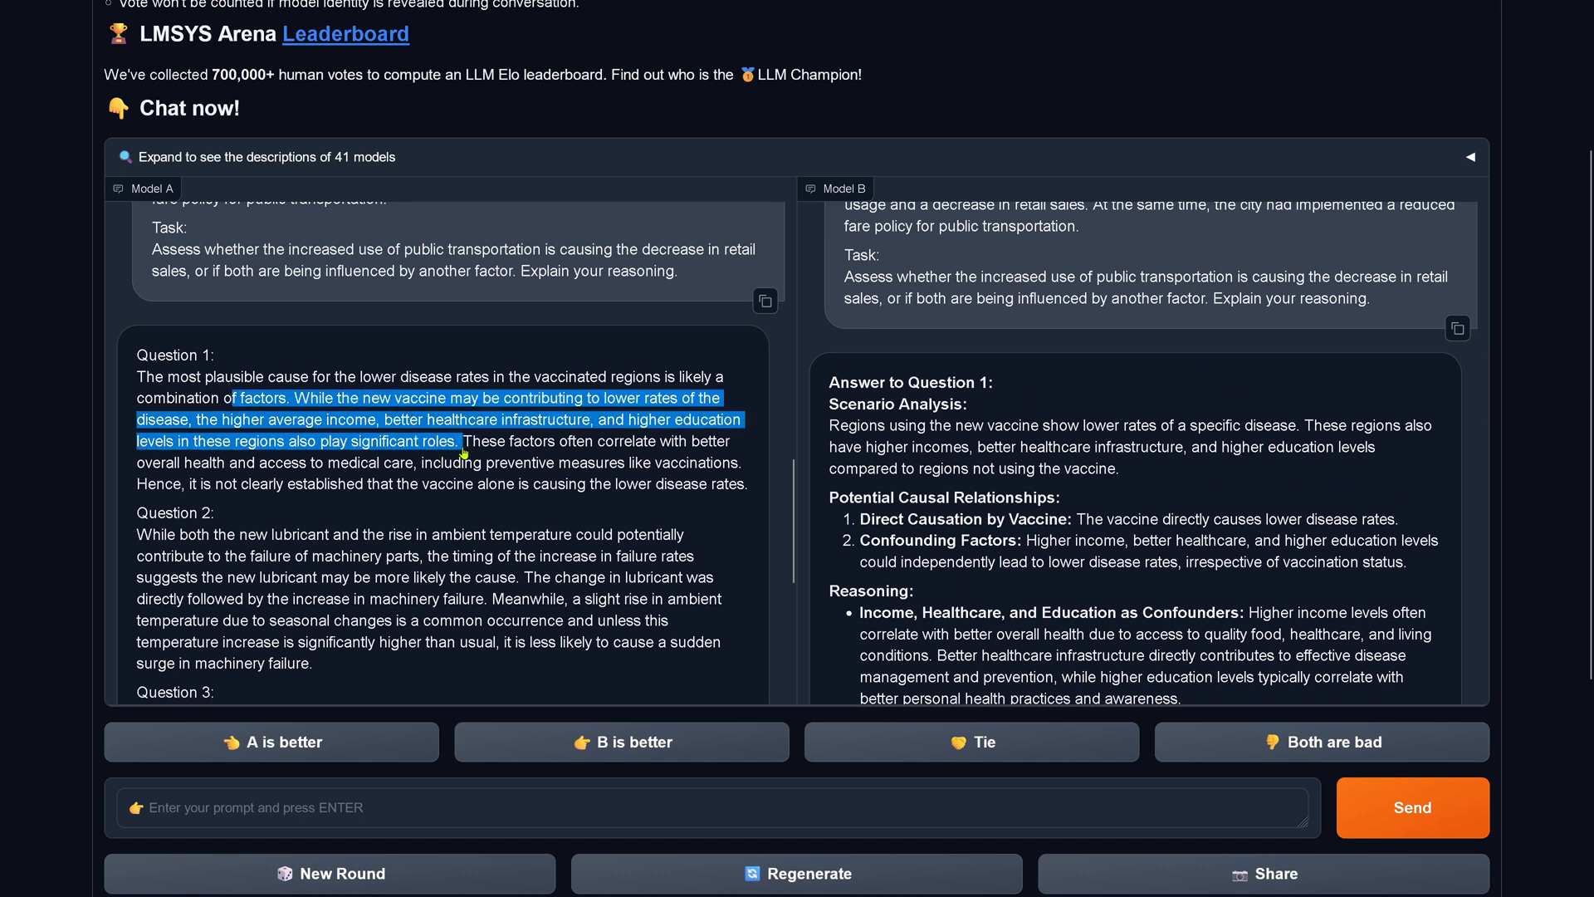
pyautogui.moveTo(459, 440); pyautogui.dragTo(742, 484)
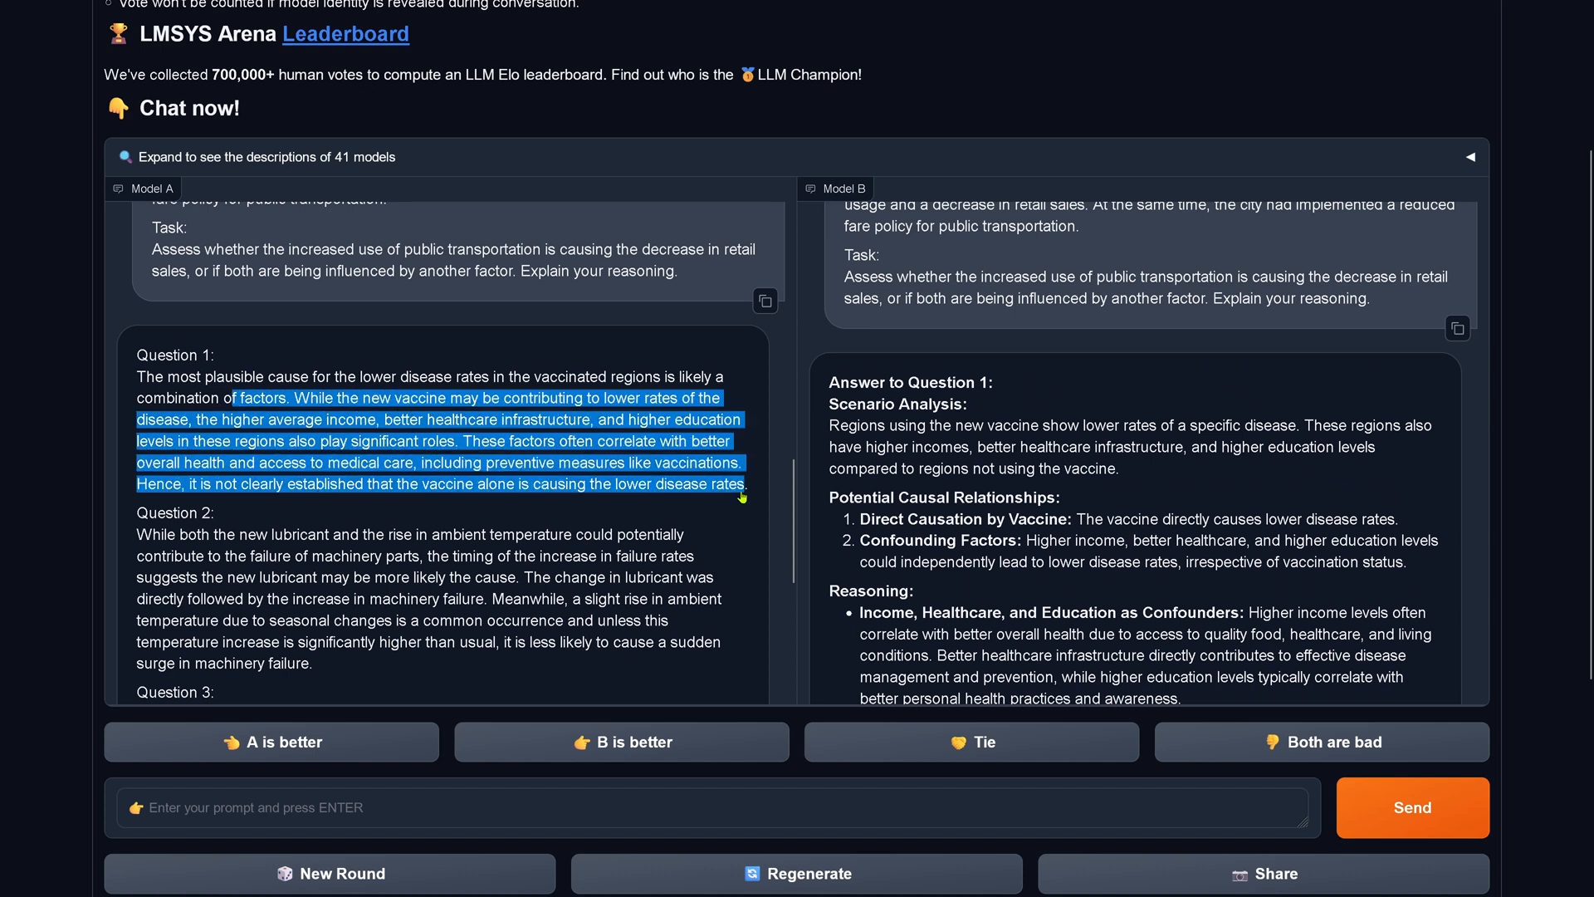
pyautogui.moveTo(914, 465)
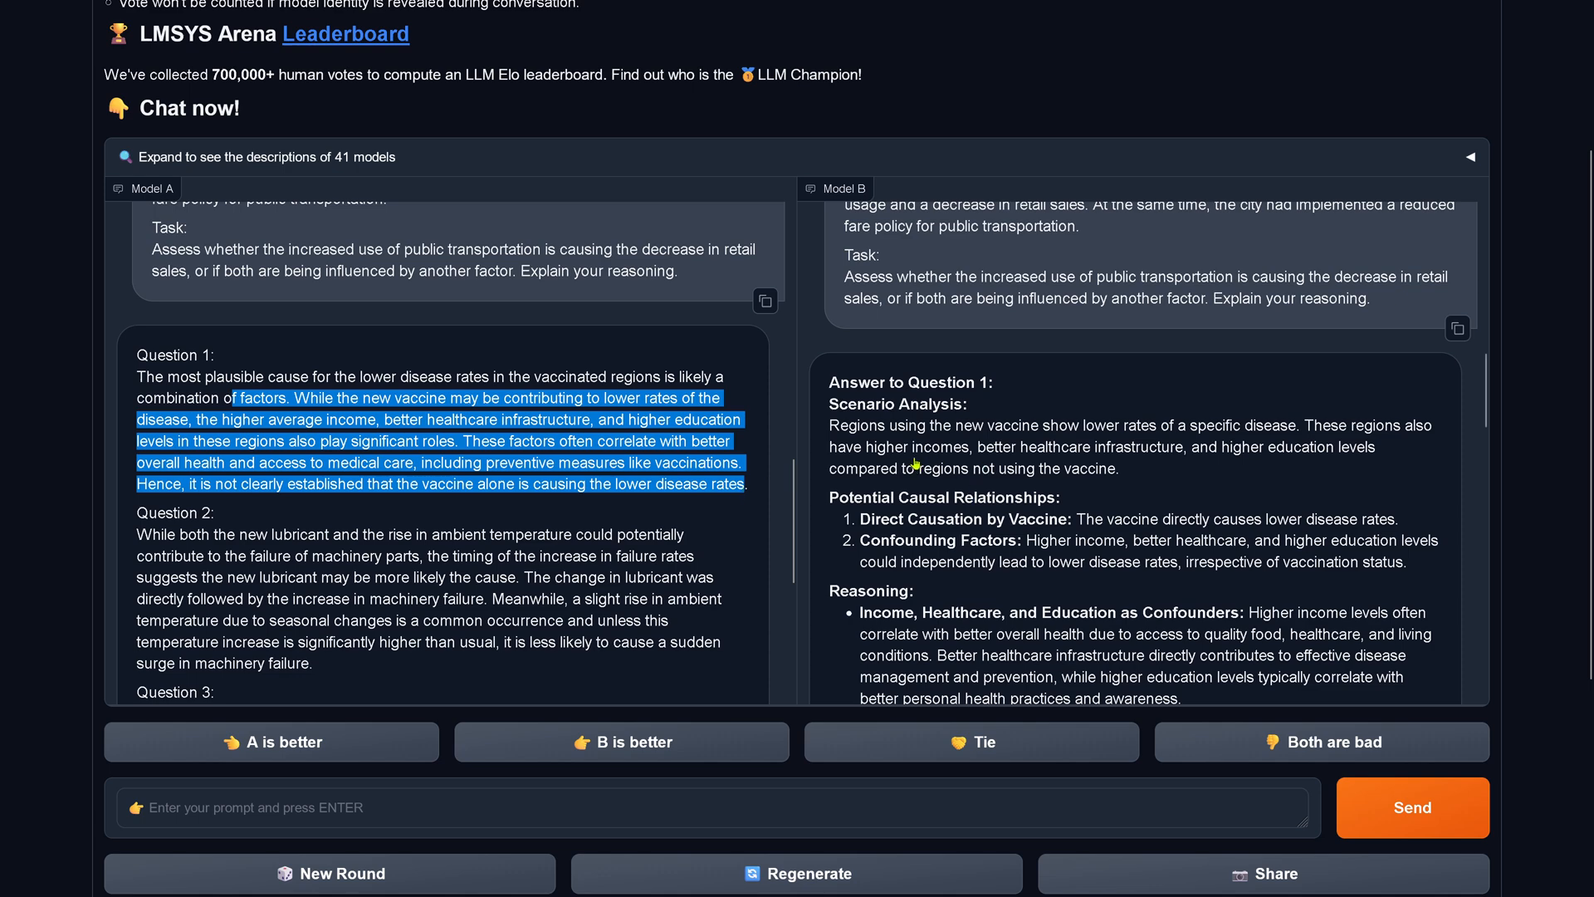
pyautogui.moveTo(902, 471)
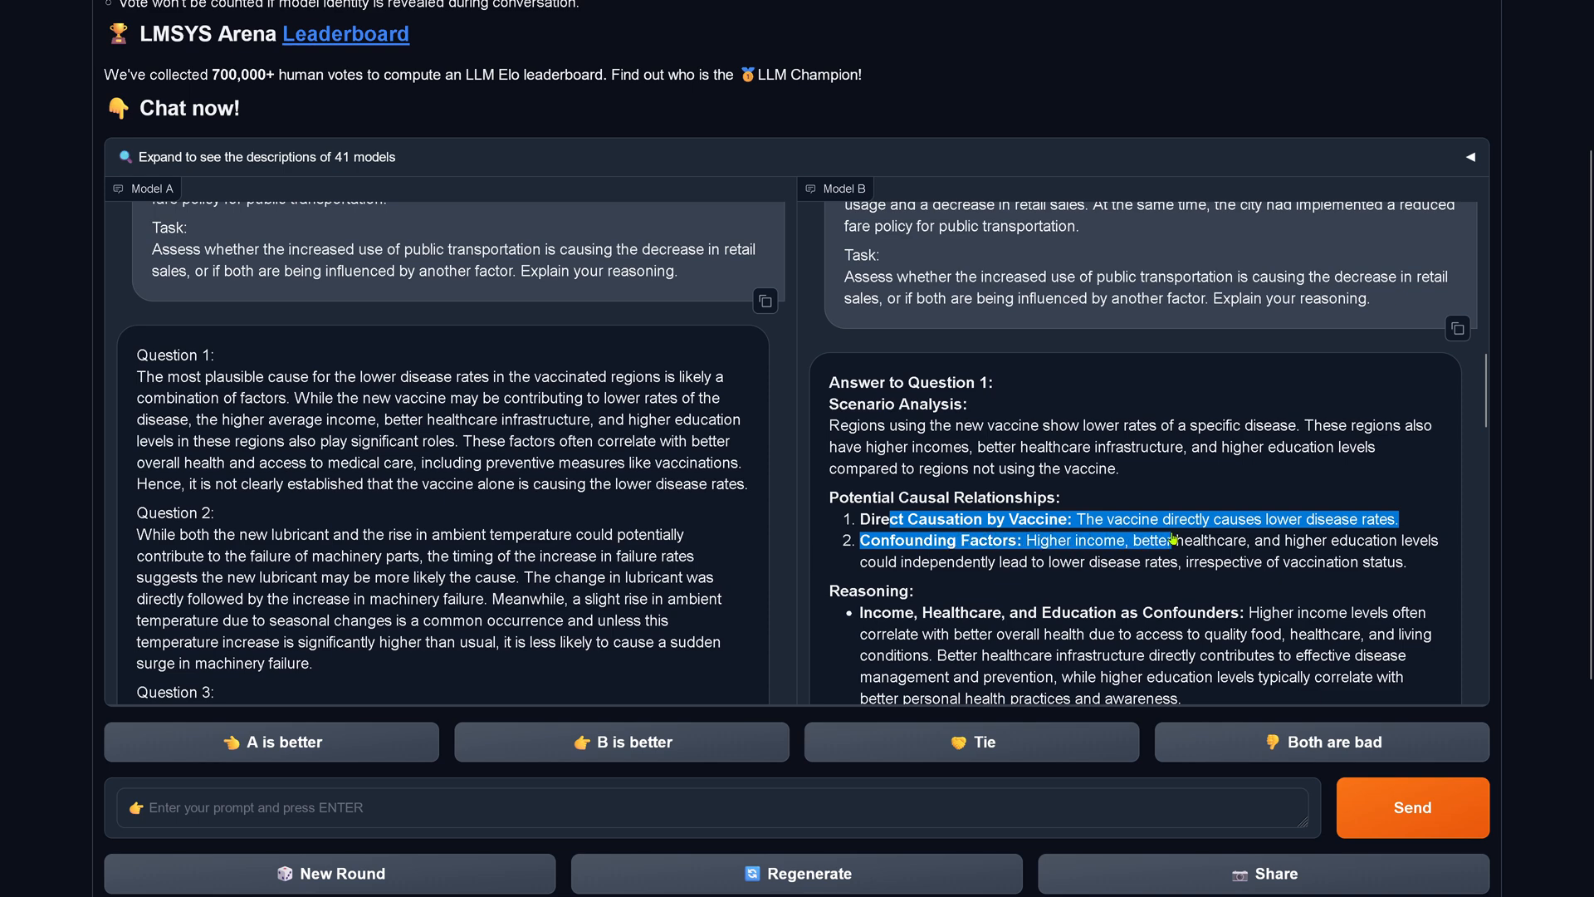
pyautogui.scroll(-3)
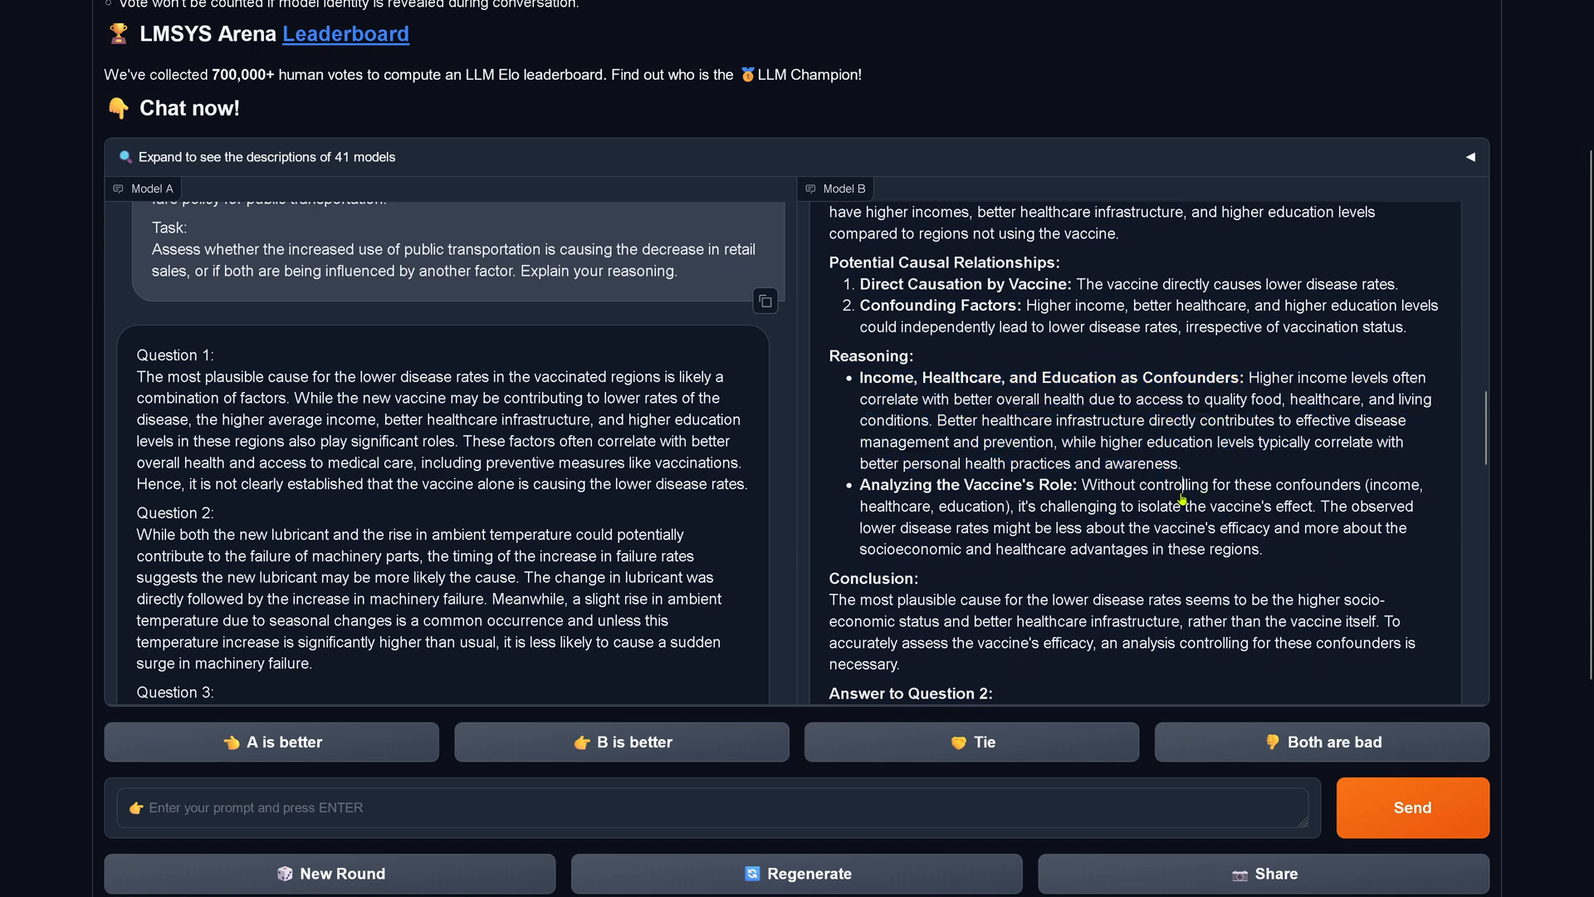
pyautogui.moveTo(1168, 485); pyautogui.dragTo(1317, 507)
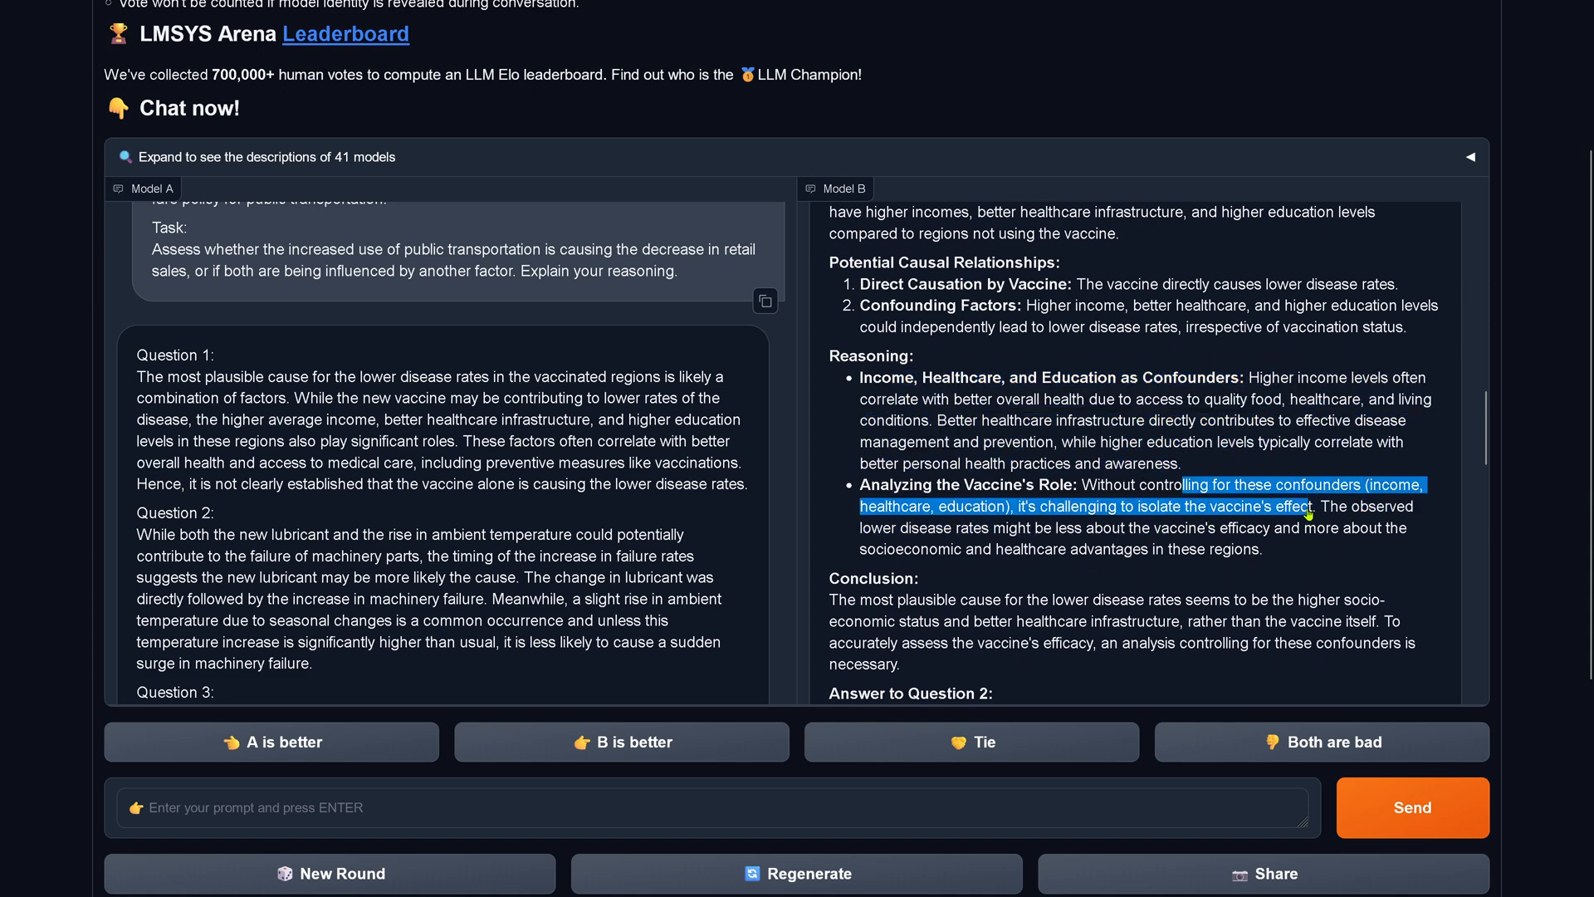
pyautogui.moveTo(1327, 507); pyautogui.dragTo(1283, 528)
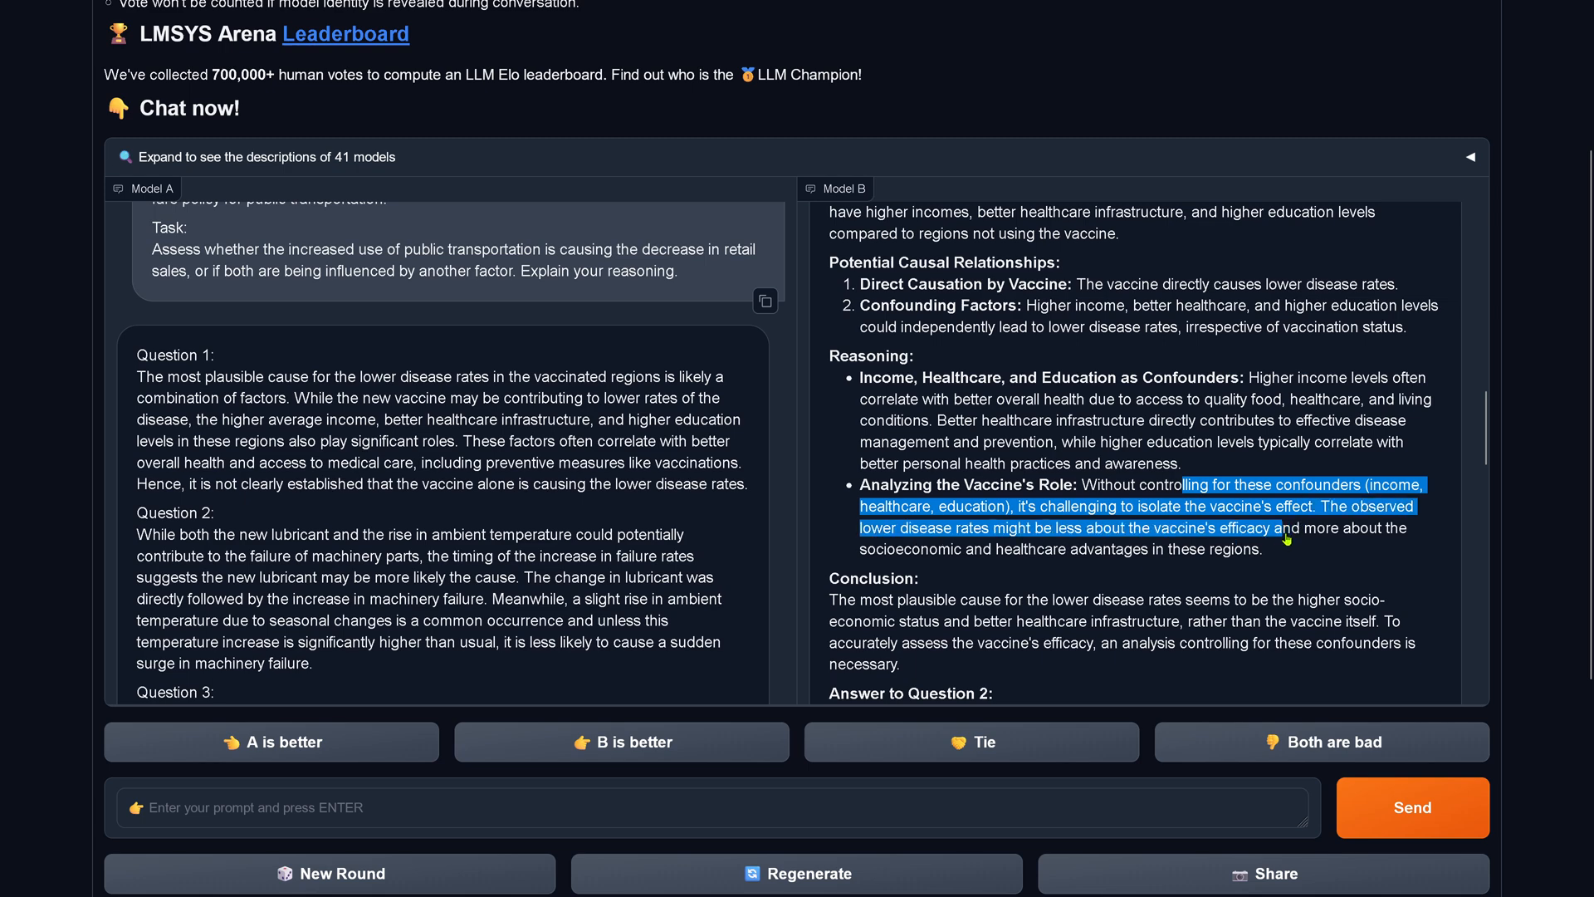
pyautogui.moveTo(1285, 539); pyautogui.dragTo(951, 610)
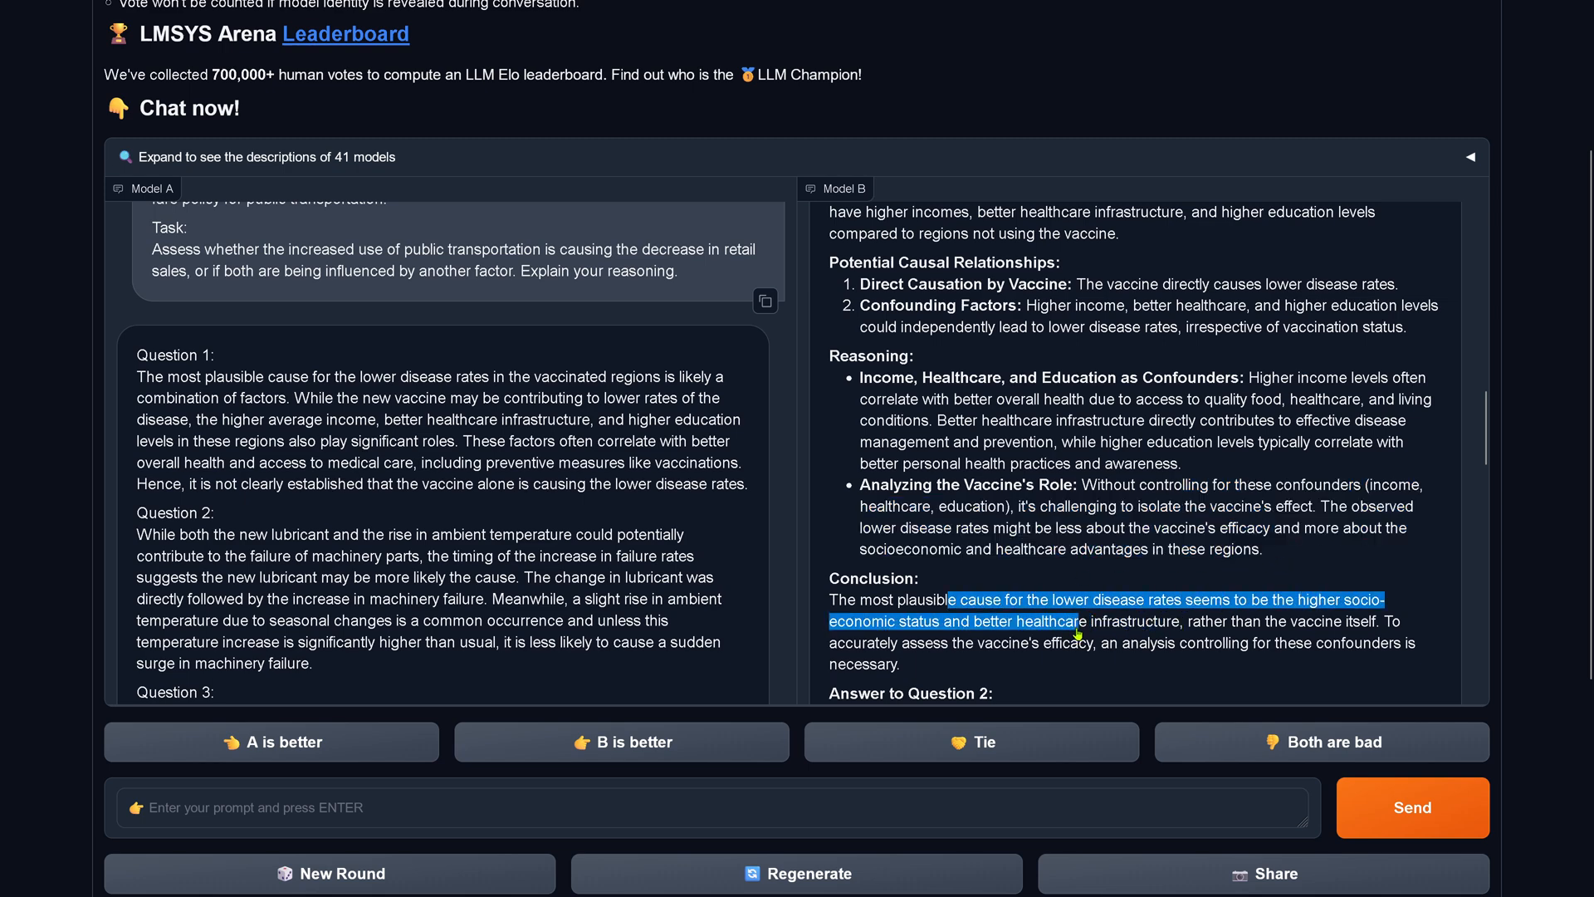
pyautogui.moveTo(1078, 621); pyautogui.dragTo(1380, 621)
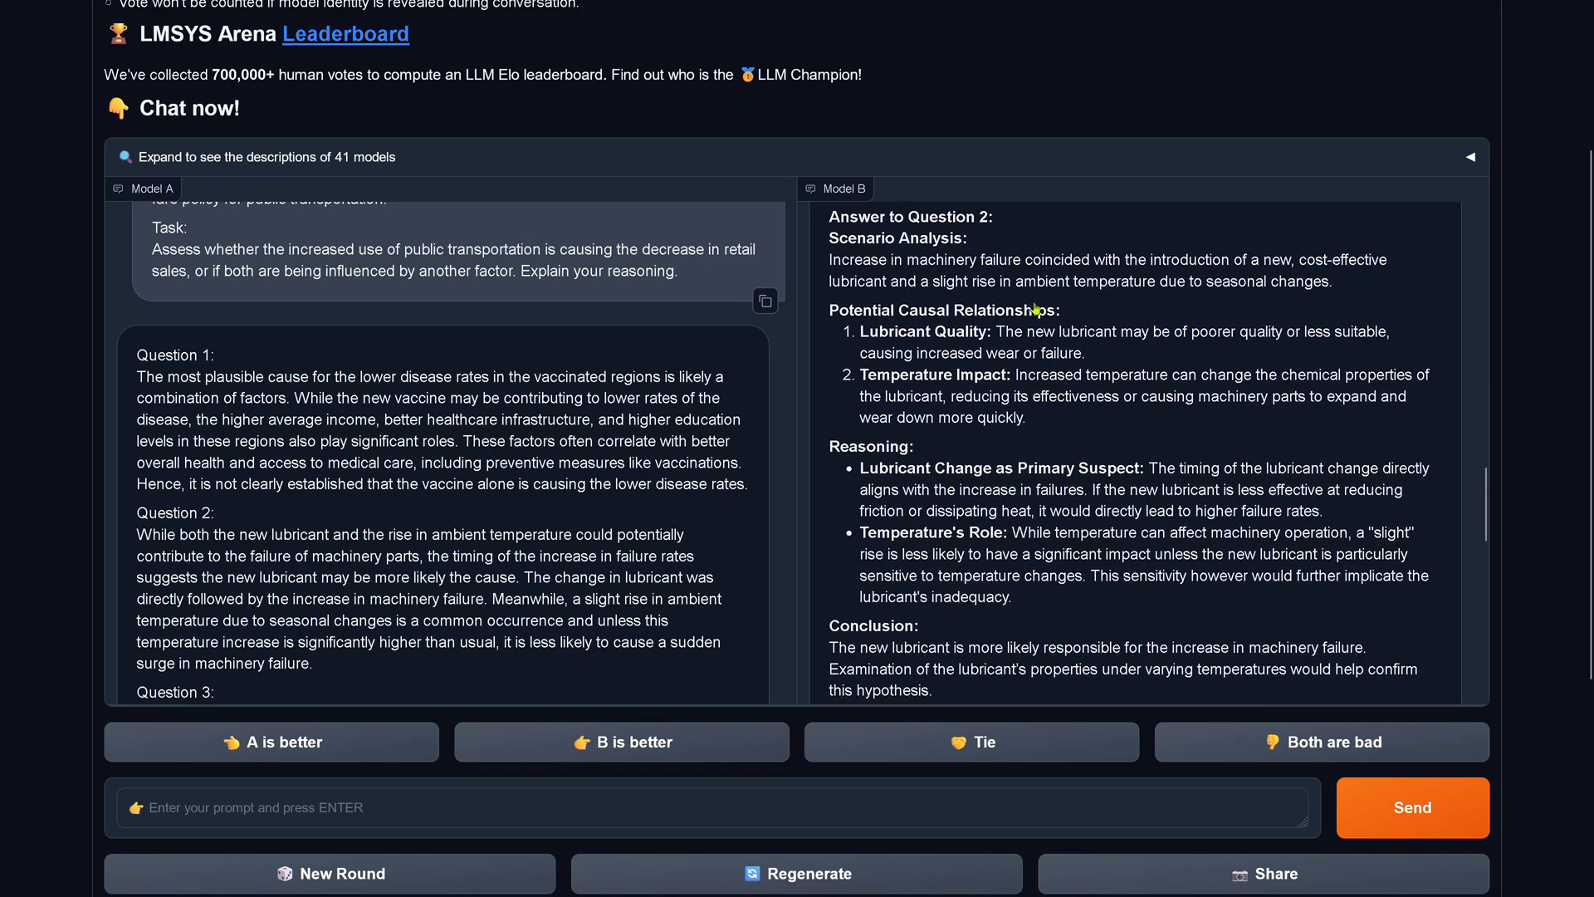
pyautogui.moveTo(915, 267)
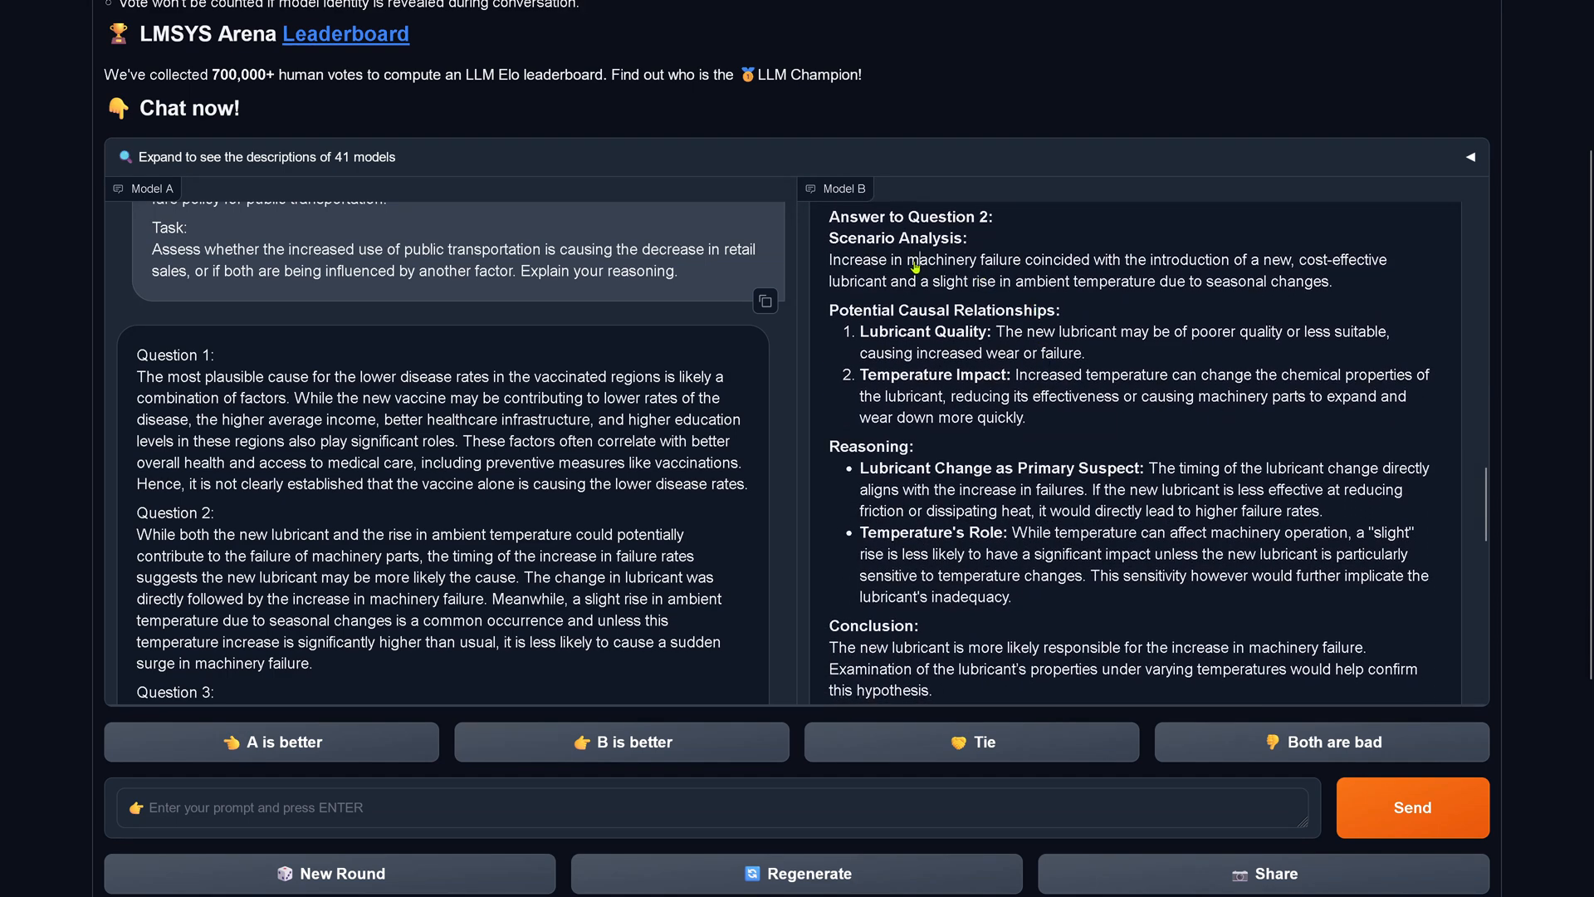
pyautogui.moveTo(913, 259); pyautogui.dragTo(1283, 281)
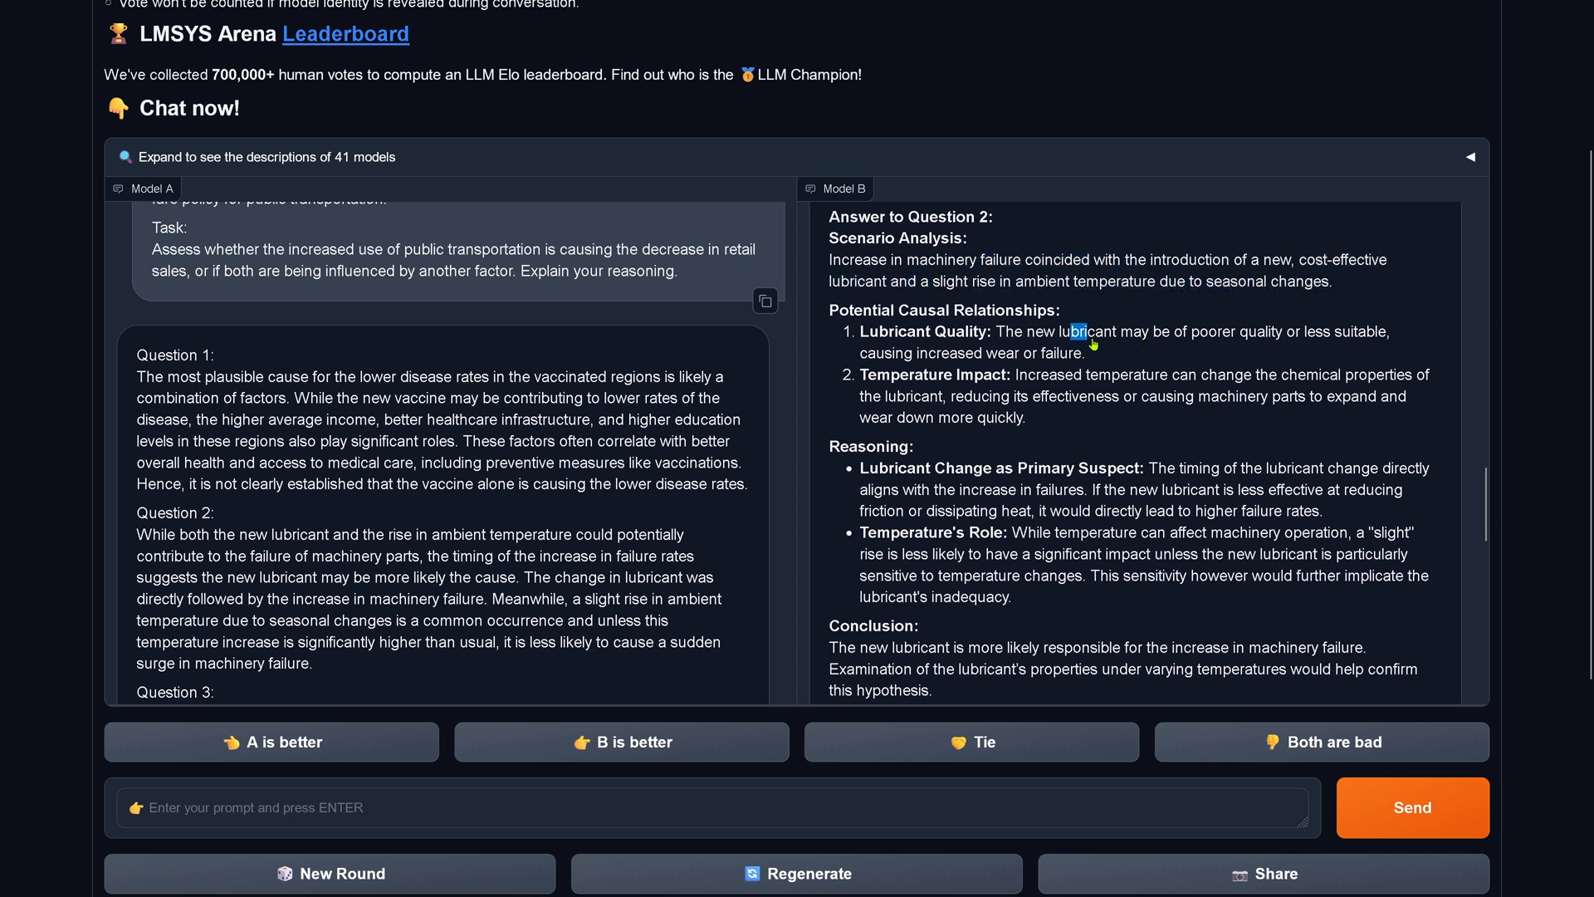
pyautogui.moveTo(1083, 343); pyautogui.dragTo(1083, 352)
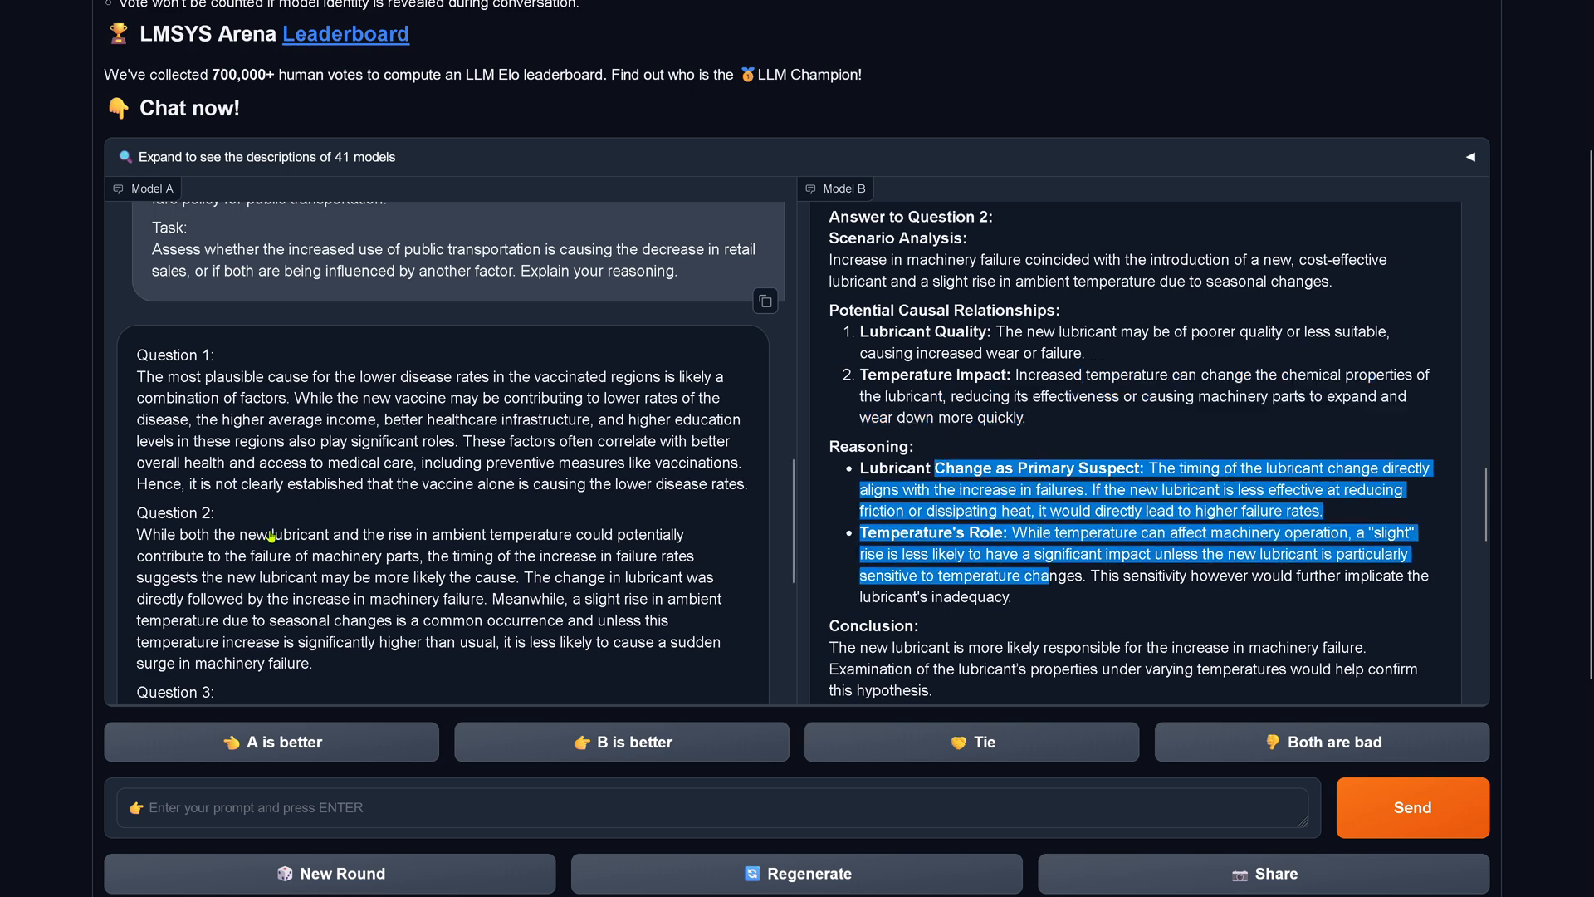
pyautogui.moveTo(263, 534); pyautogui.dragTo(316, 576)
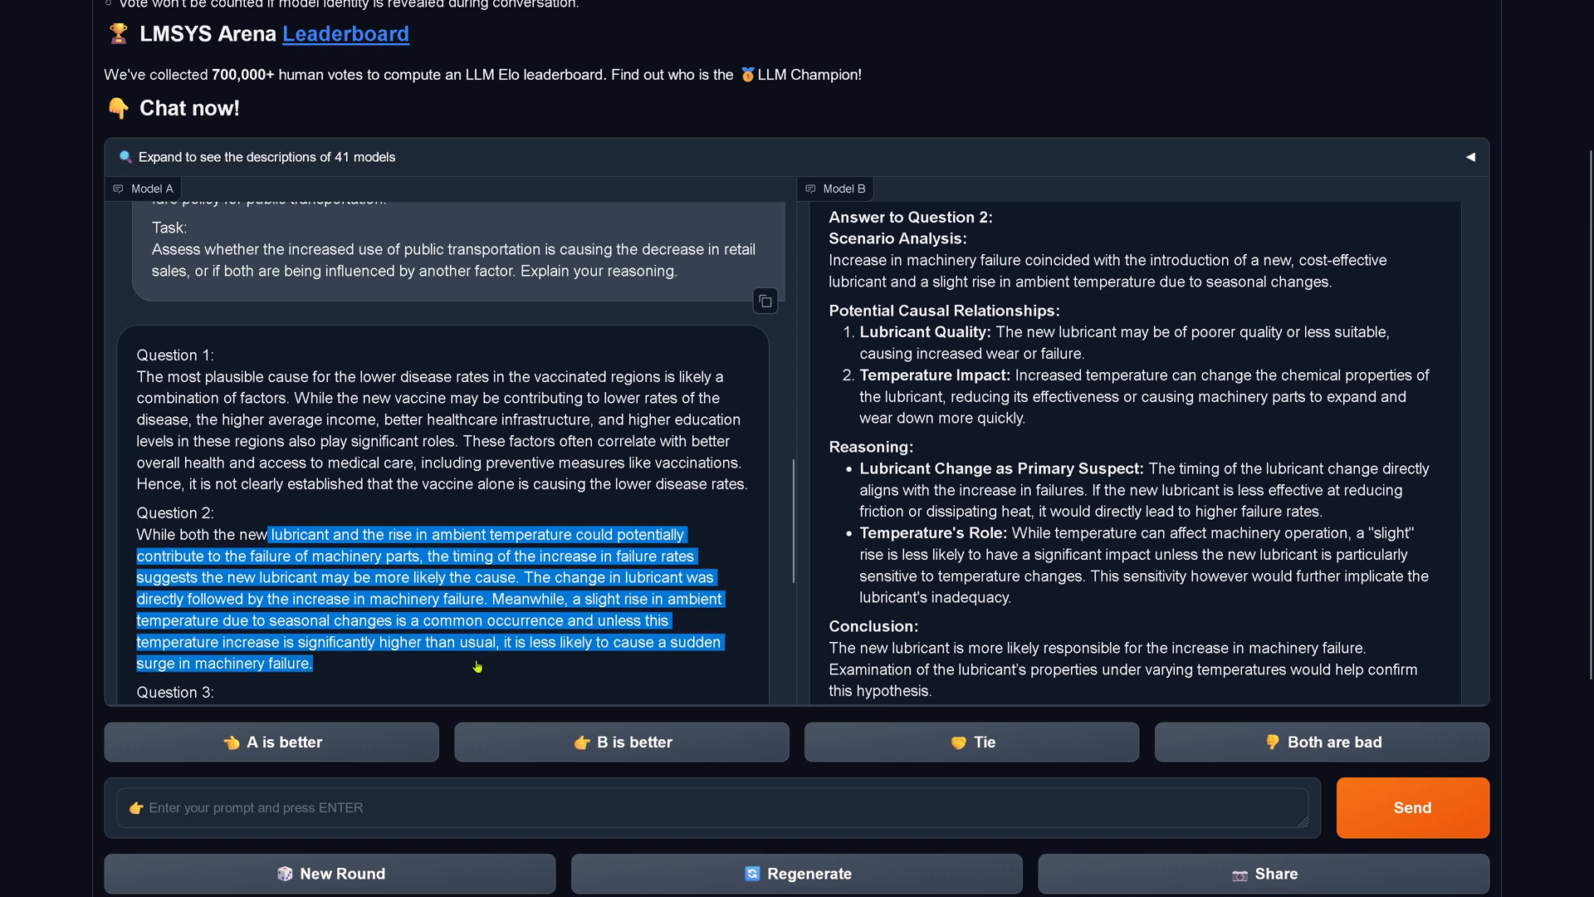
pyautogui.moveTo(468, 571)
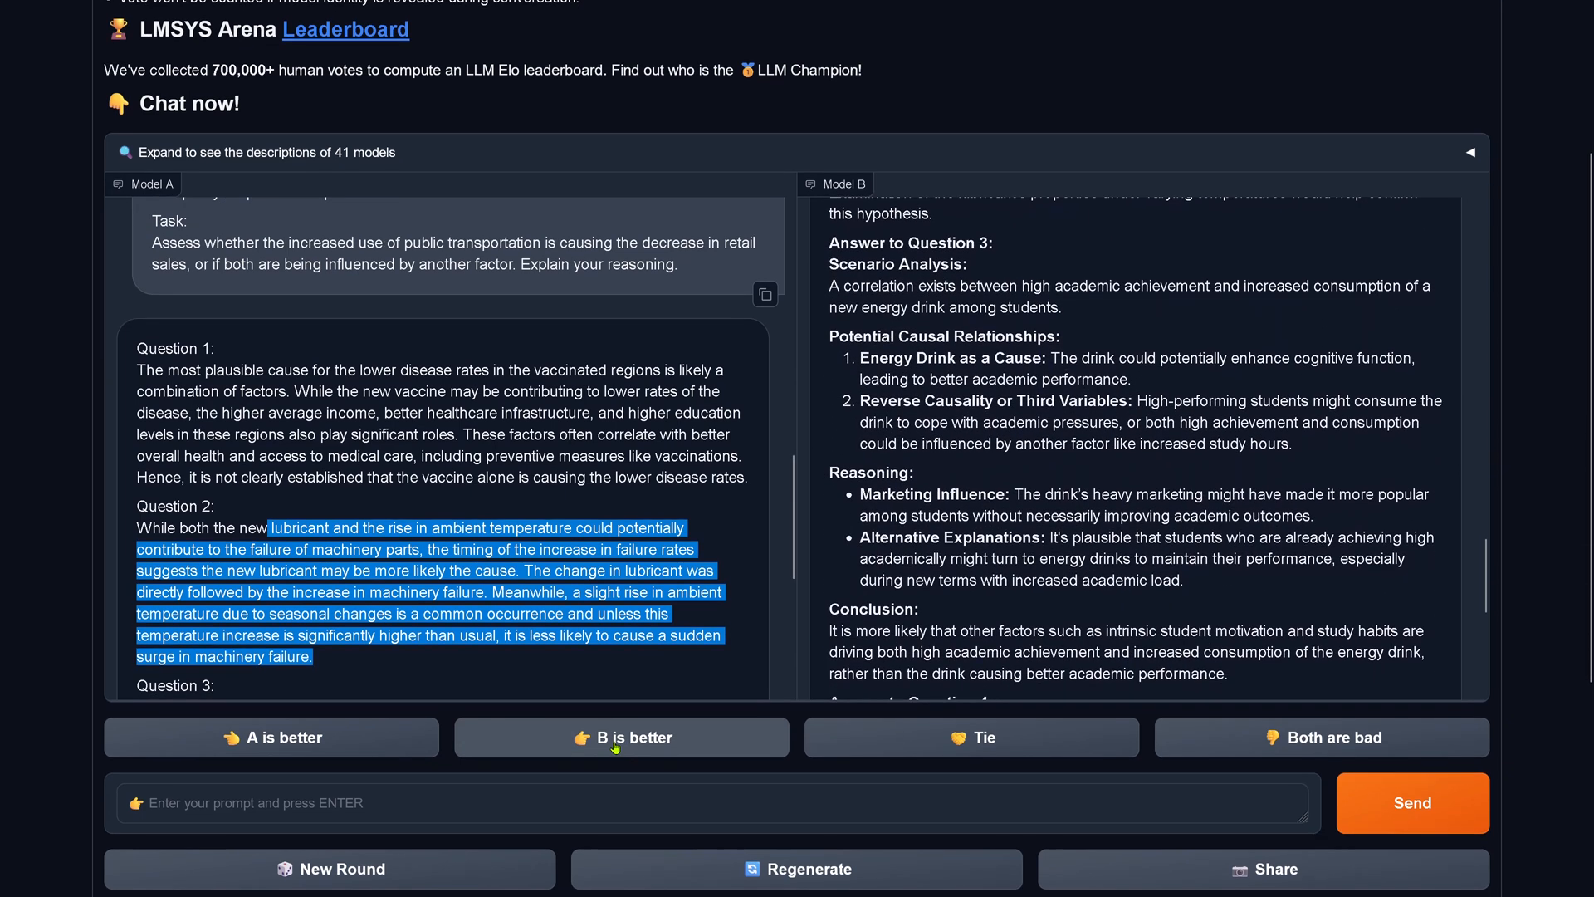
# Vote B better, revealing gpt-4-0613 versus gpt2-chatbot, and scroll down.
pyautogui.click(621, 737)
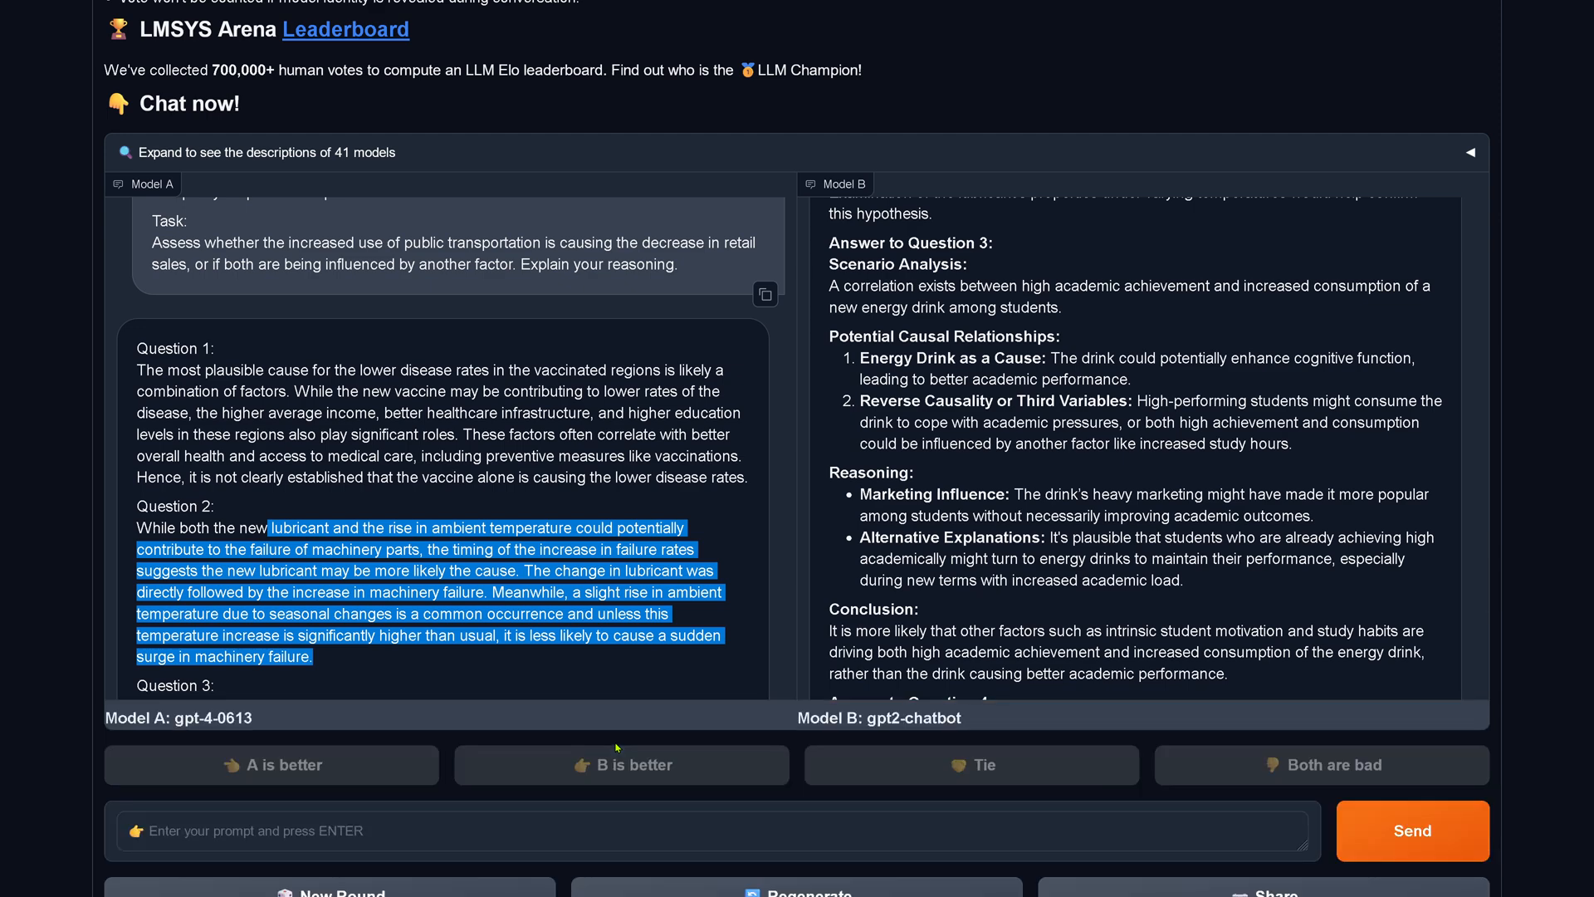
pyautogui.scroll(-3)
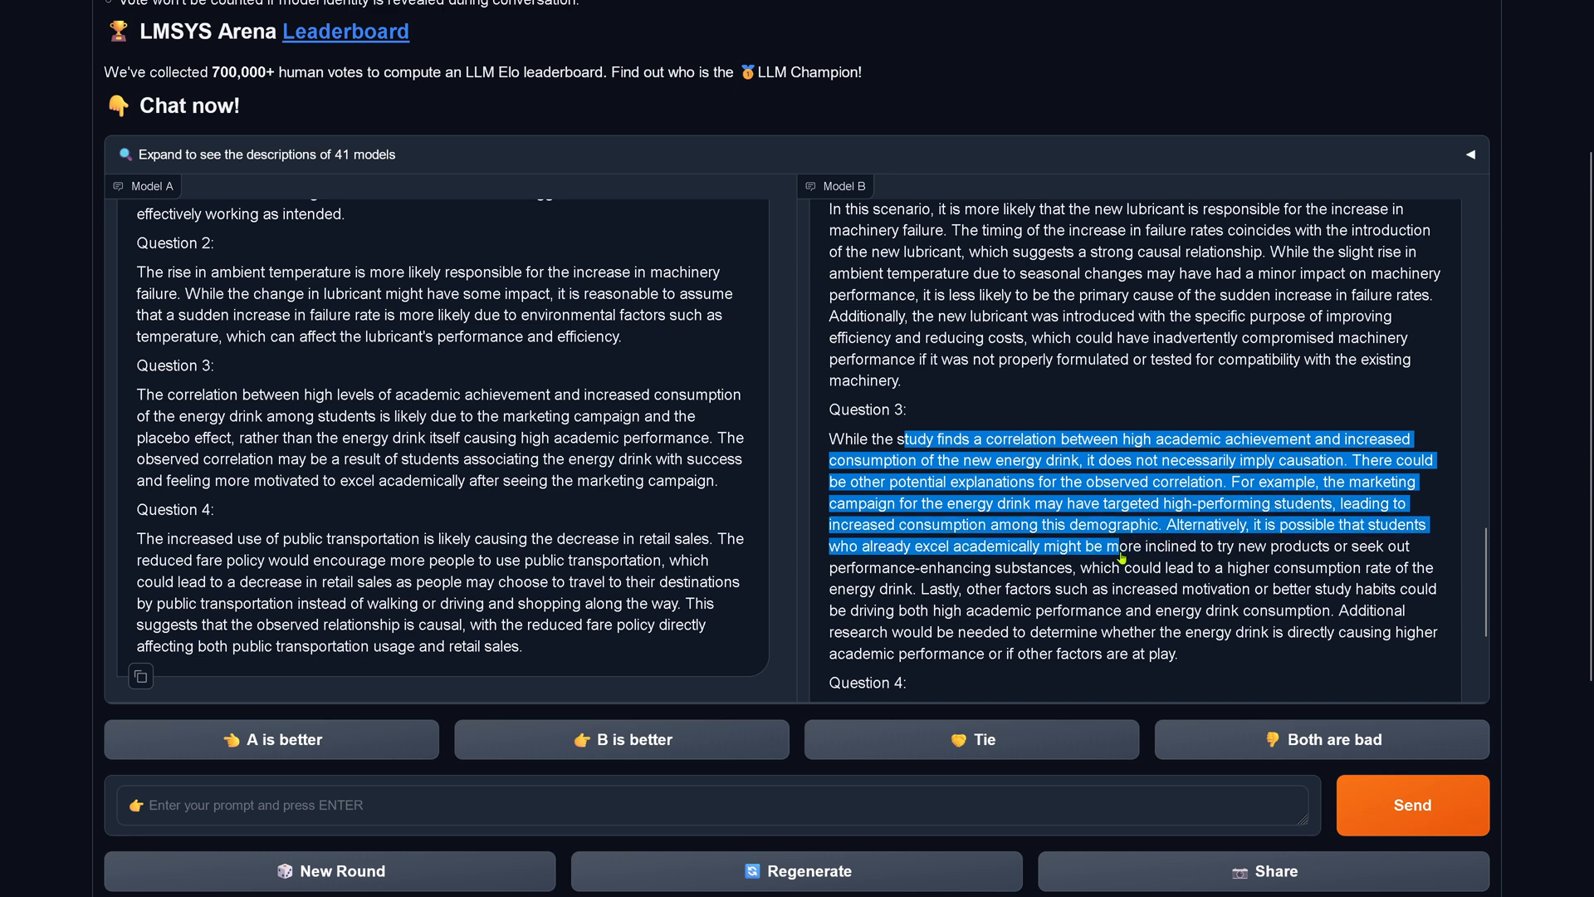
pyautogui.moveTo(1118, 546); pyautogui.dragTo(1068, 567)
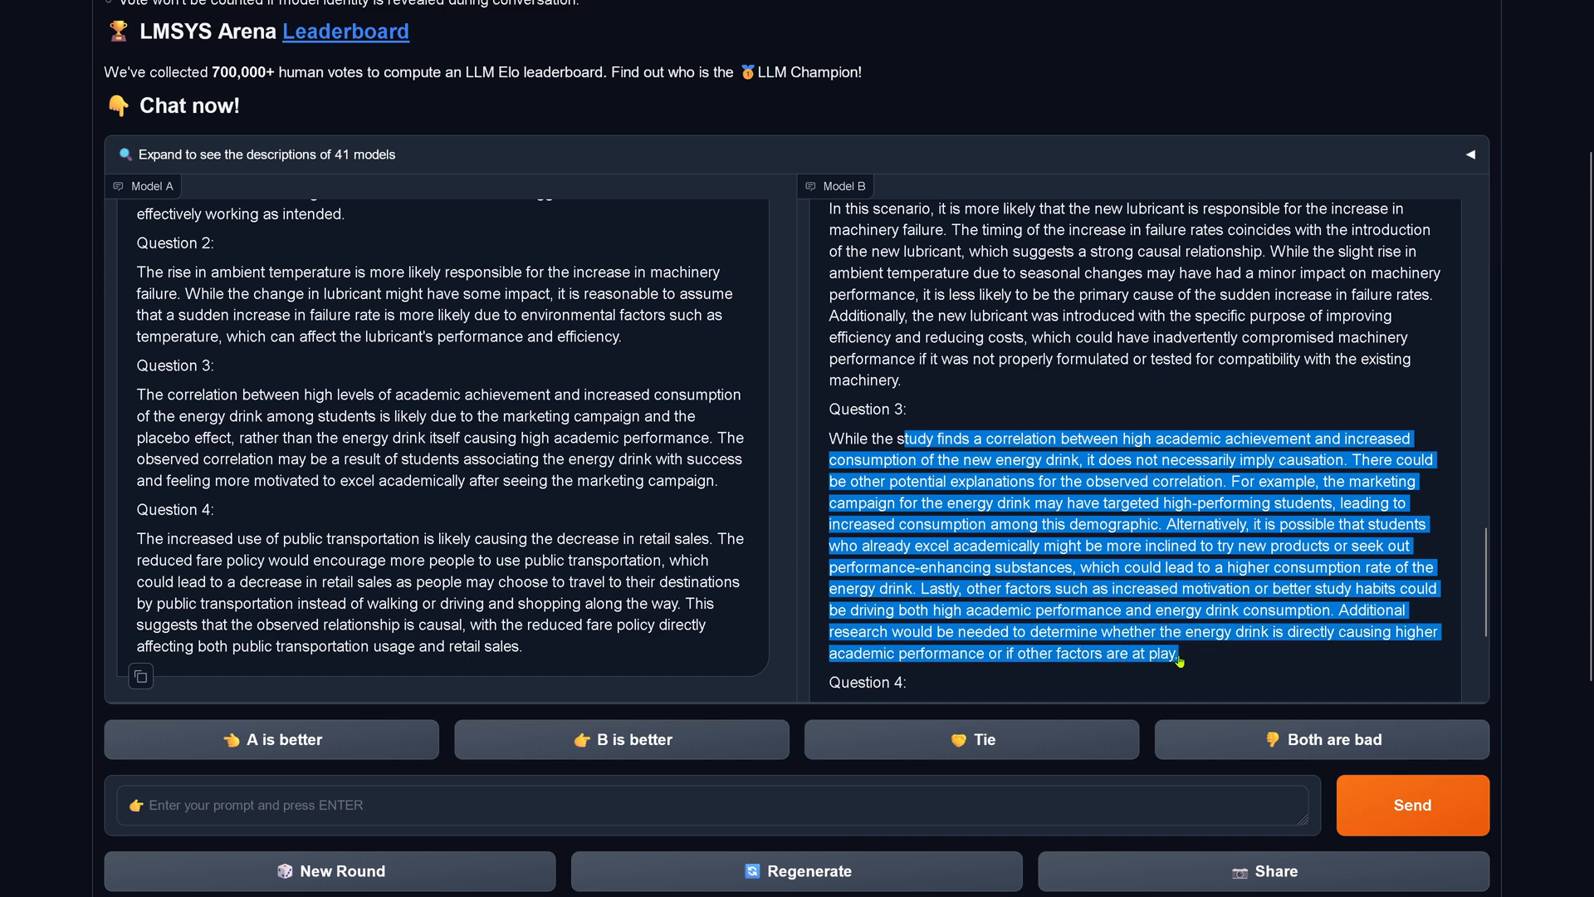
pyautogui.moveTo(203, 401)
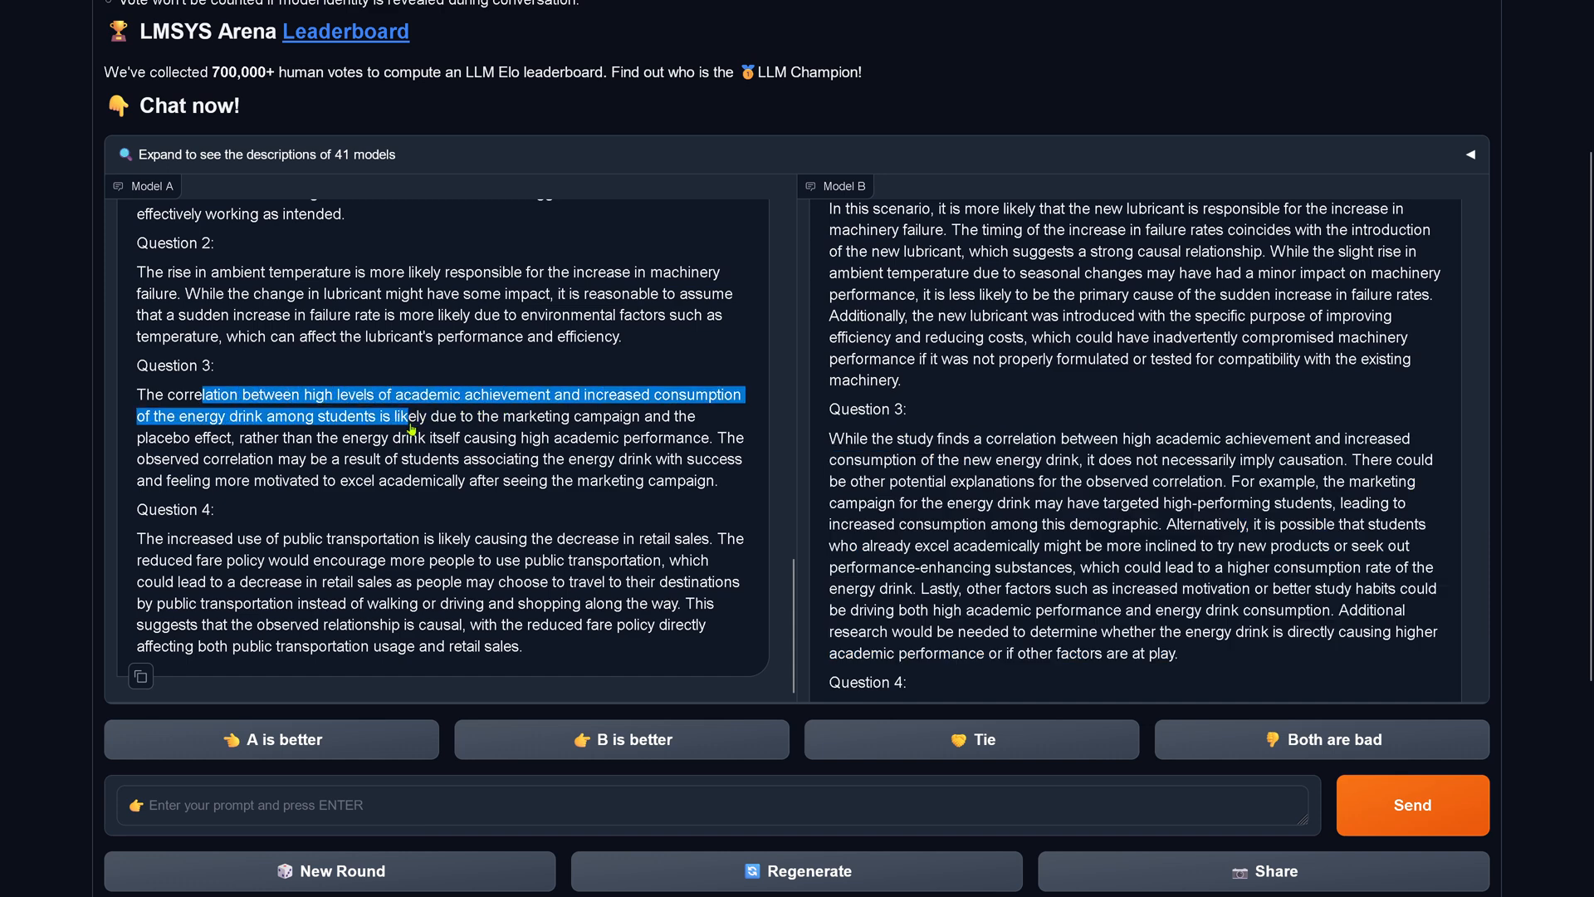
pyautogui.moveTo(407, 416); pyautogui.dragTo(426, 438)
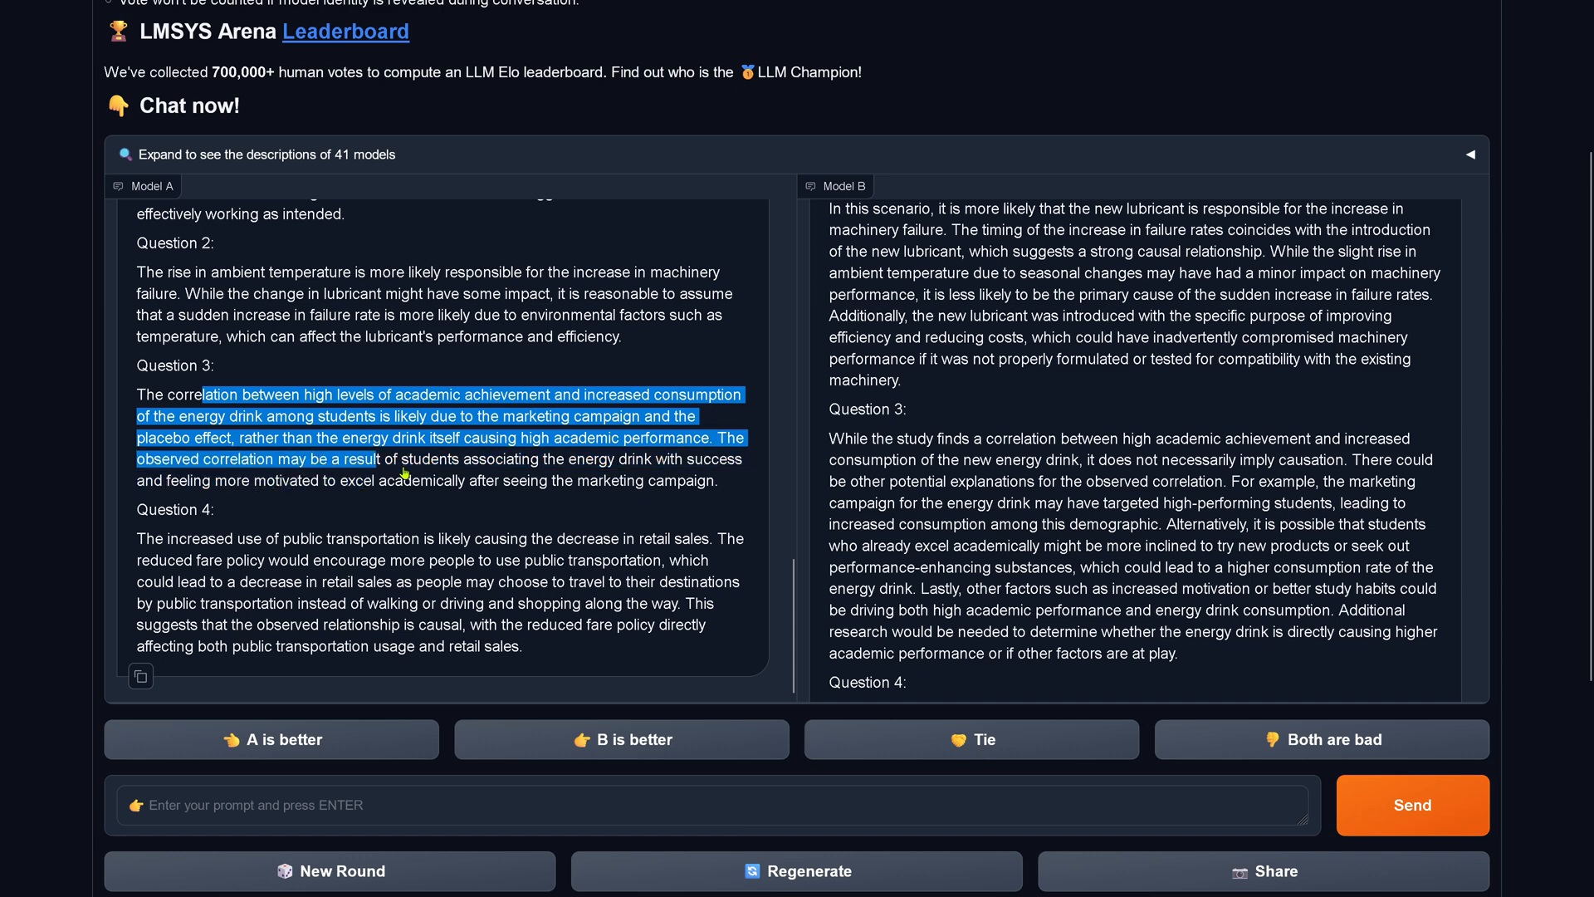
pyautogui.moveTo(377, 458); pyautogui.dragTo(241, 480)
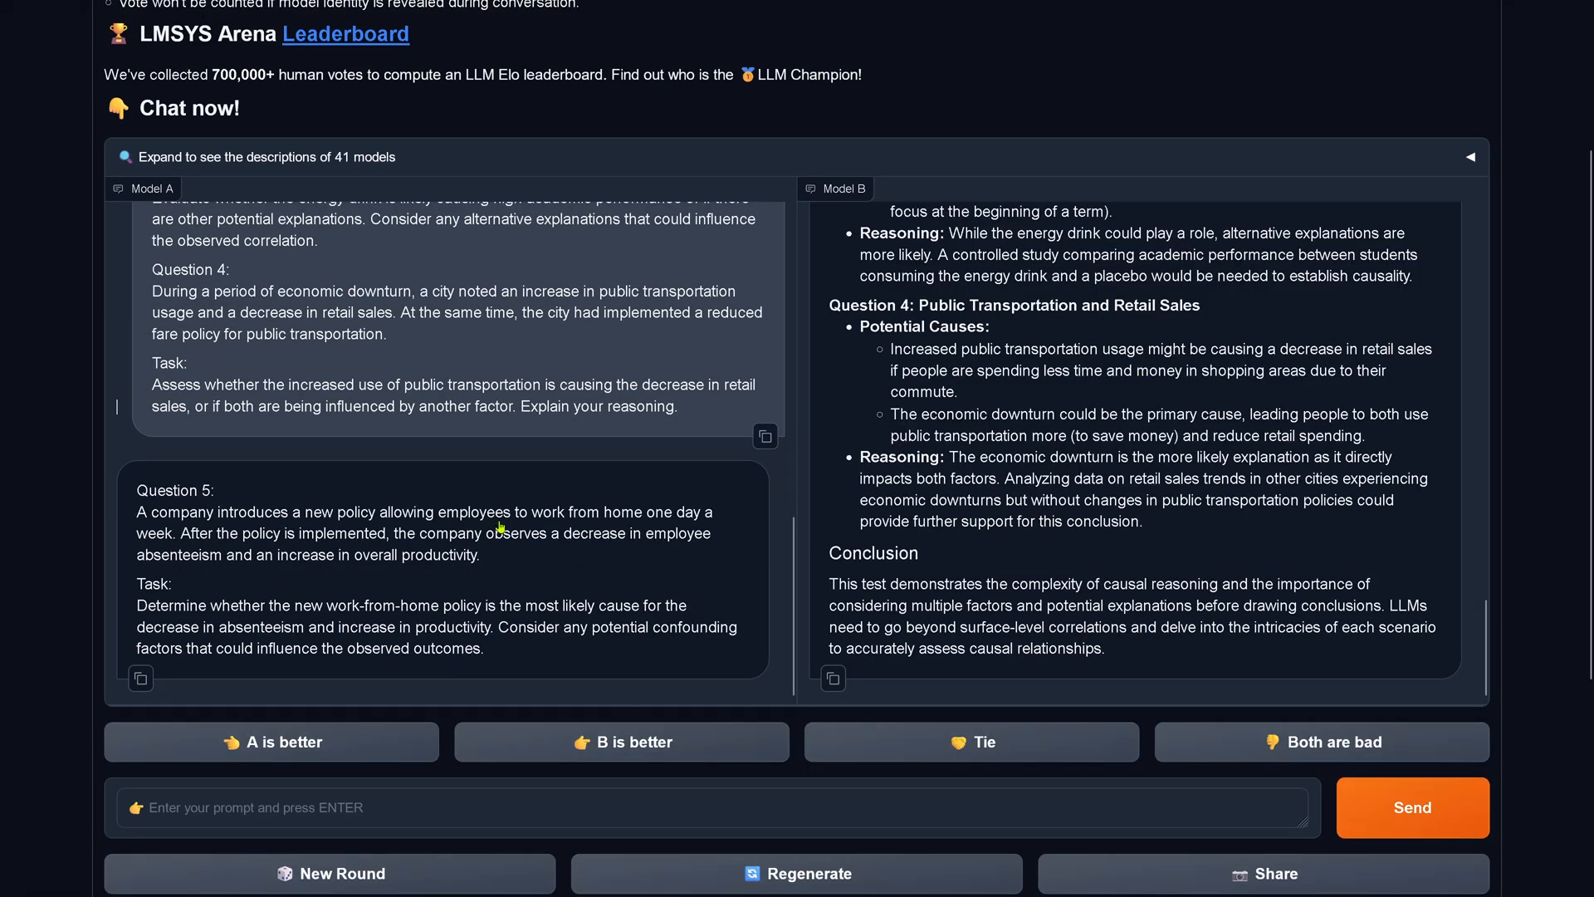
pyautogui.moveTo(208, 489); pyautogui.dragTo(386, 533)
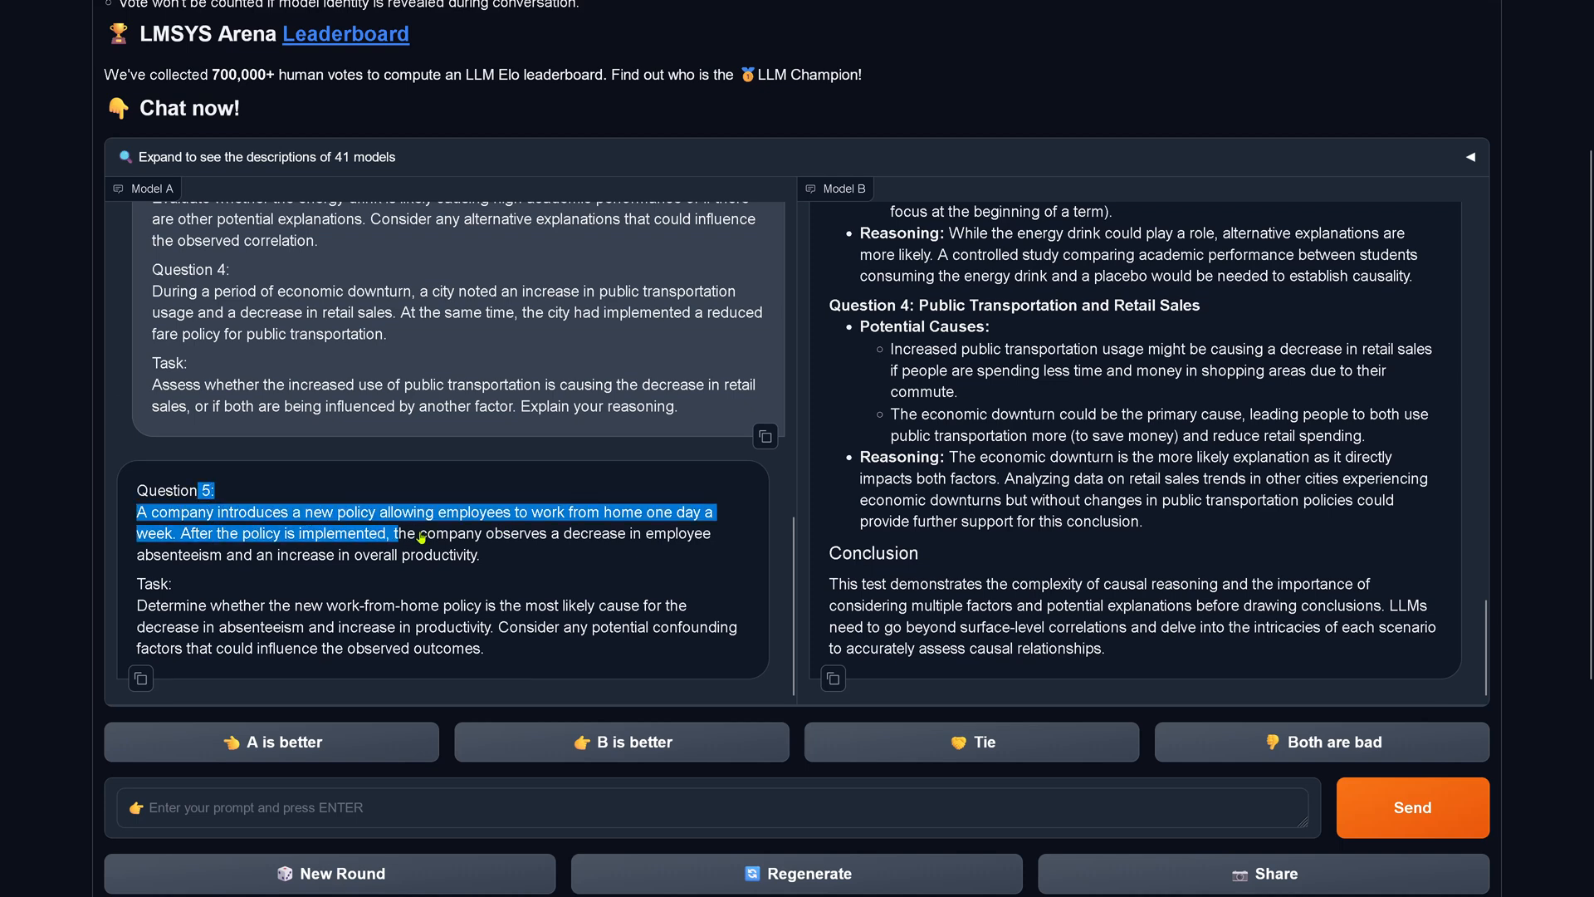
pyautogui.click(427, 605)
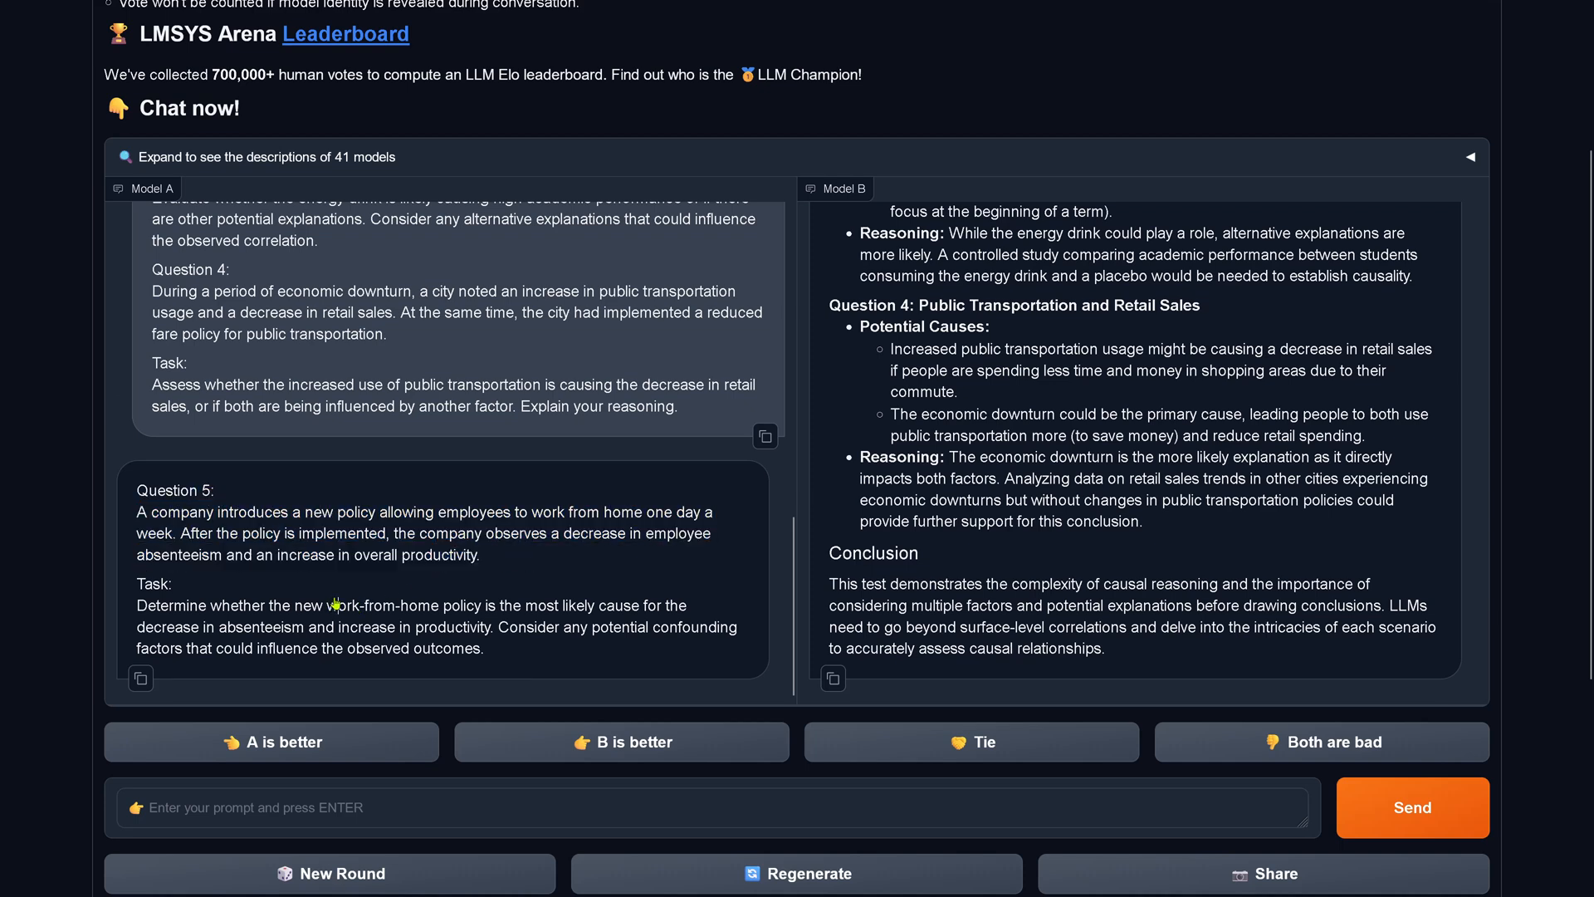
pyautogui.doubleClick(173, 490)
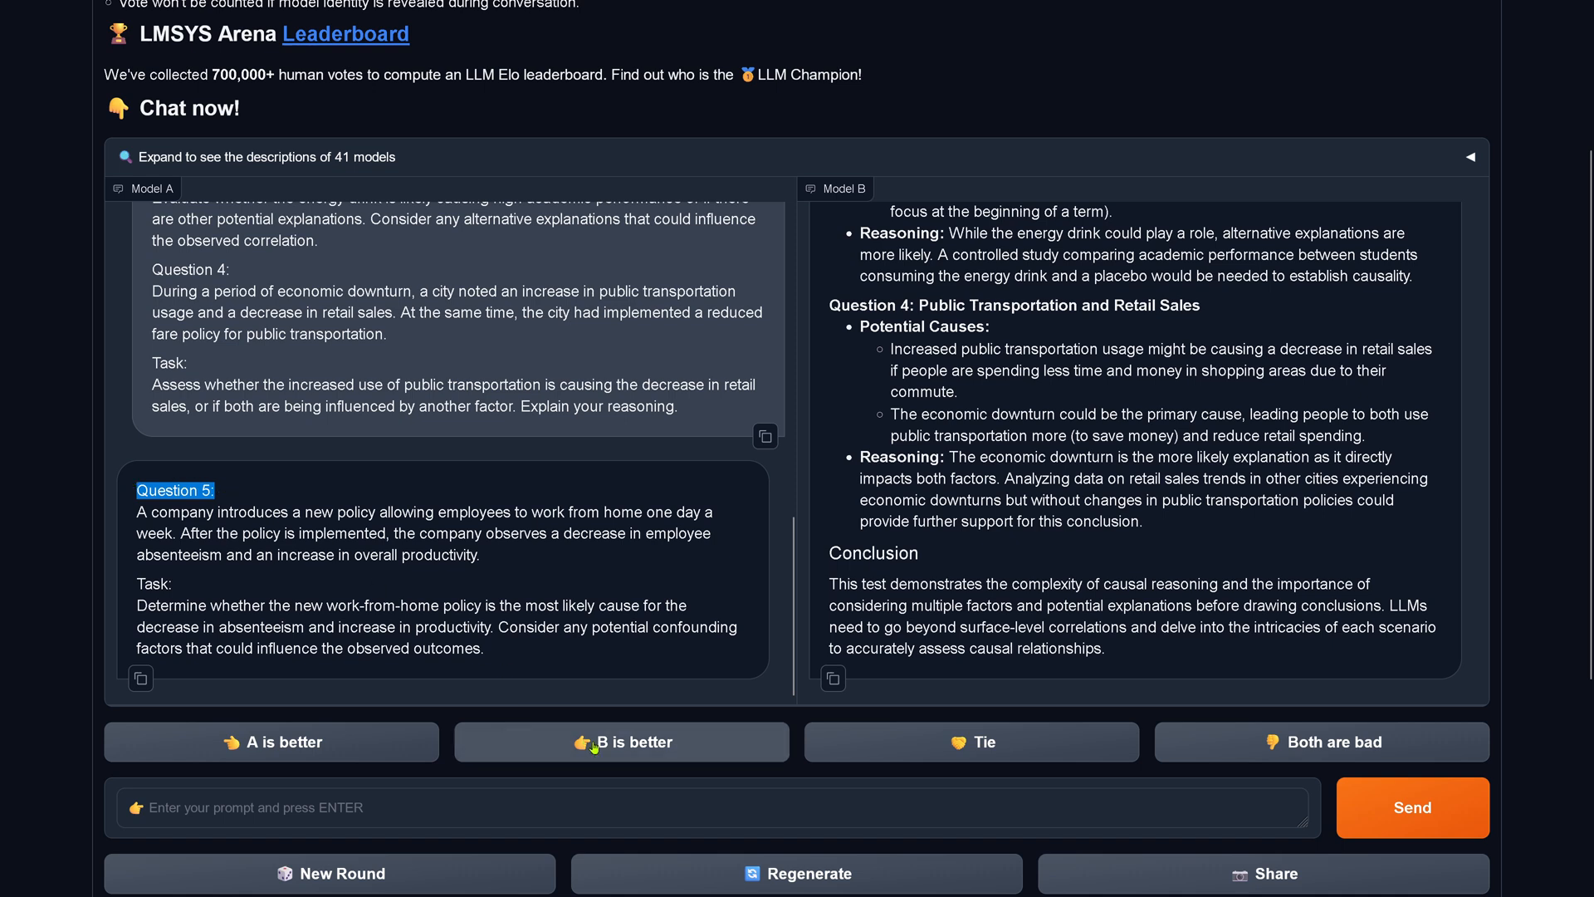
# Vote B better, then highlight Model B's listed potential energy drink causes.
pyautogui.click(620, 742)
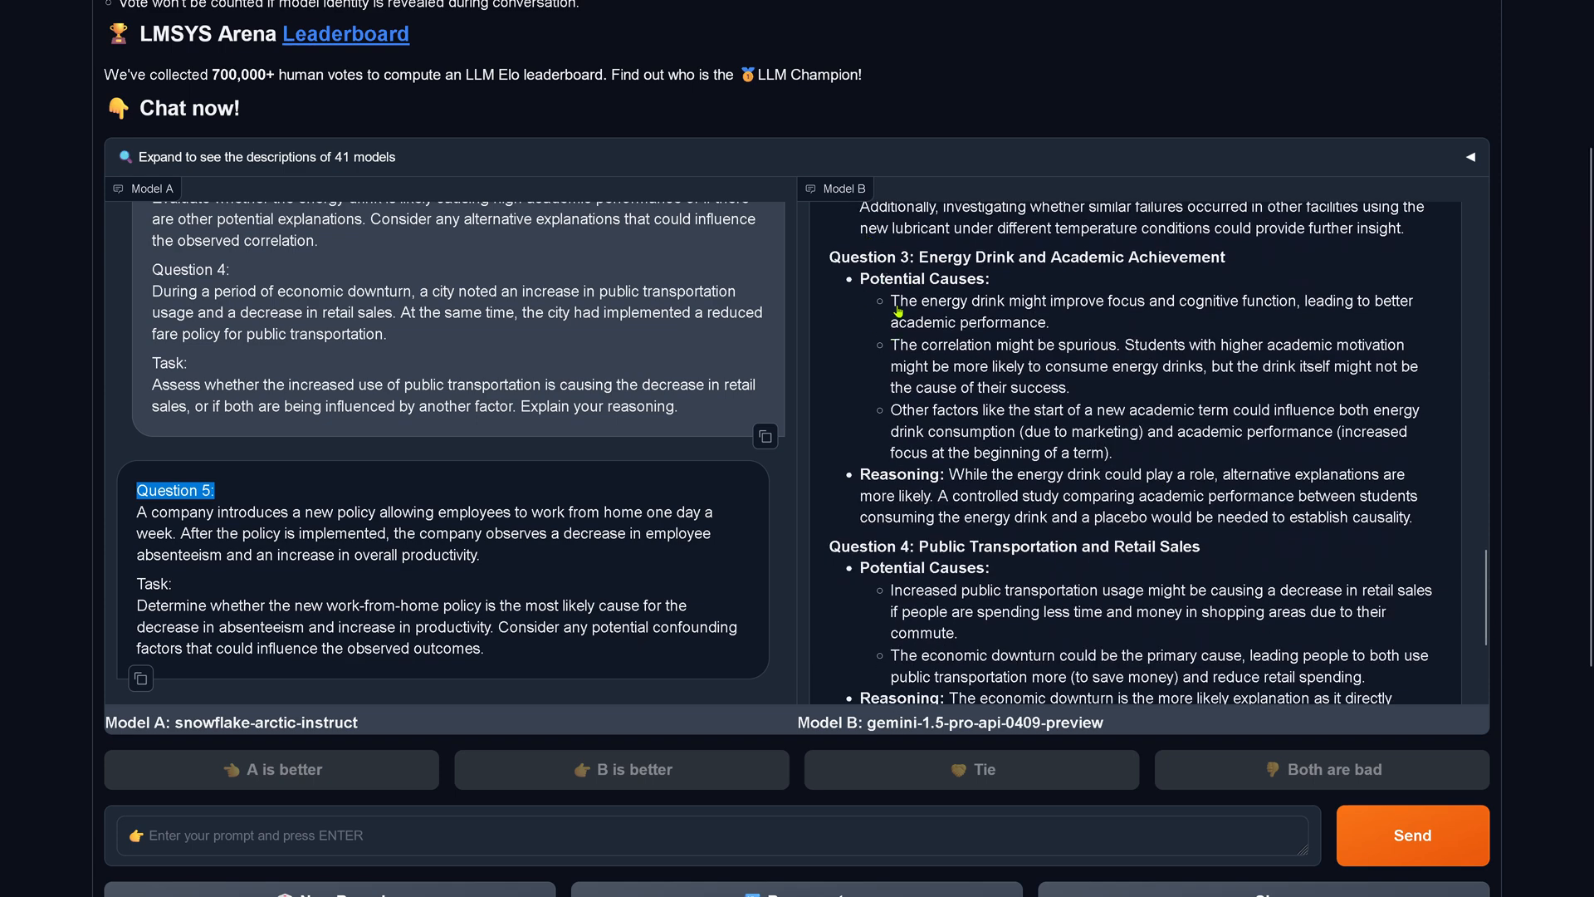
pyautogui.moveTo(895, 300); pyautogui.dragTo(1052, 322)
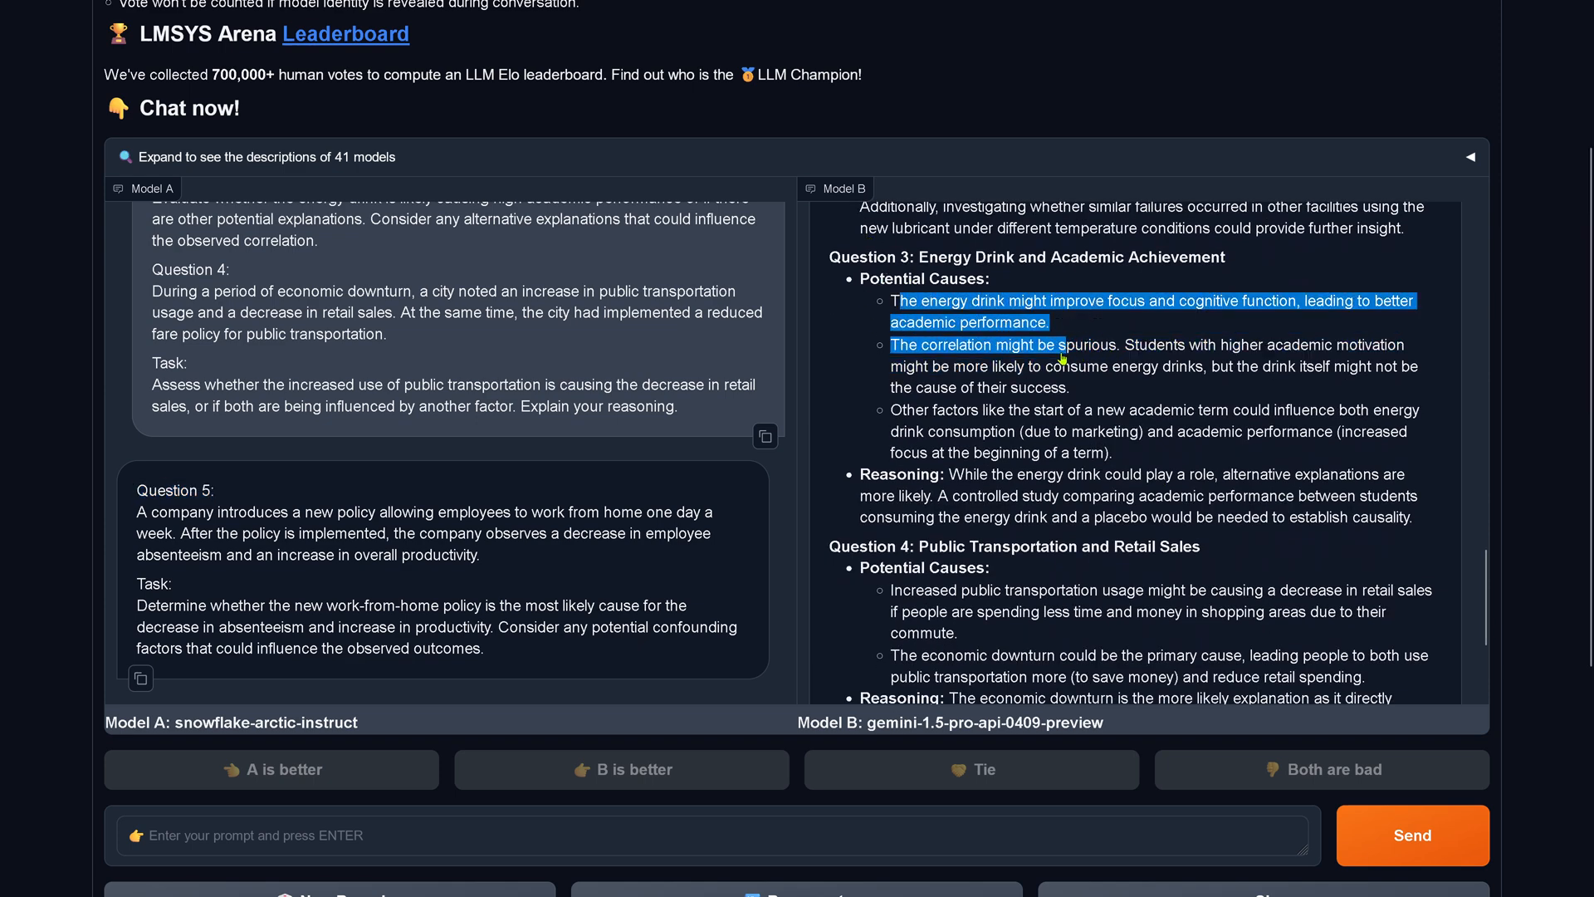
pyautogui.moveTo(1063, 344); pyautogui.dragTo(1068, 387)
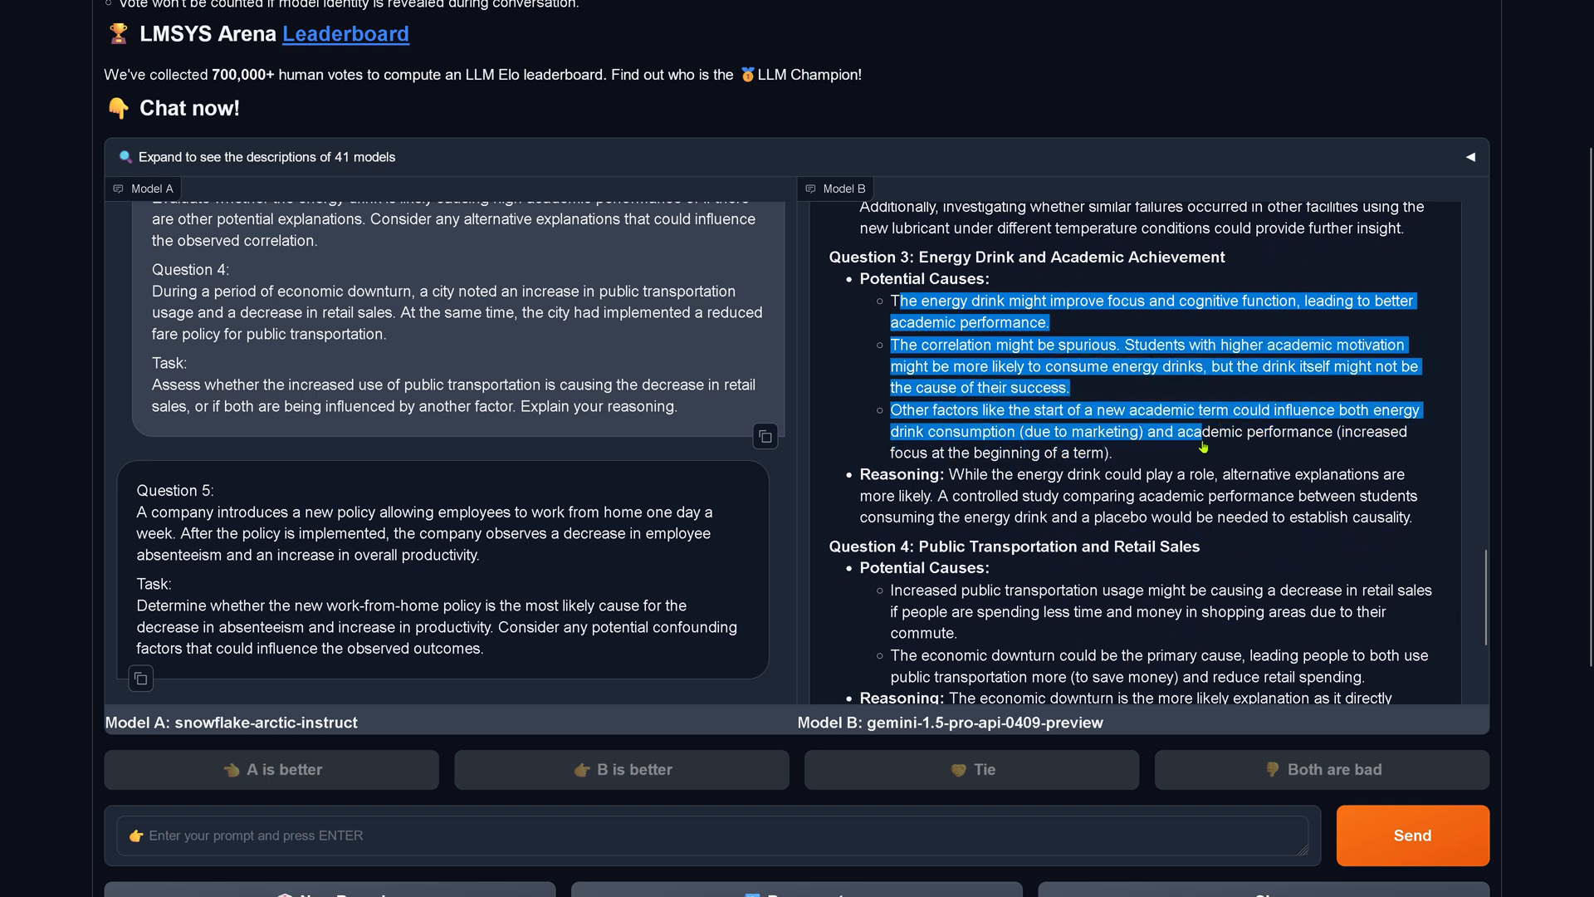
pyautogui.moveTo(1200, 444); pyautogui.dragTo(1037, 498)
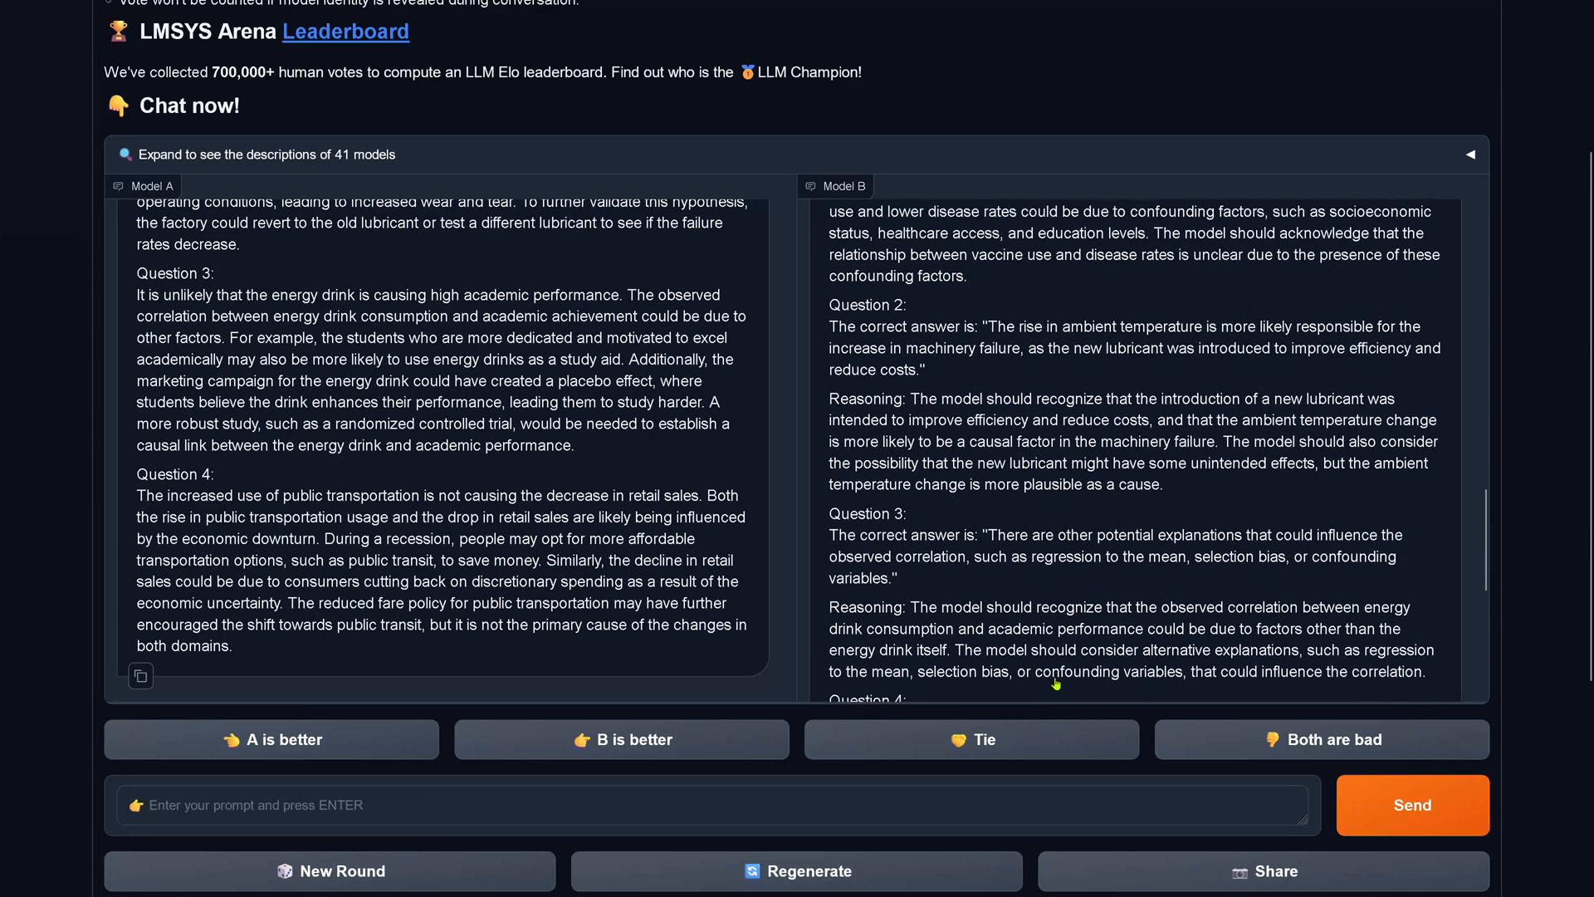
pyautogui.scroll(-3)
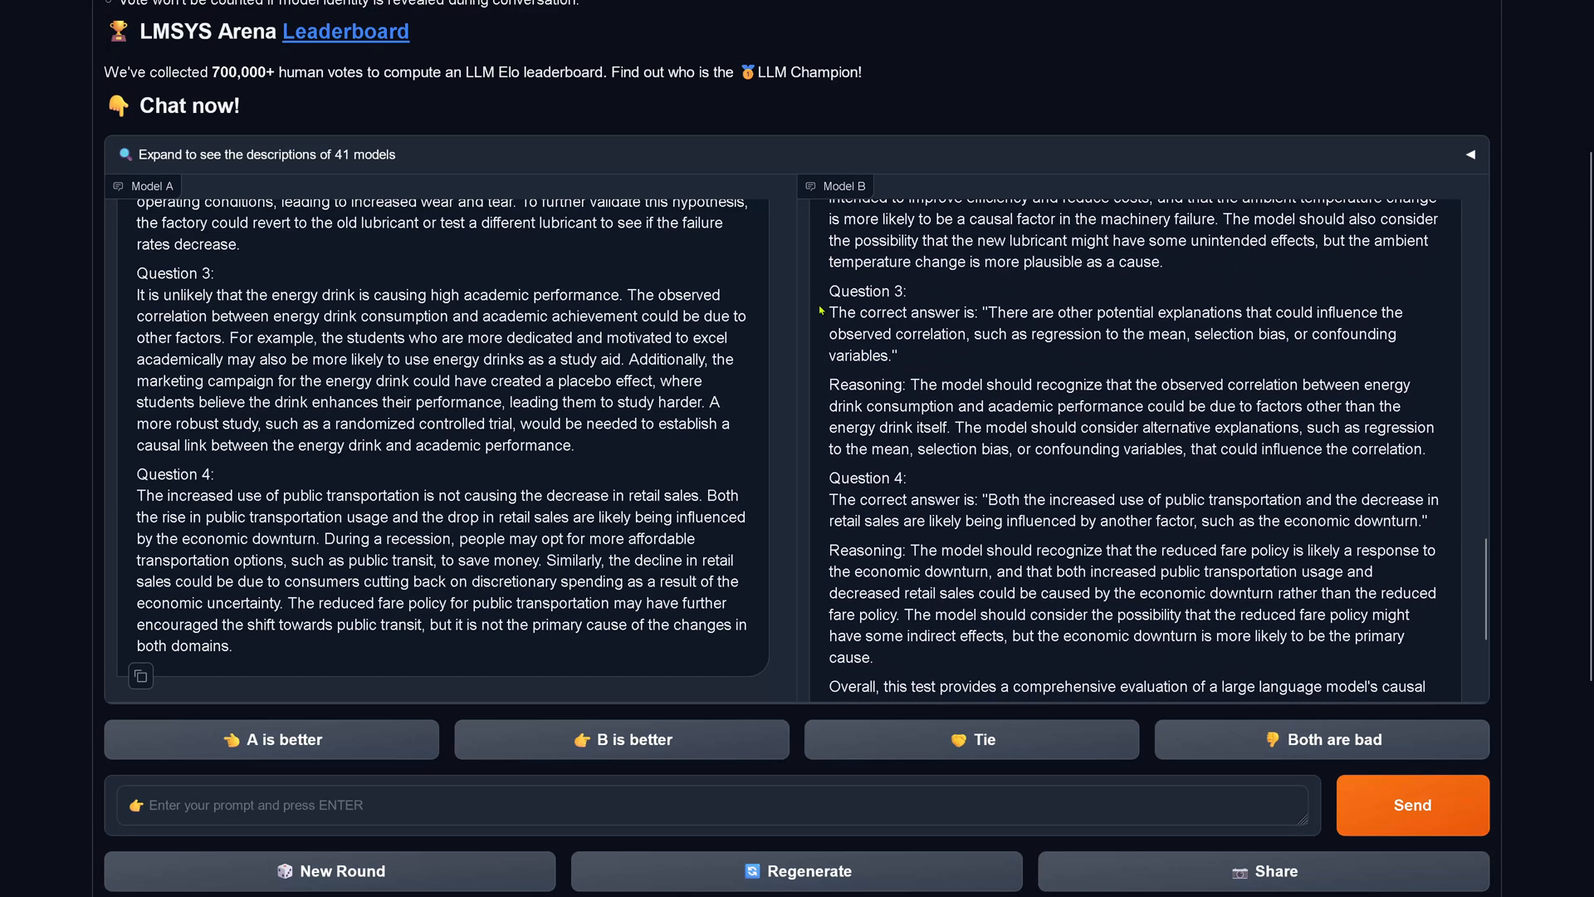
pyautogui.doubleClick(866, 312)
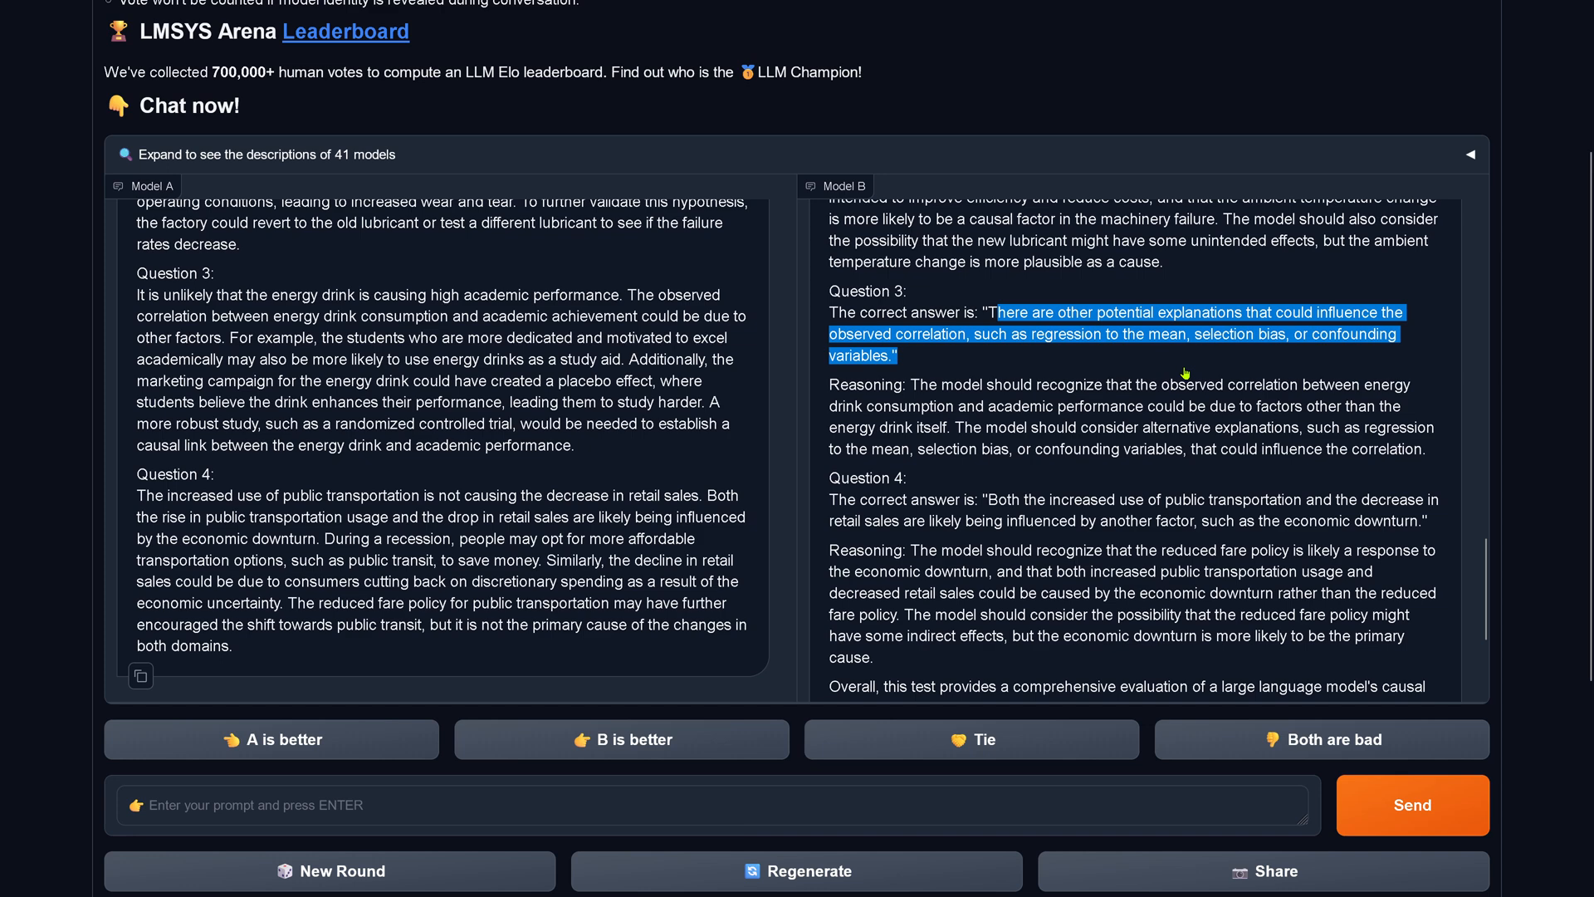
pyautogui.moveTo(1123, 298)
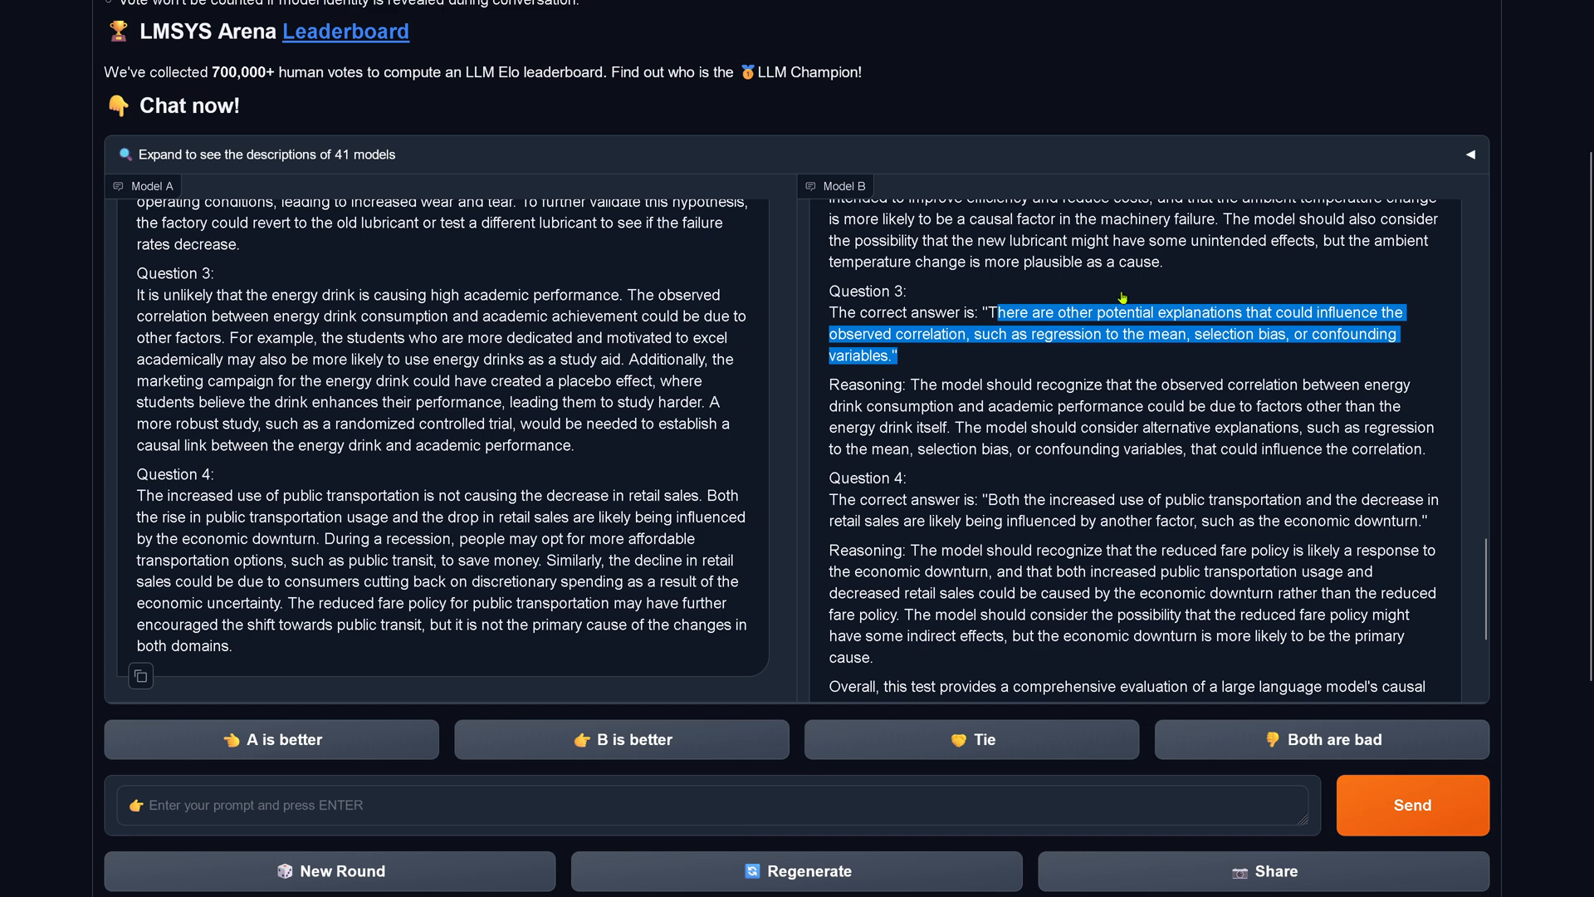
pyautogui.click(910, 391)
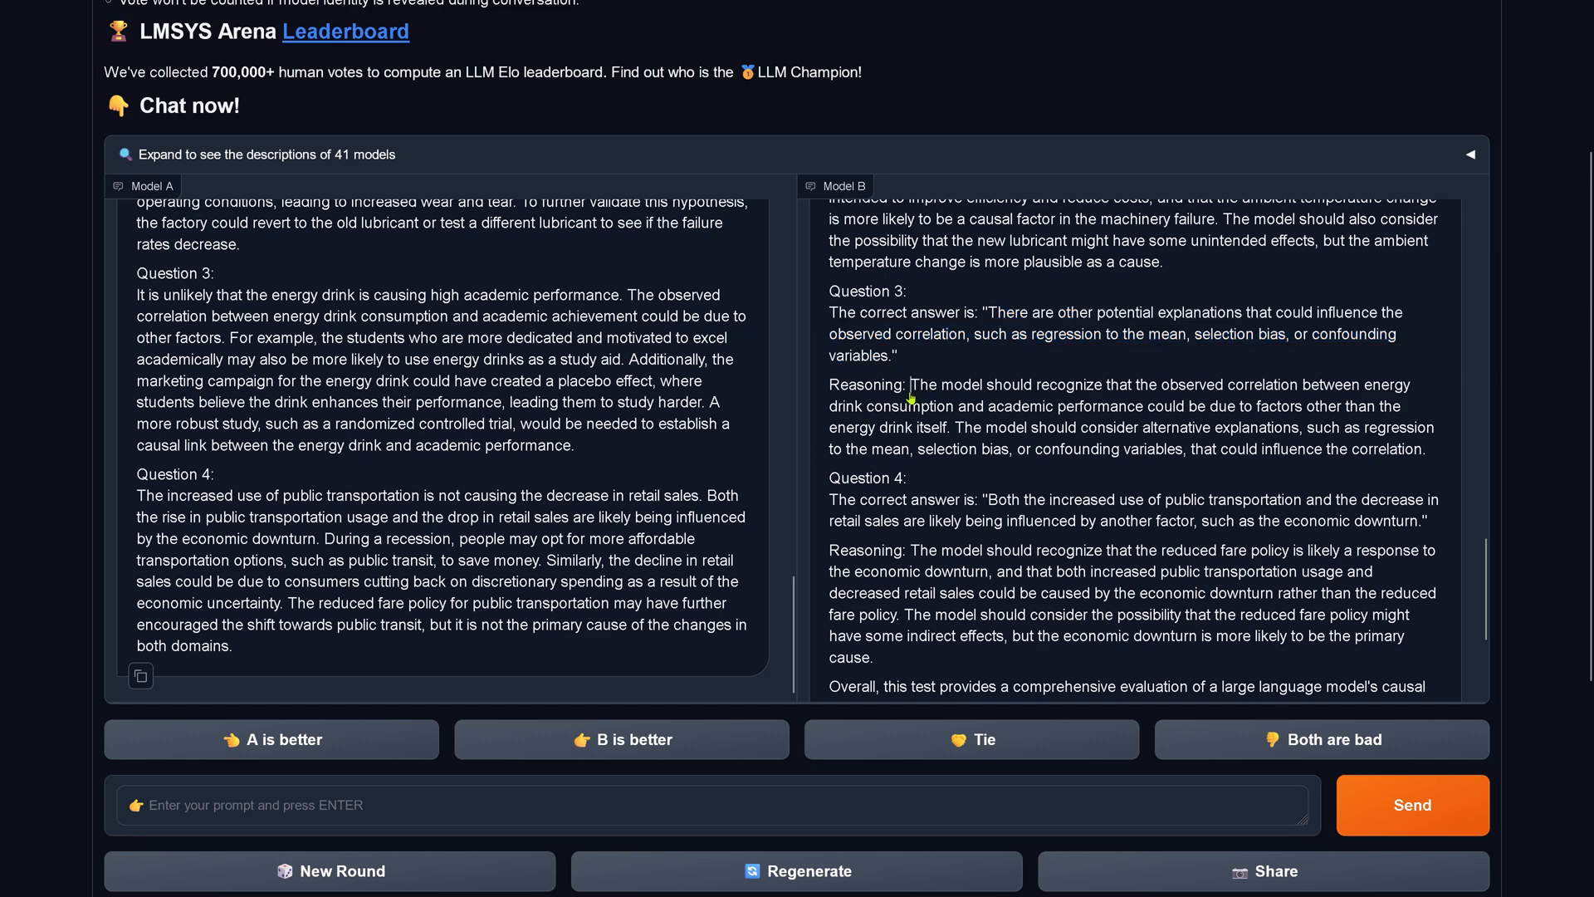
pyautogui.moveTo(911, 385); pyautogui.dragTo(1028, 427)
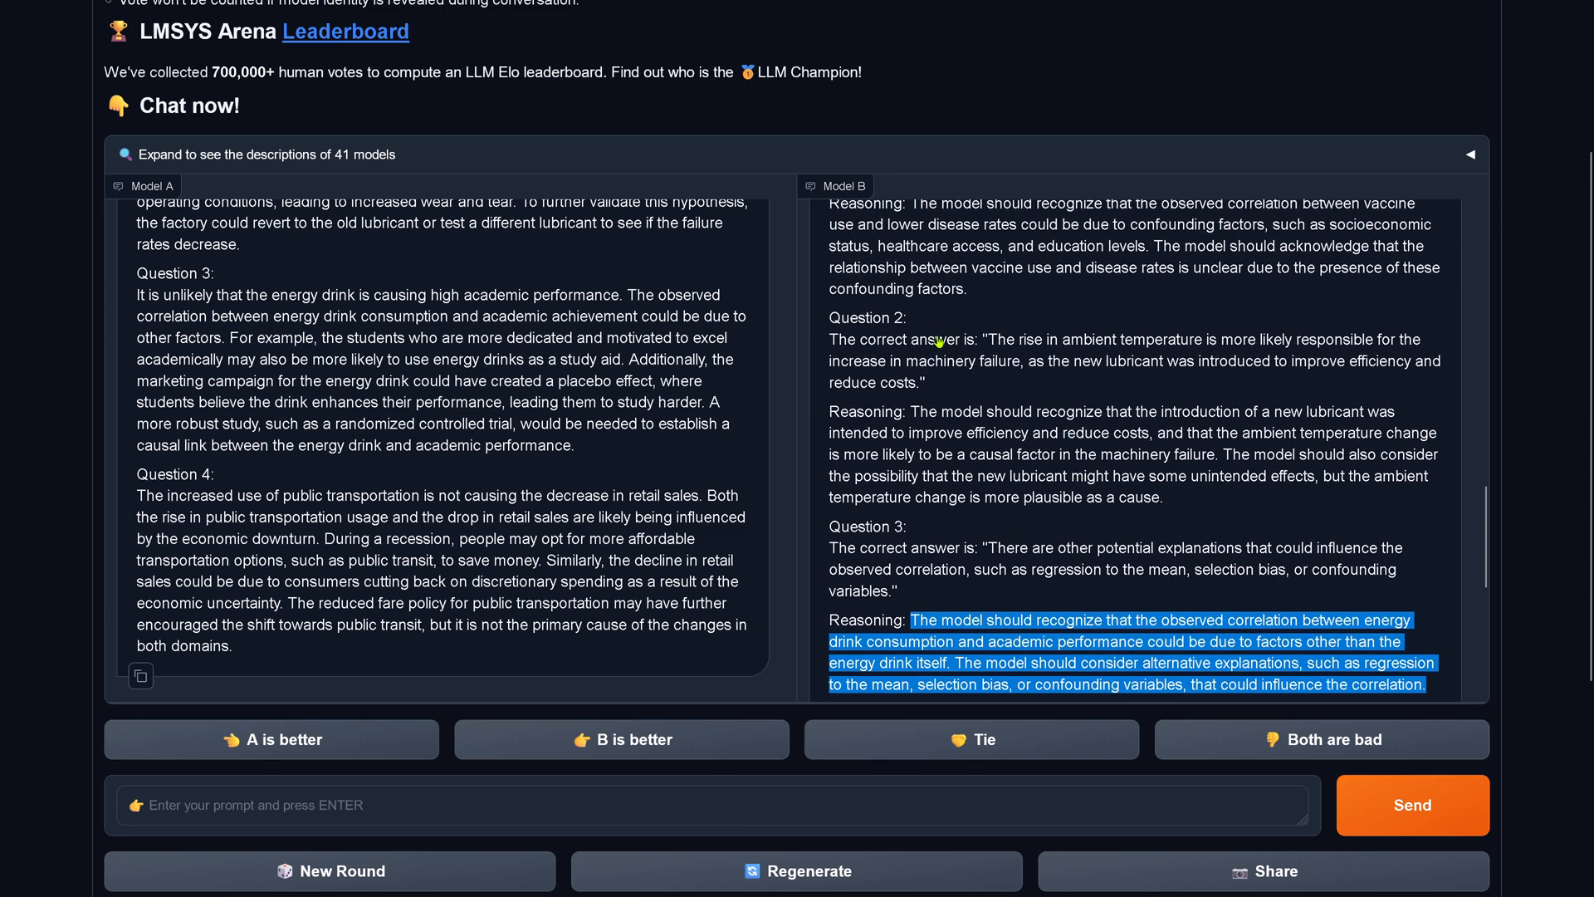
pyautogui.moveTo(936, 339); pyautogui.dragTo(1403, 361)
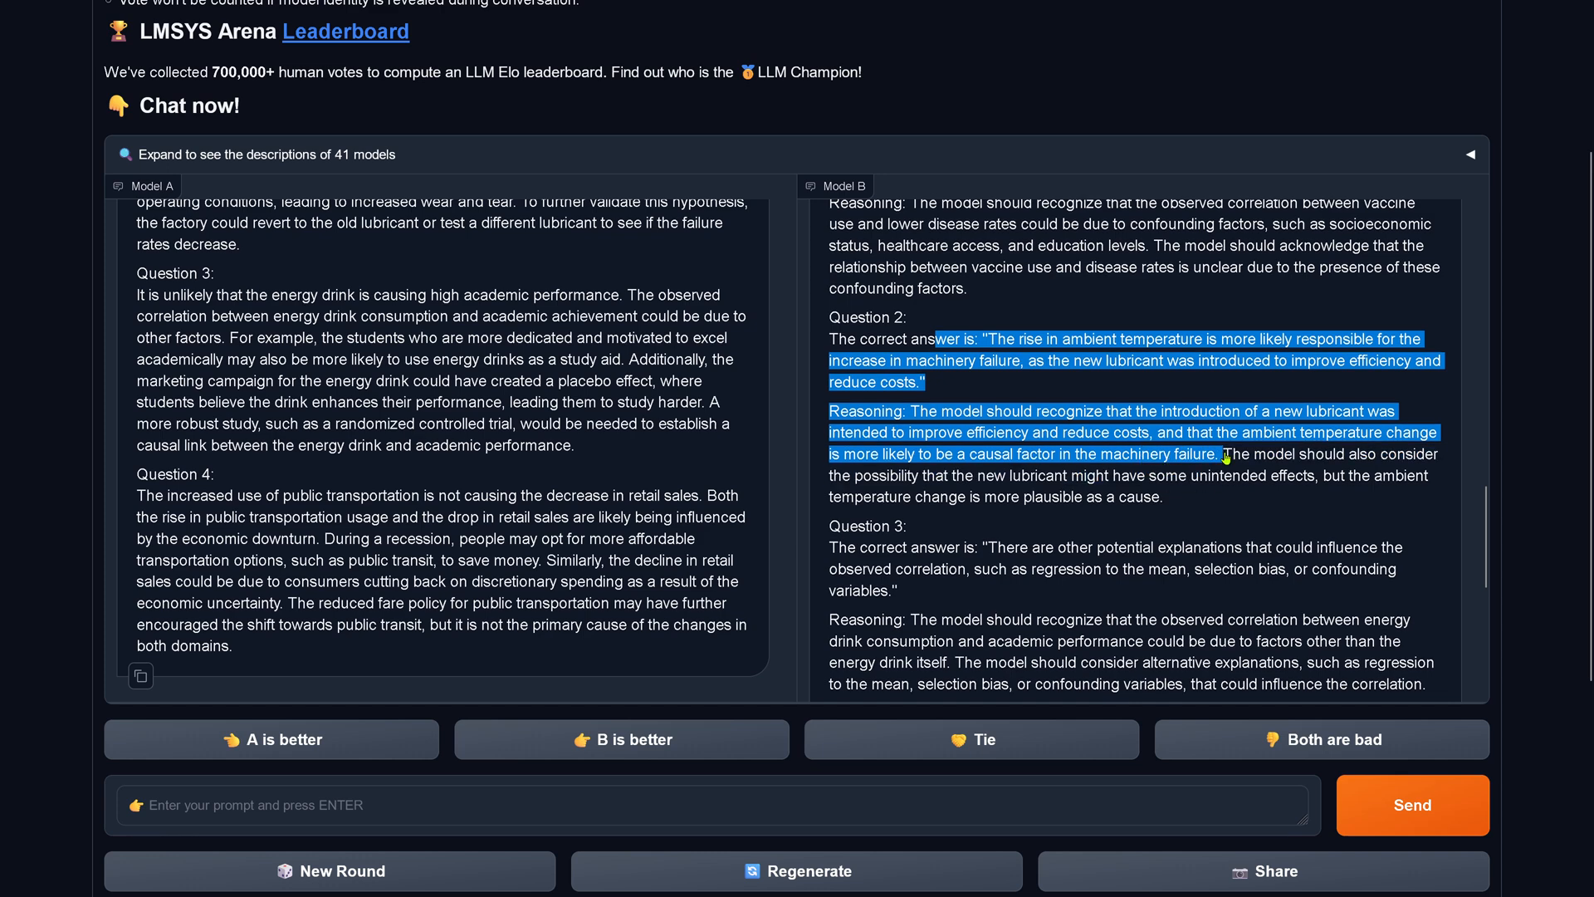
pyautogui.moveTo(1224, 454); pyautogui.dragTo(1210, 492)
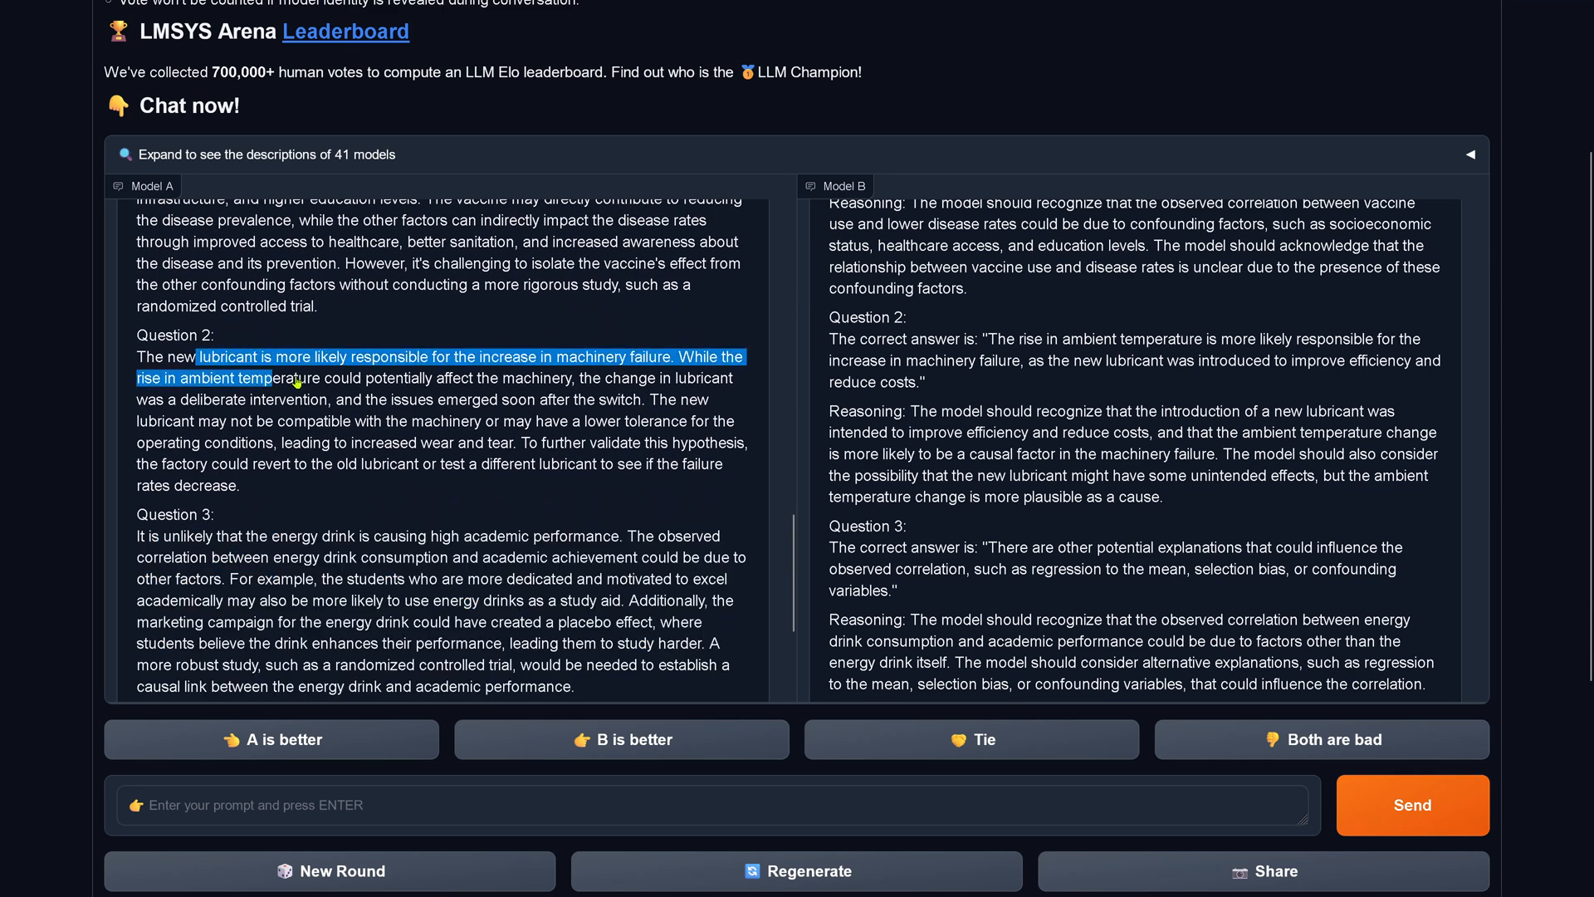
# Highlight Model A's Question 2 answer in the fresh battle.
pyautogui.moveTo(295, 379); pyautogui.dragTo(409, 379)
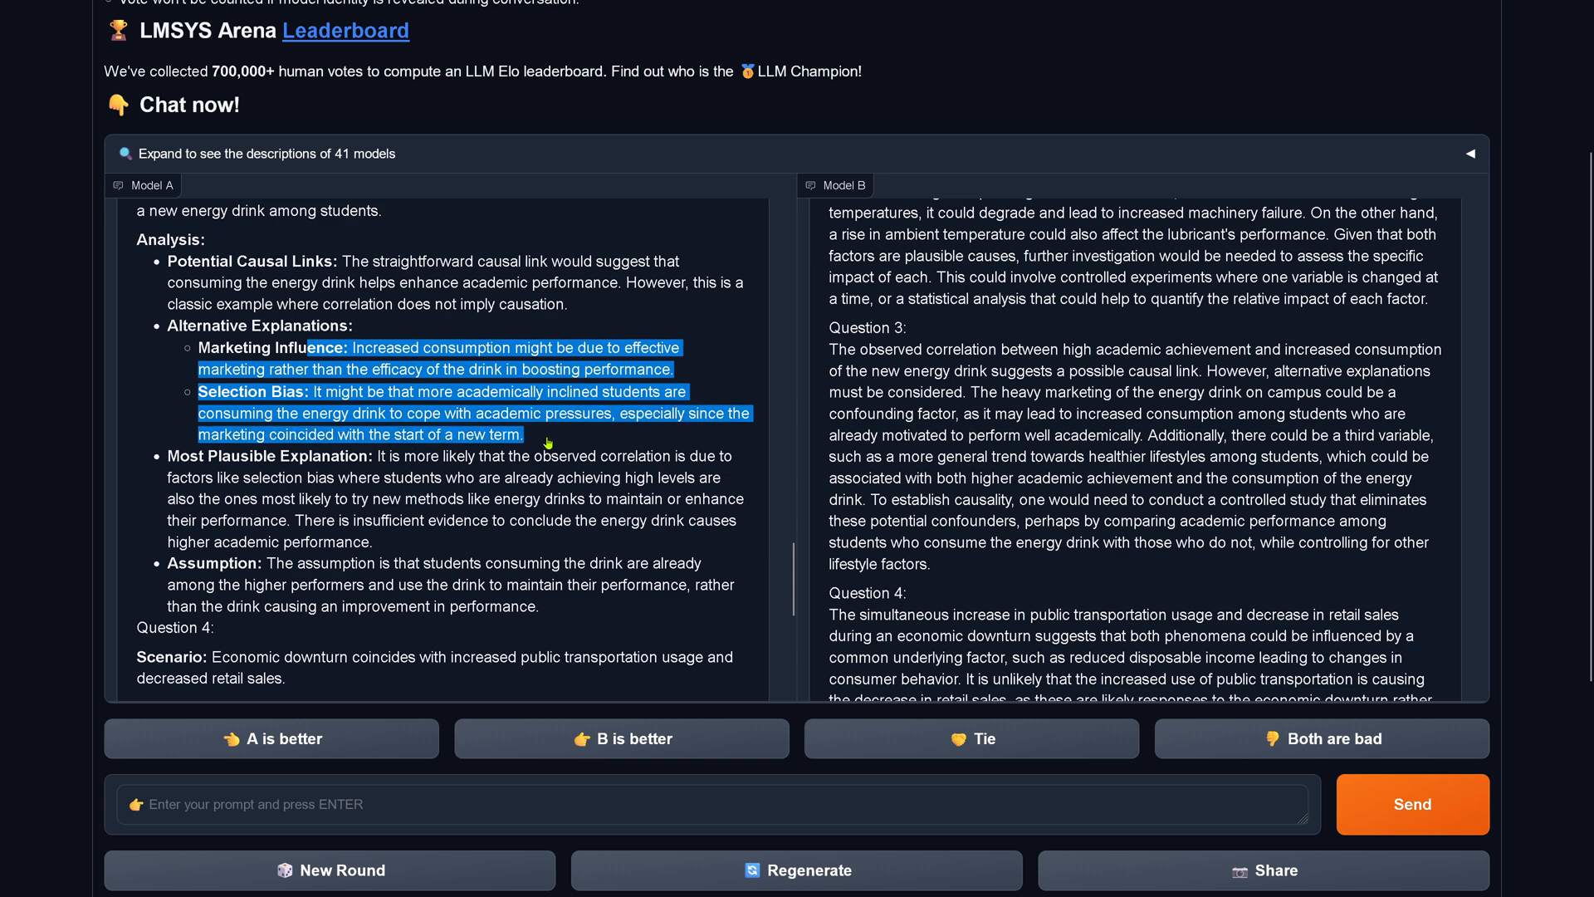
pyautogui.moveTo(546, 442); pyautogui.dragTo(539, 491)
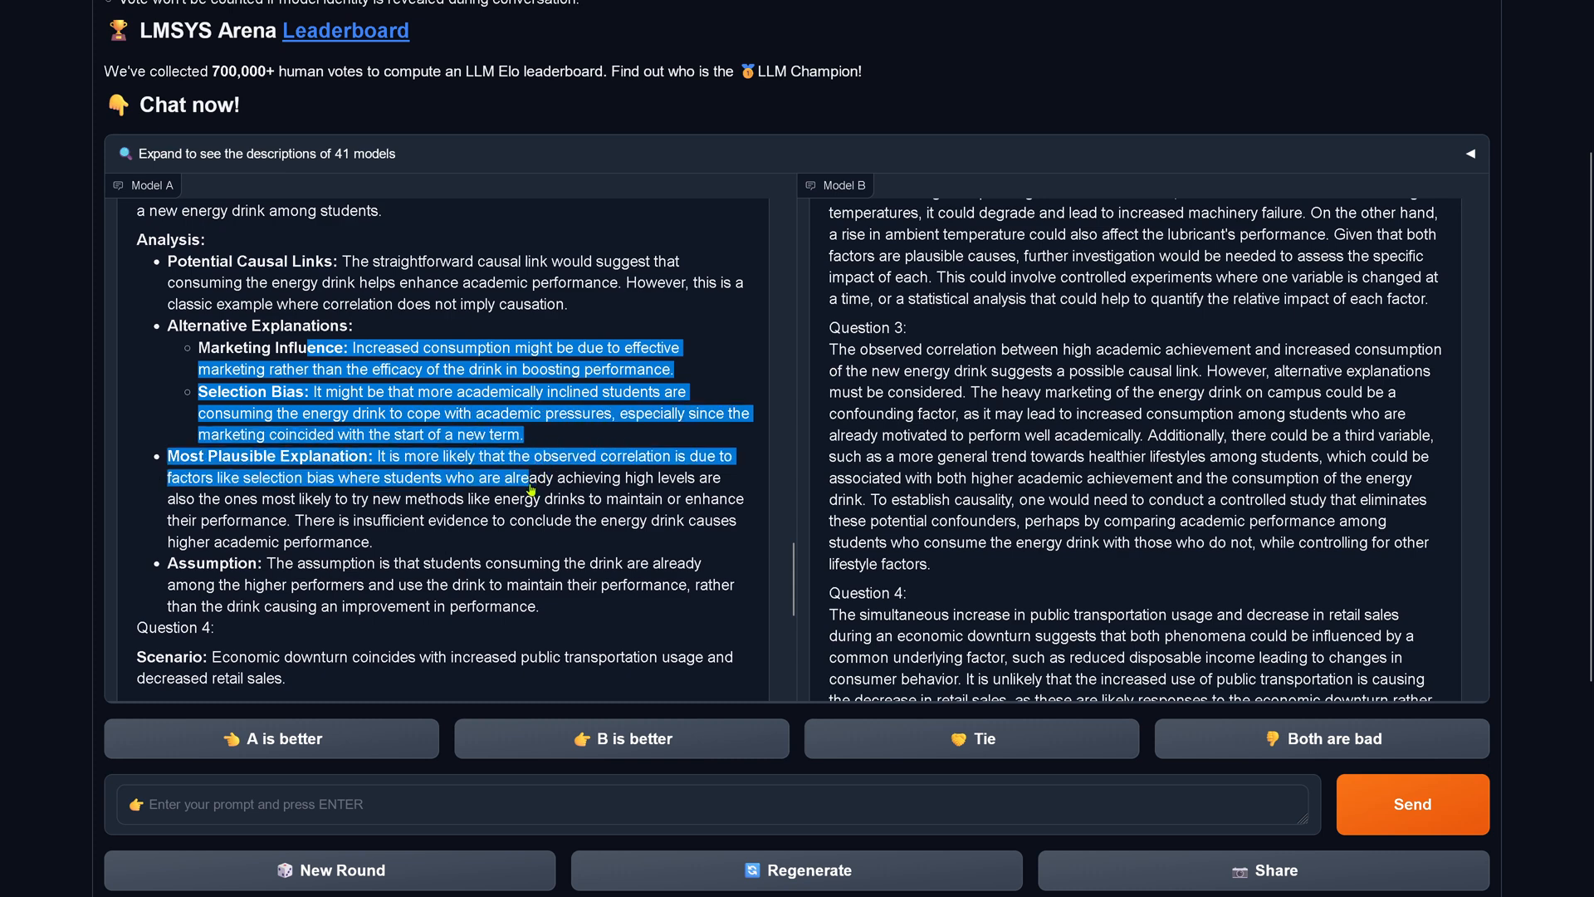
pyautogui.moveTo(534, 488); pyautogui.dragTo(518, 520)
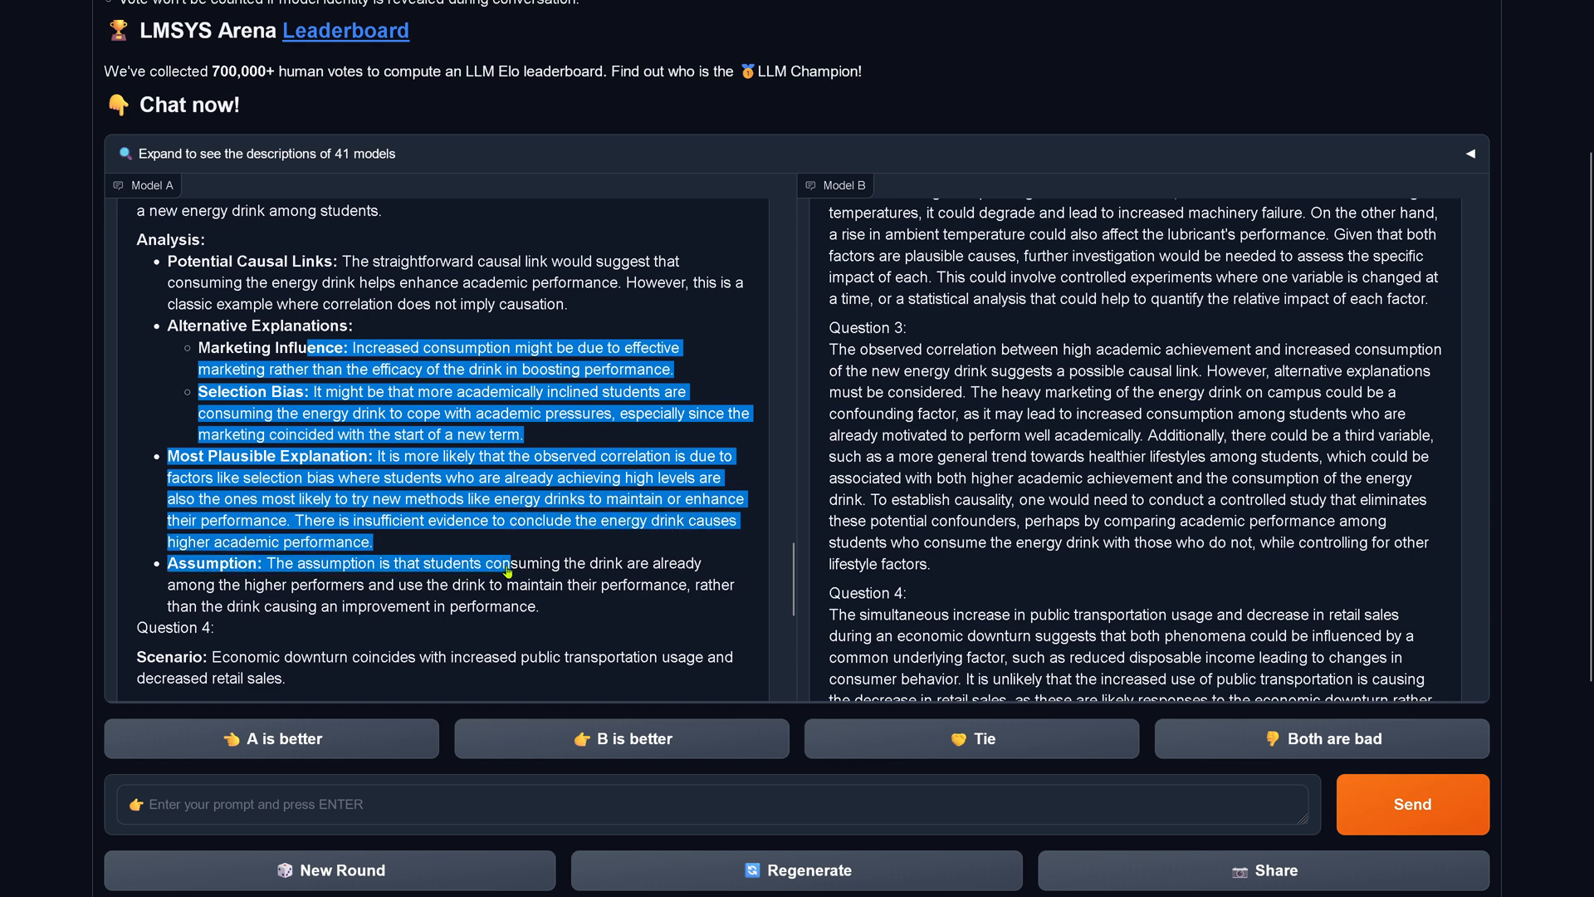
pyautogui.moveTo(508, 563); pyautogui.dragTo(502, 599)
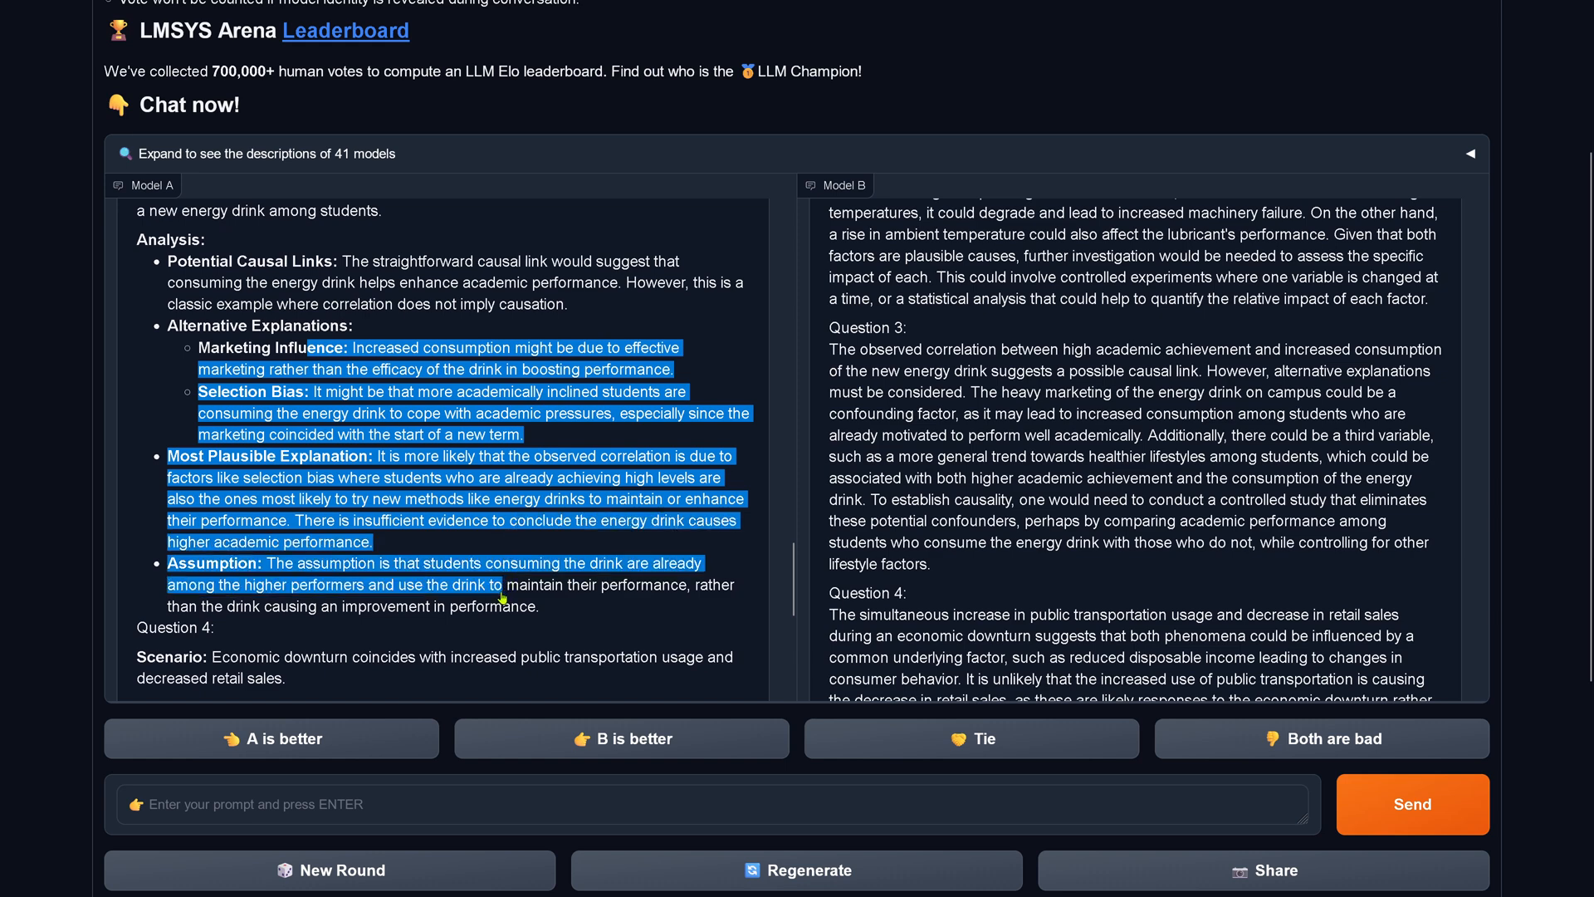